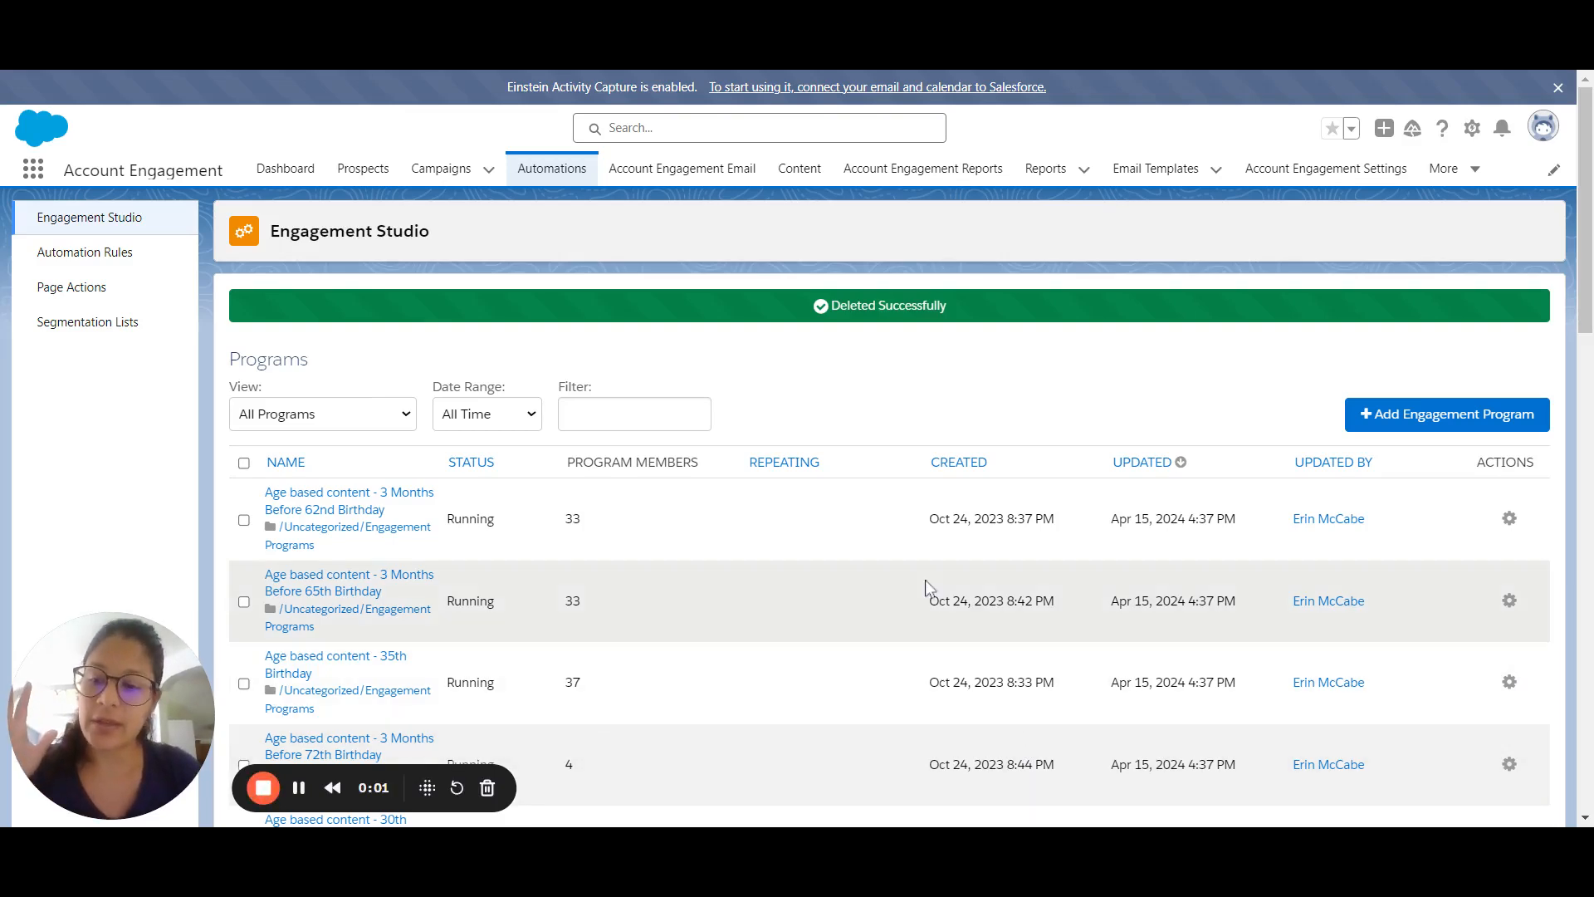
mouse_move(1122, 338)
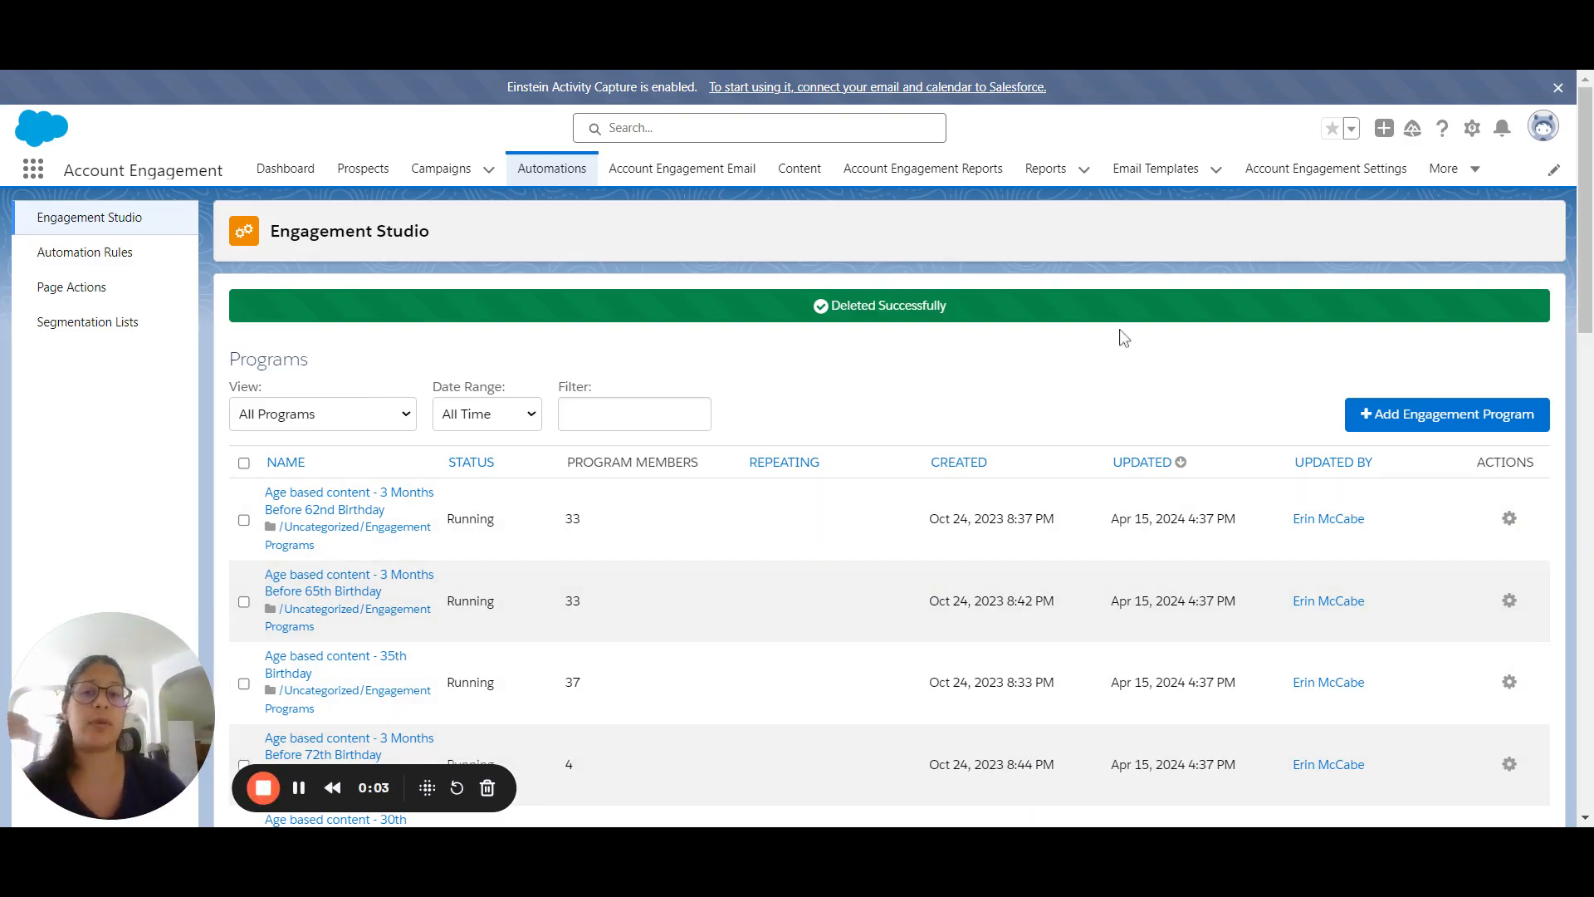
mouse_move(802, 358)
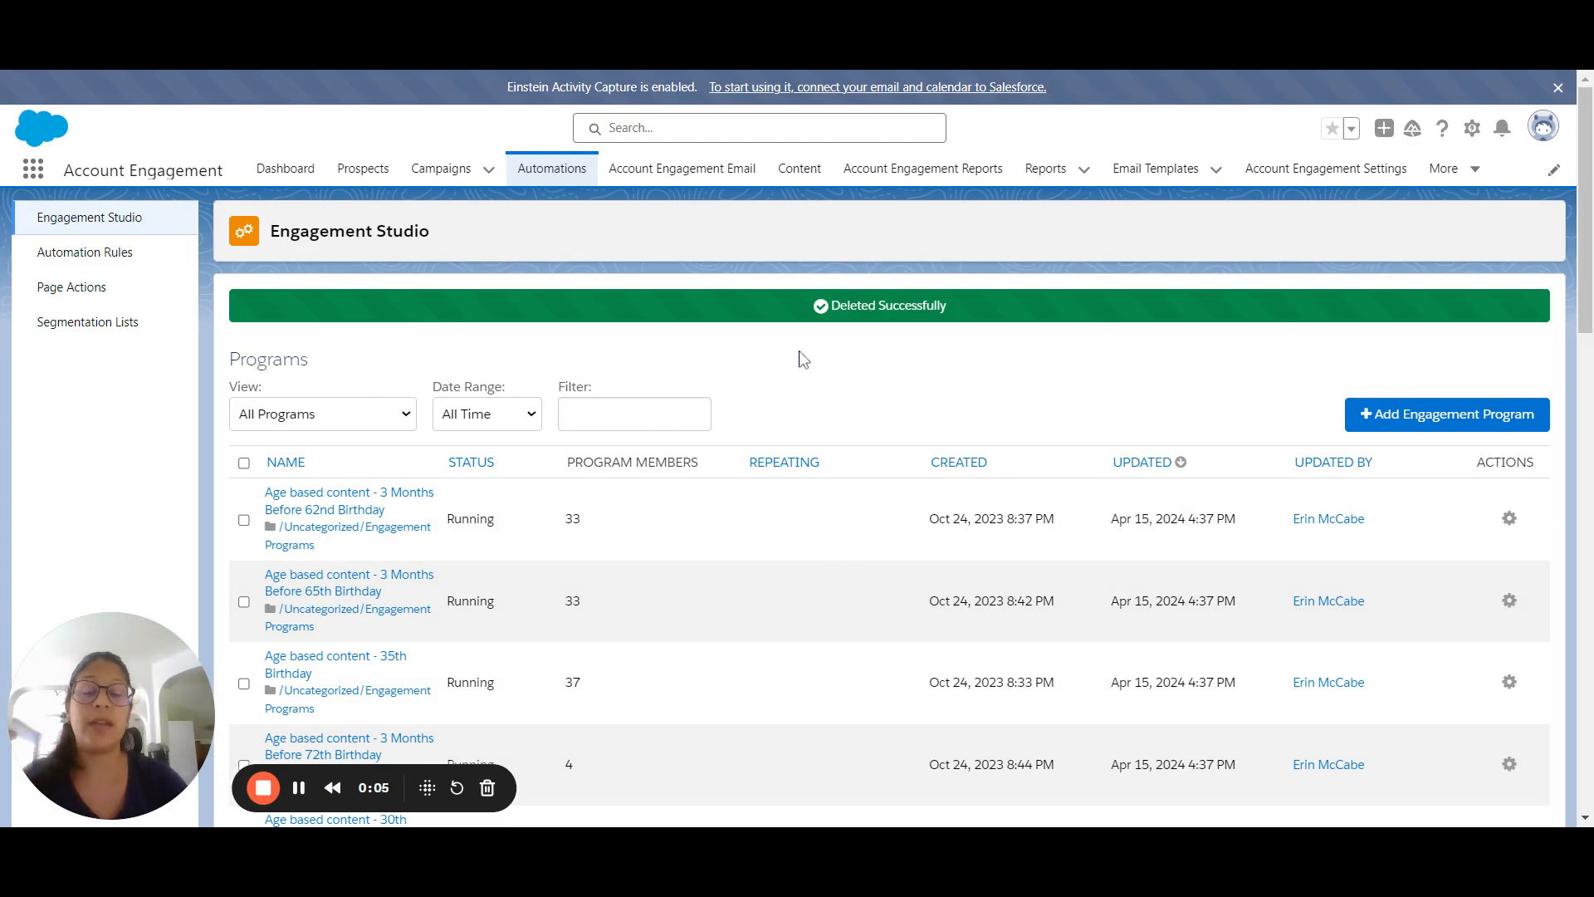
mouse_move(855, 357)
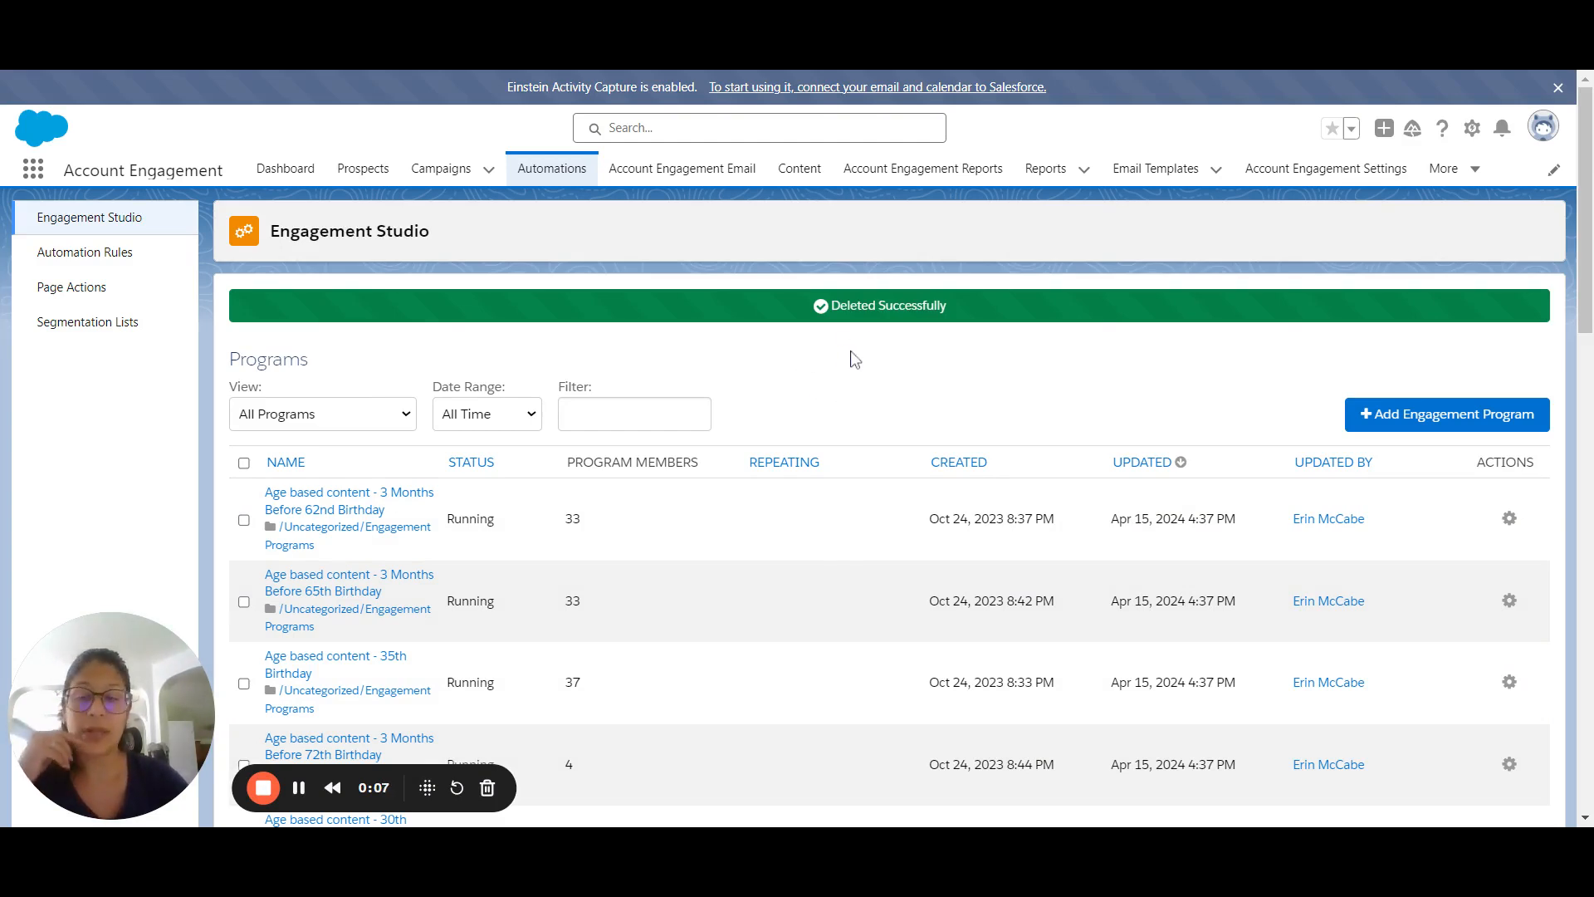
mouse_move(1091, 340)
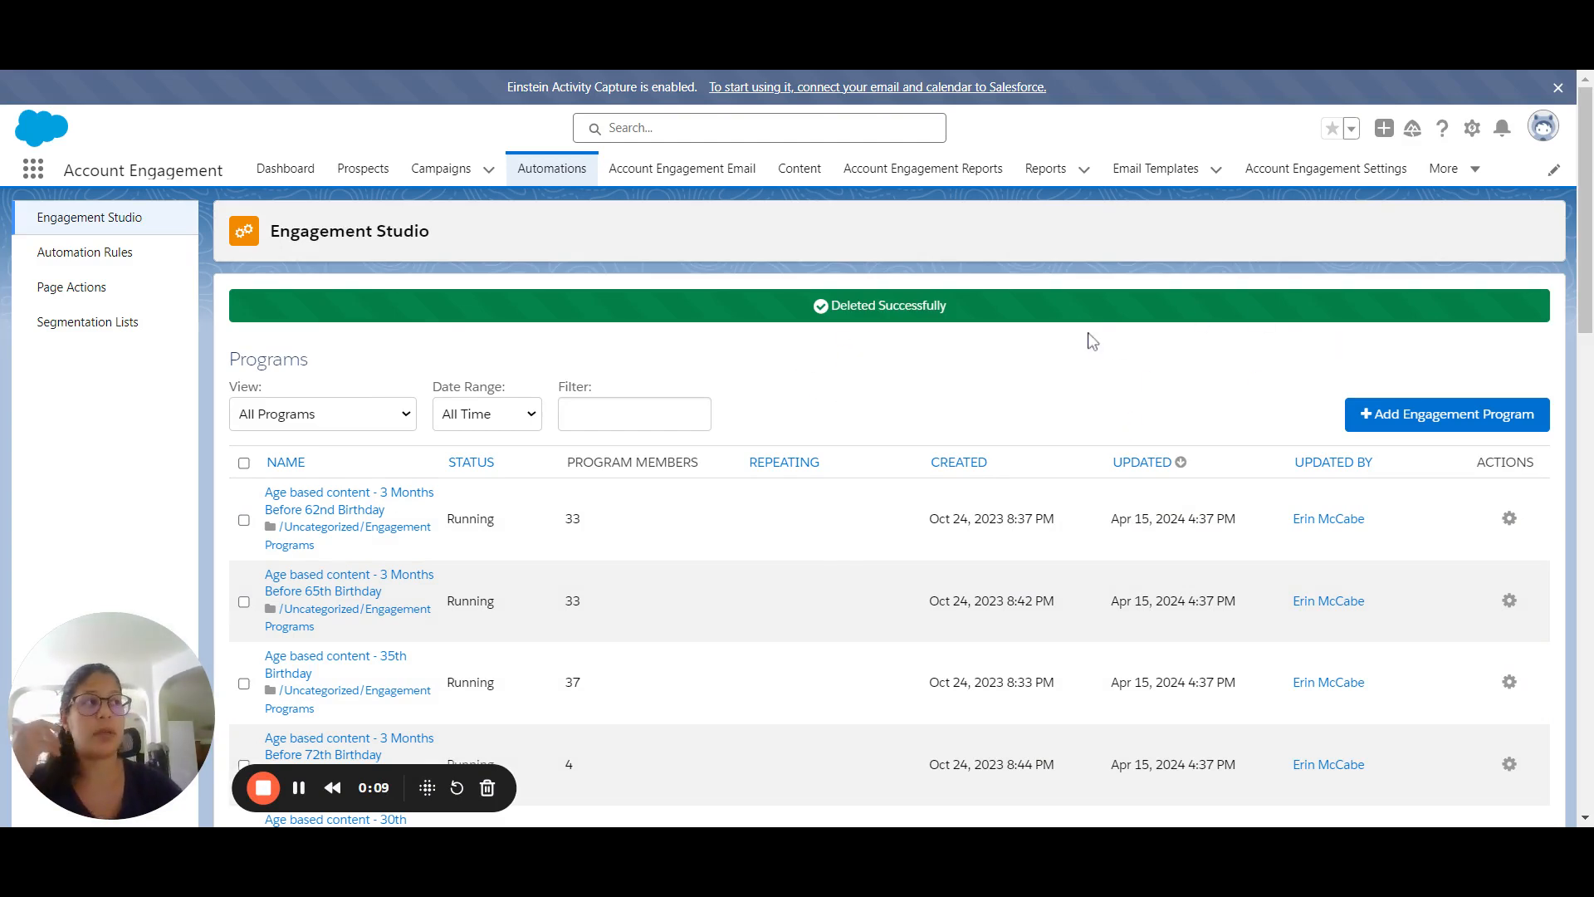
mouse_move(1076, 301)
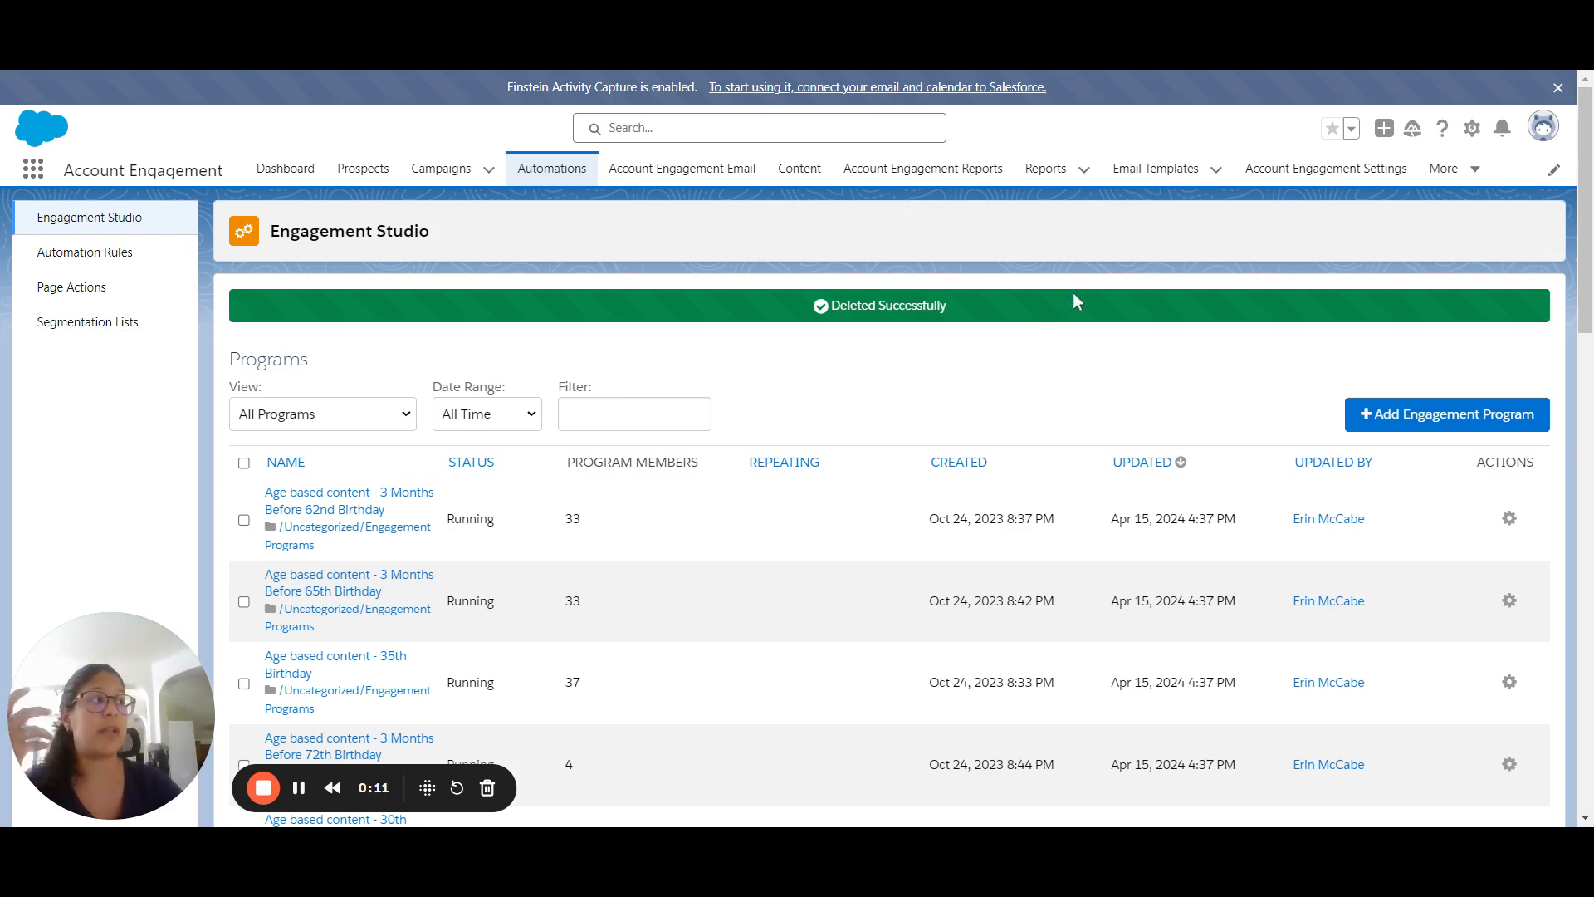
mouse_move(1090, 304)
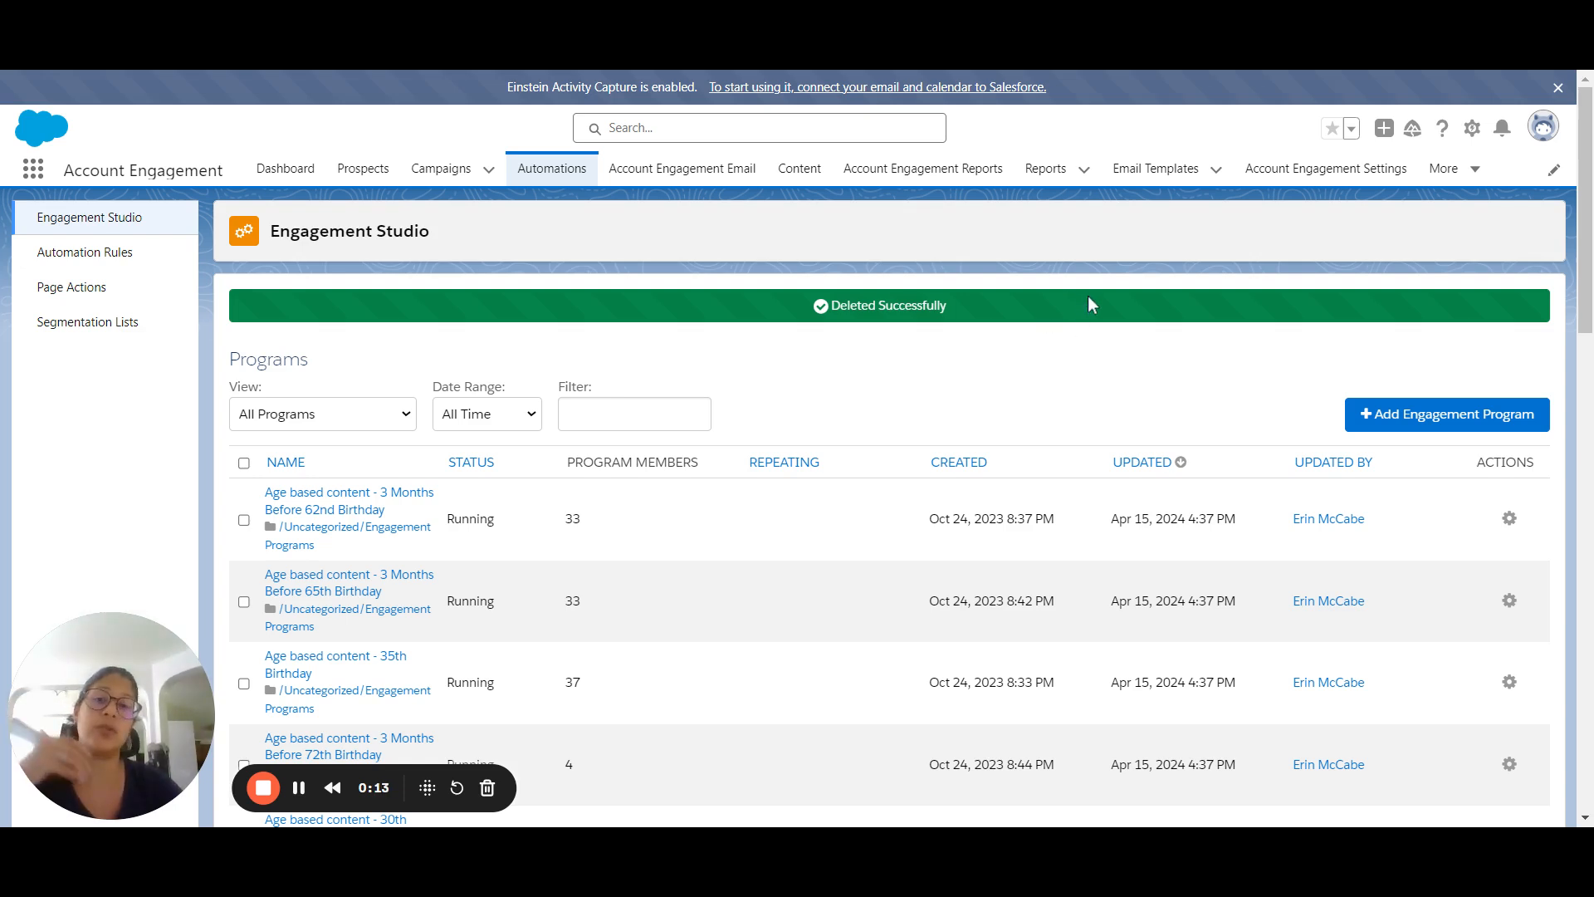
mouse_move(1053, 424)
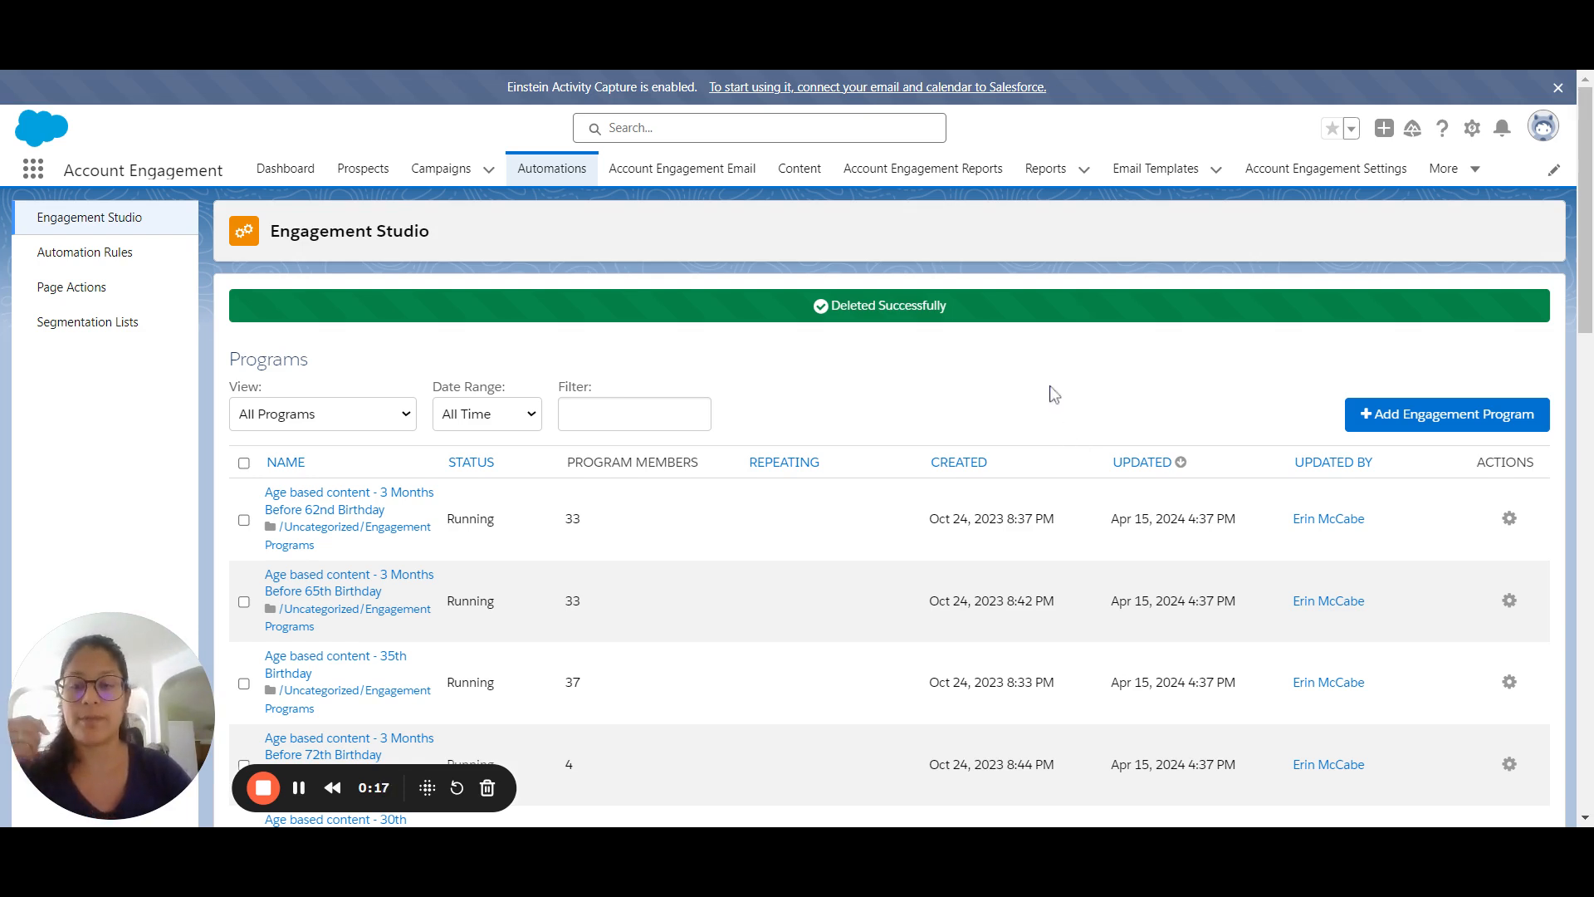
mouse_move(575, 242)
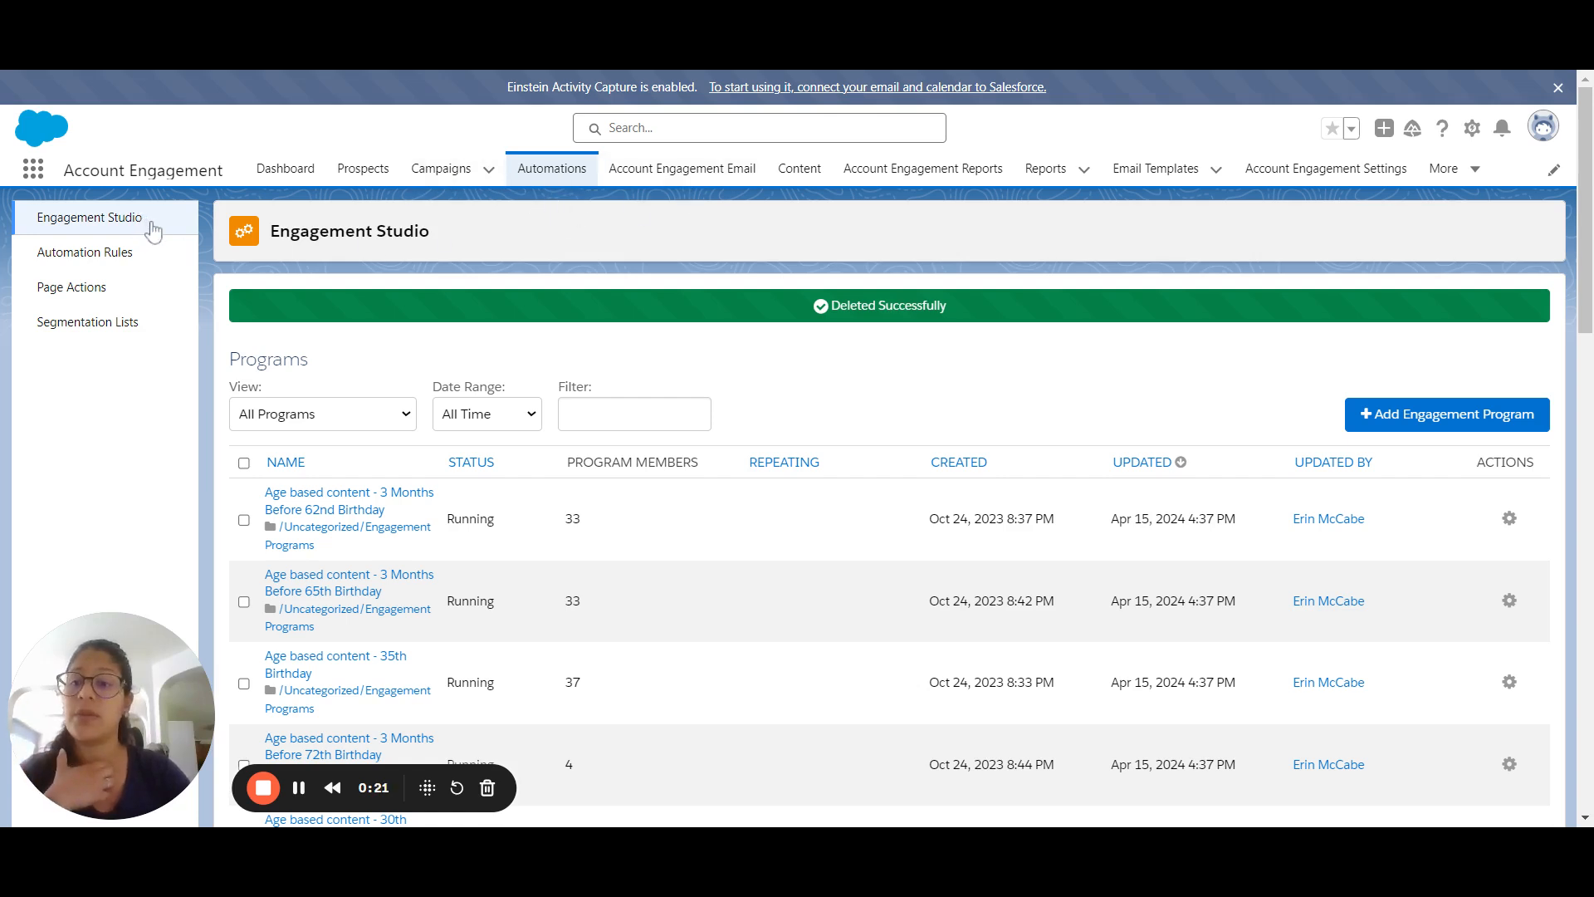
mouse_move(727, 557)
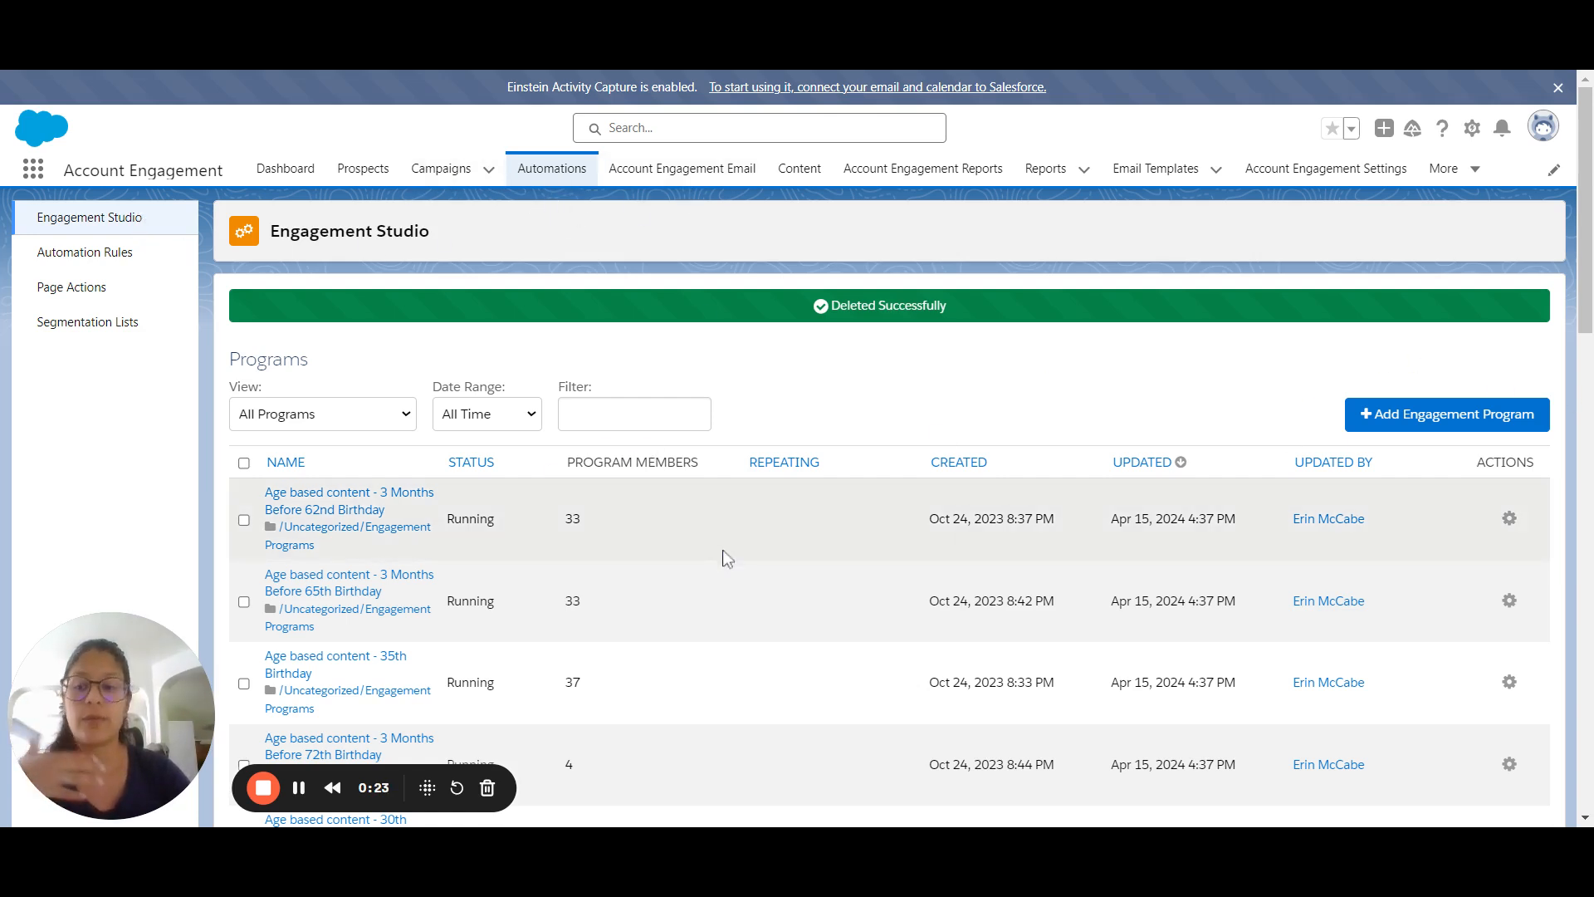
mouse_move(1444, 413)
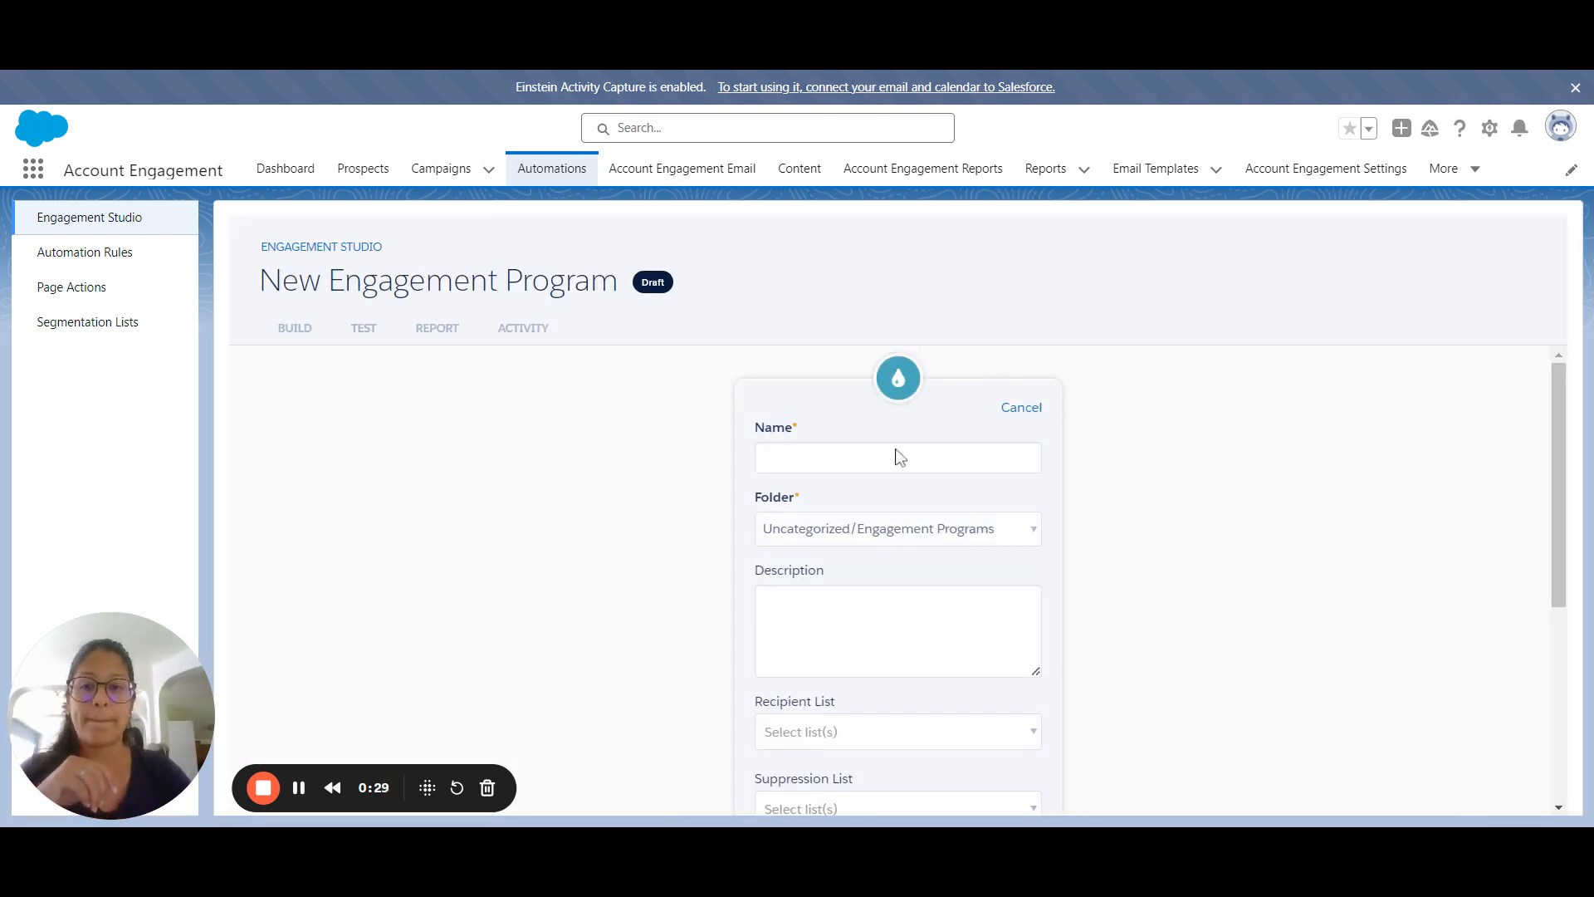
Step: Enter 'Test - marketing' as the program name and scroll through the remaining settings
click(897, 457)
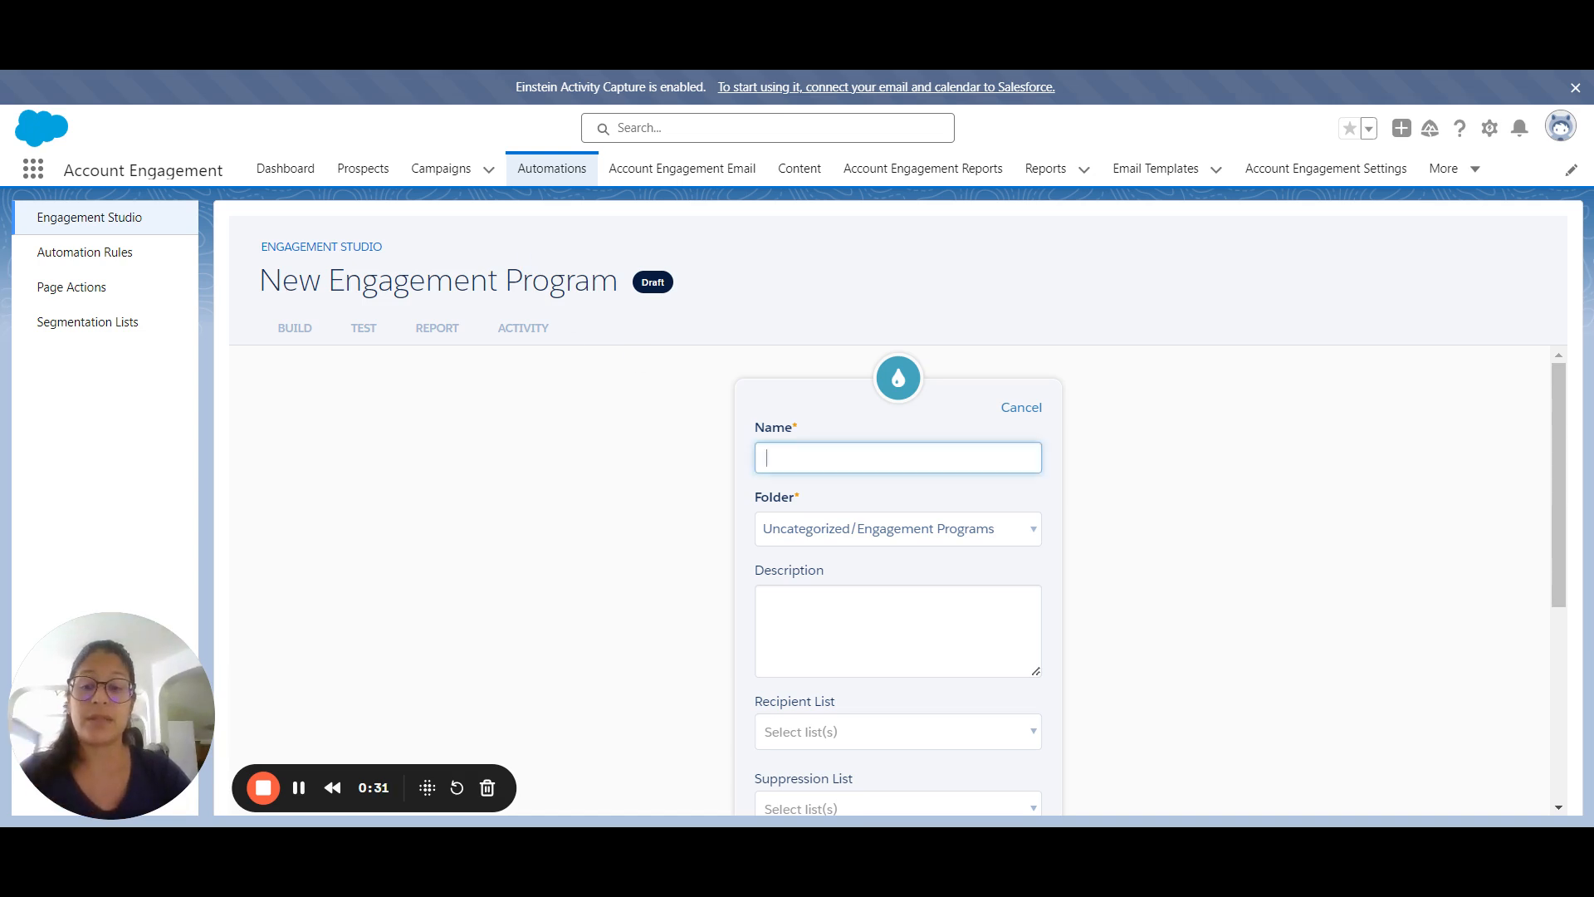
mouse_move(861, 384)
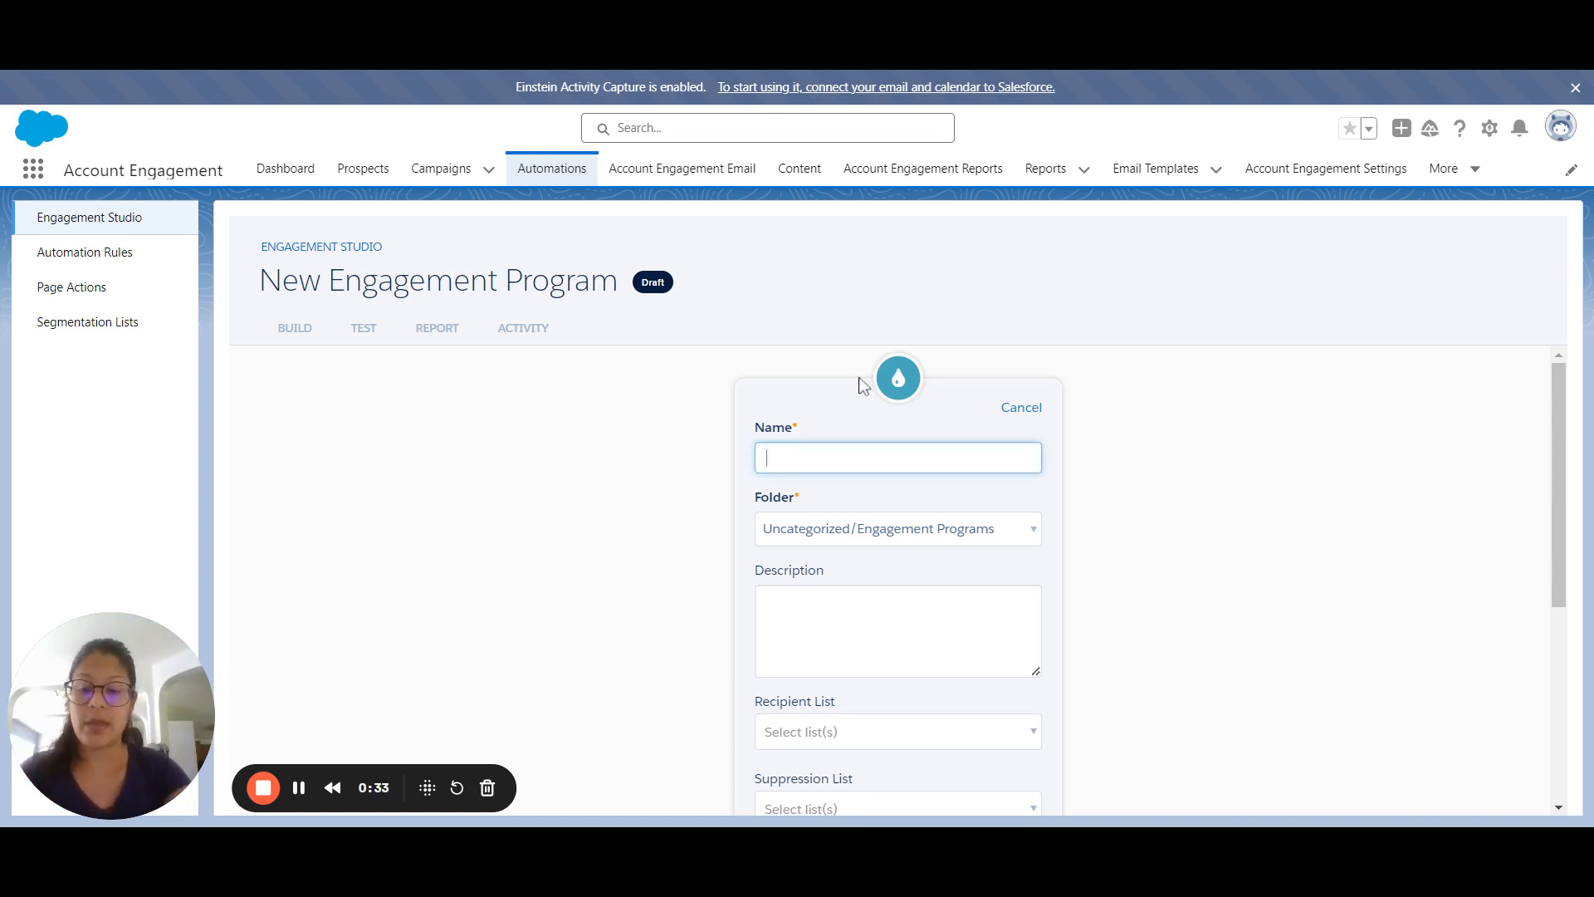
text(Test)
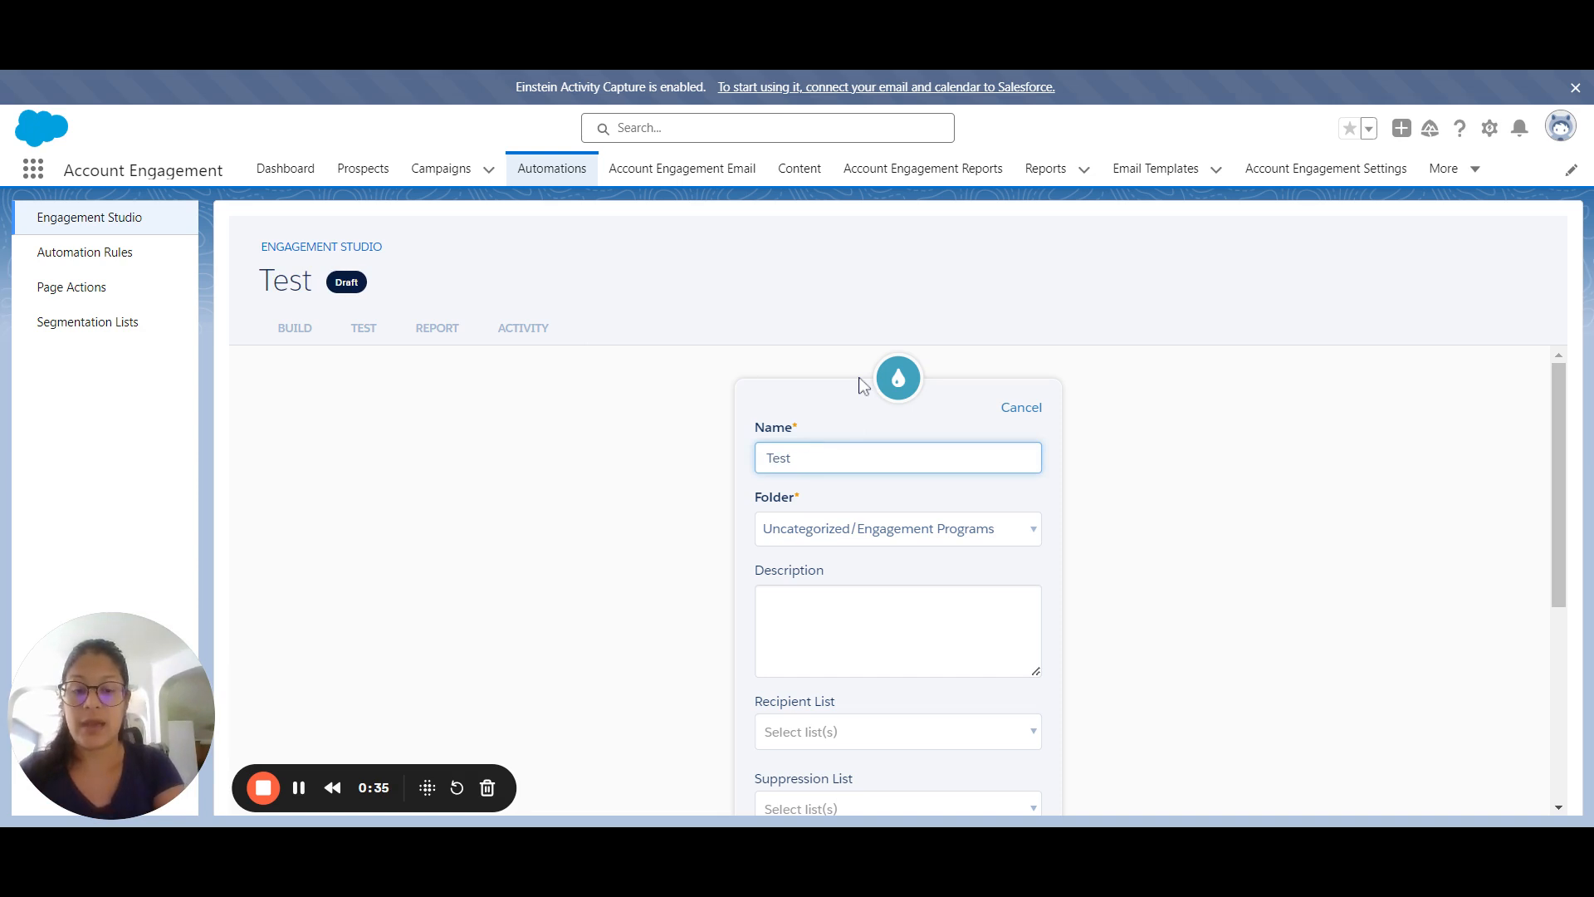
text(- marke)
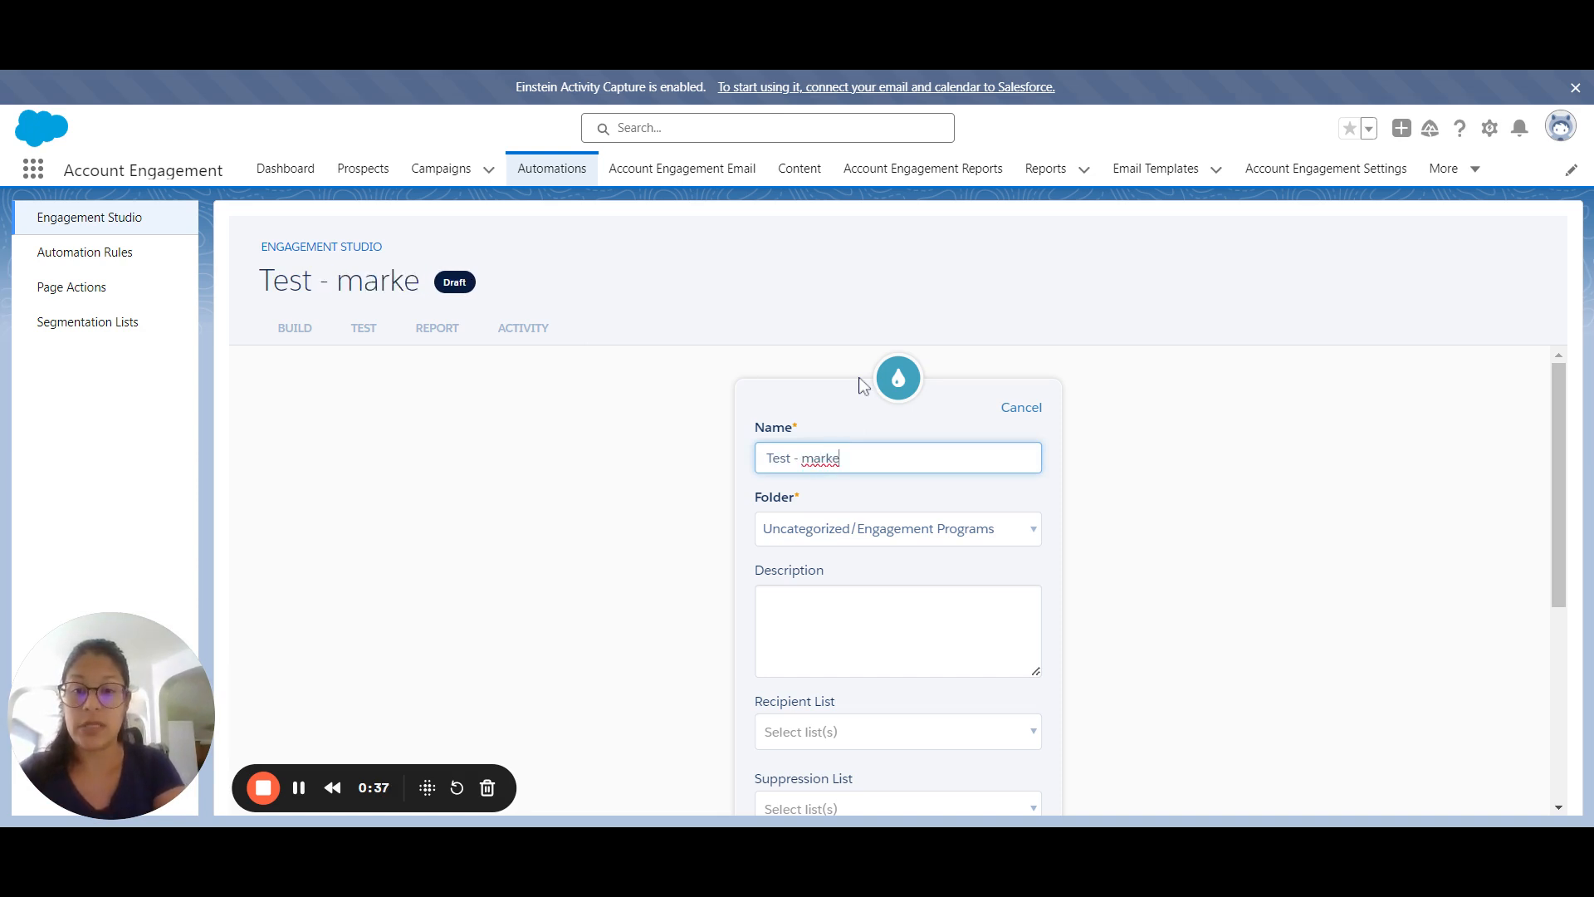
text(ting)
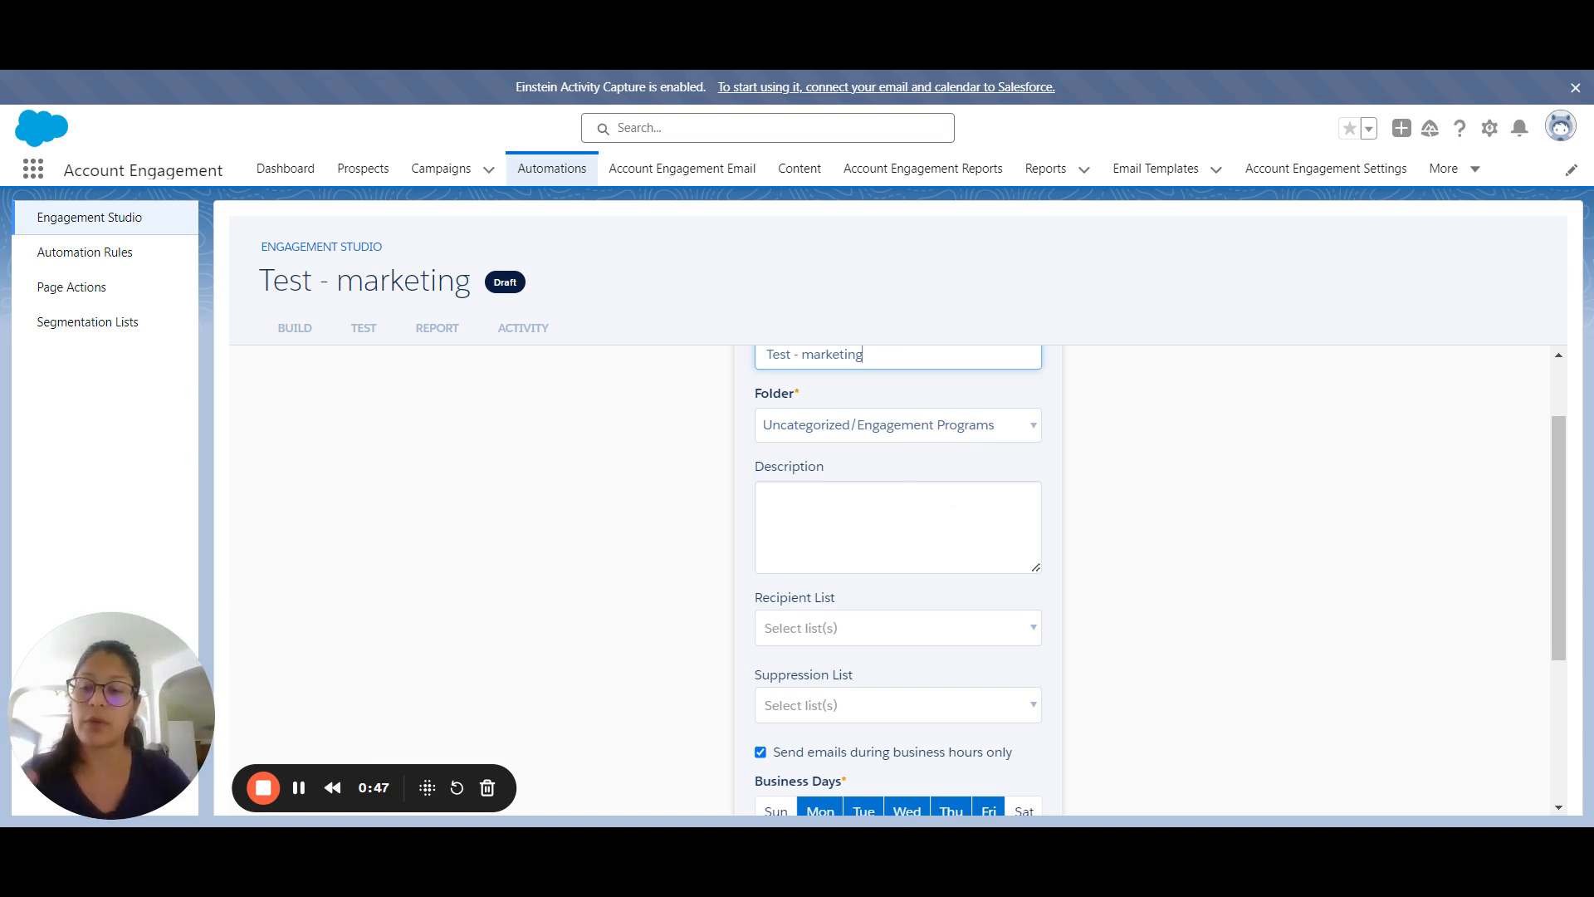
scroll(down, 3)
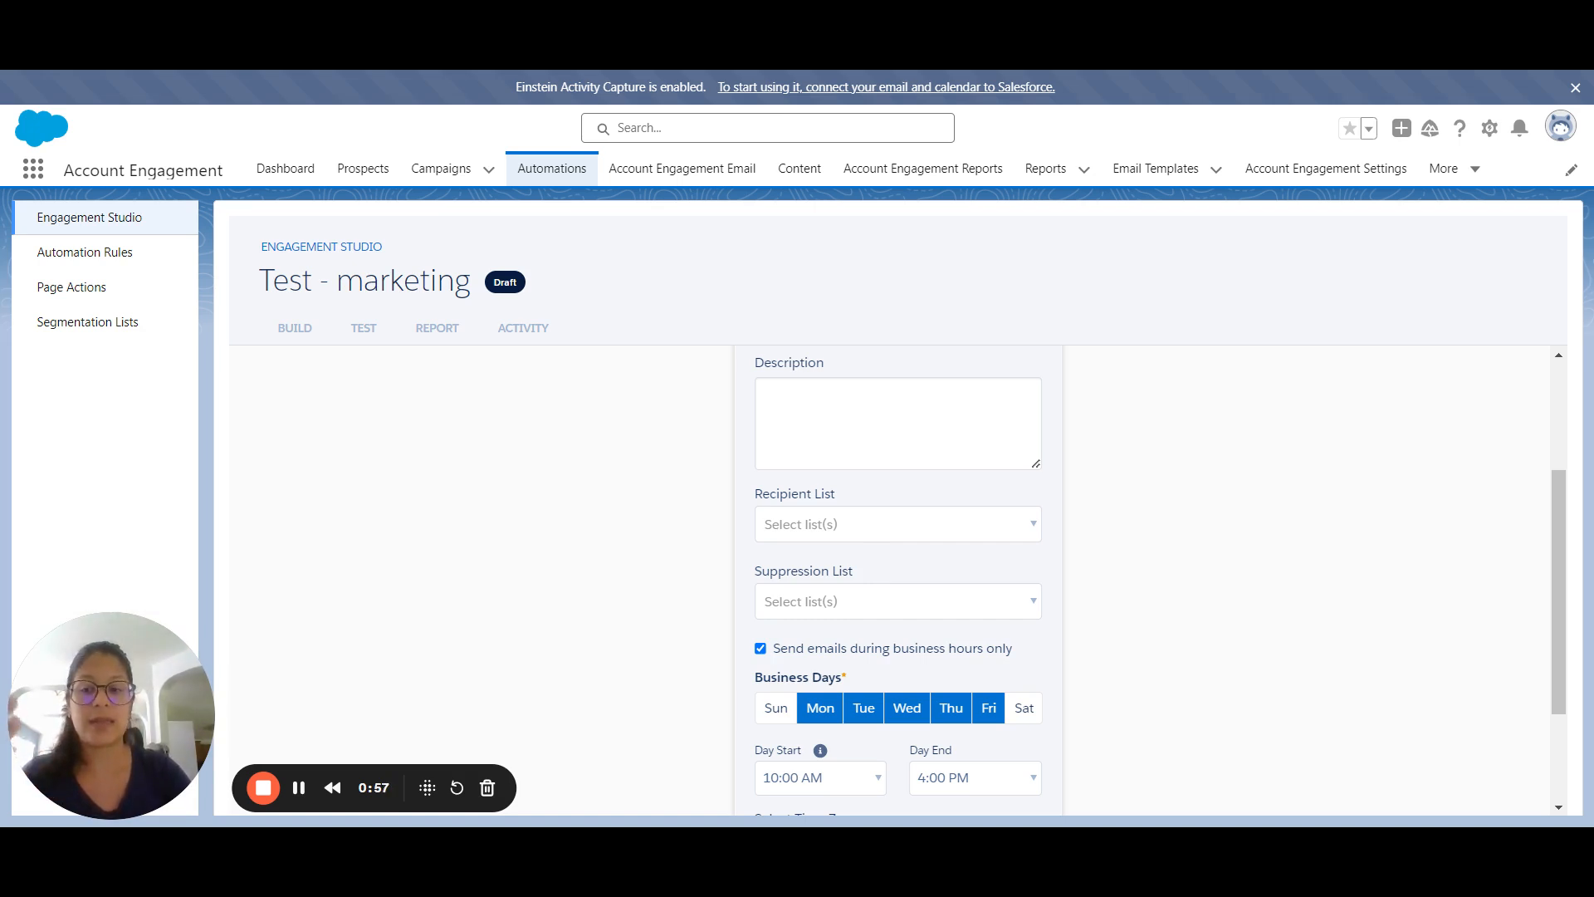
mouse_move(886, 582)
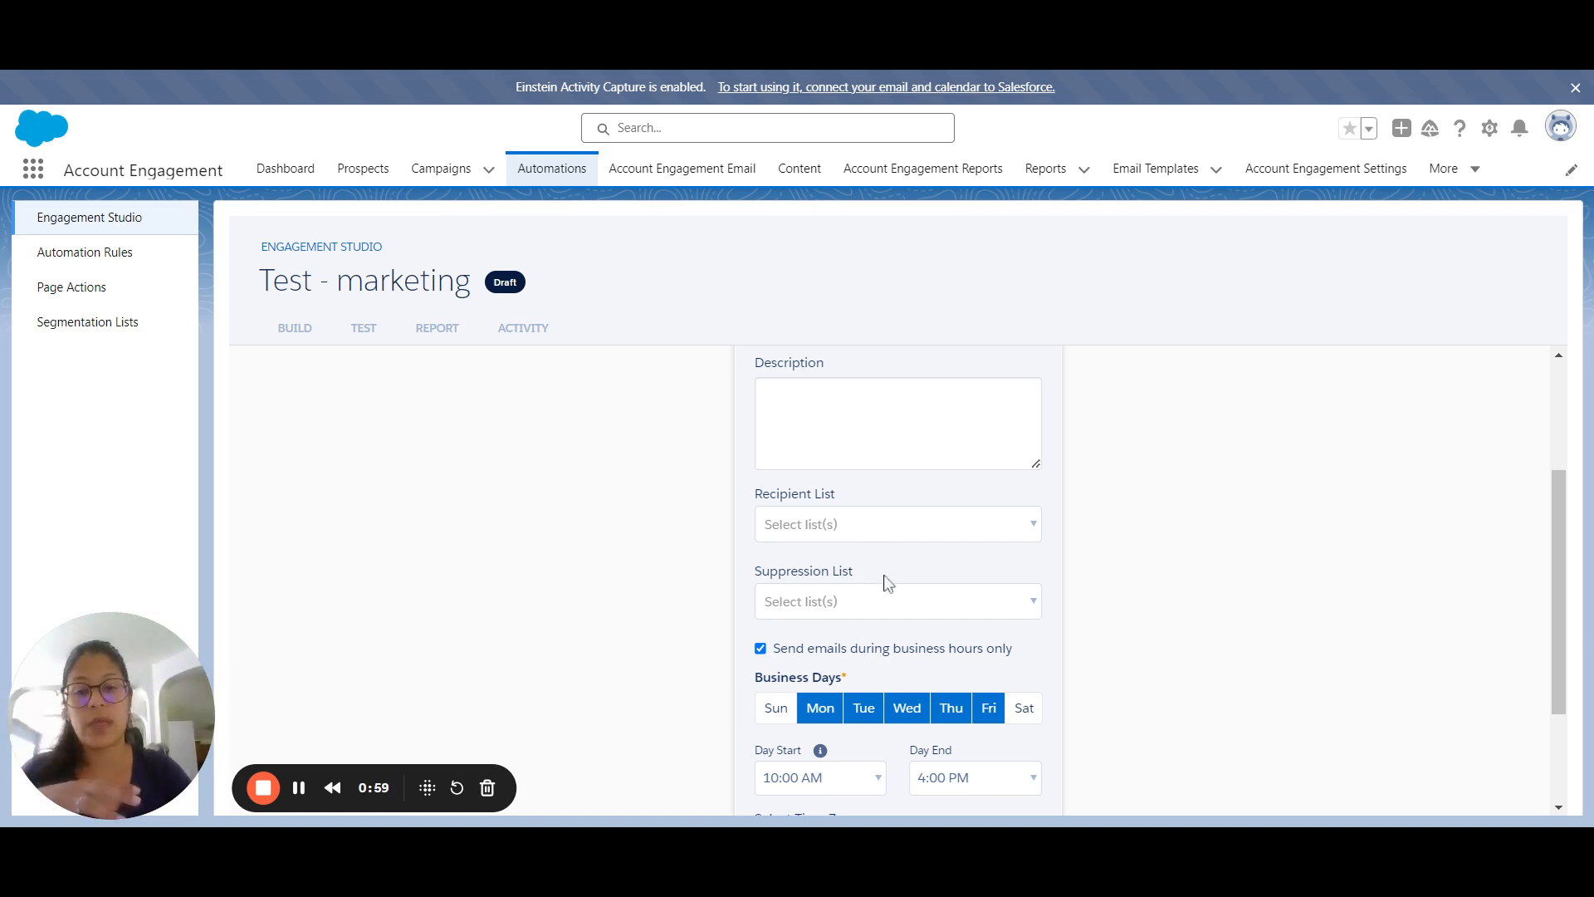
Step: Enable multiple program entries and review the 1-day re-entry and 1-entry limit
scroll(down, 3)
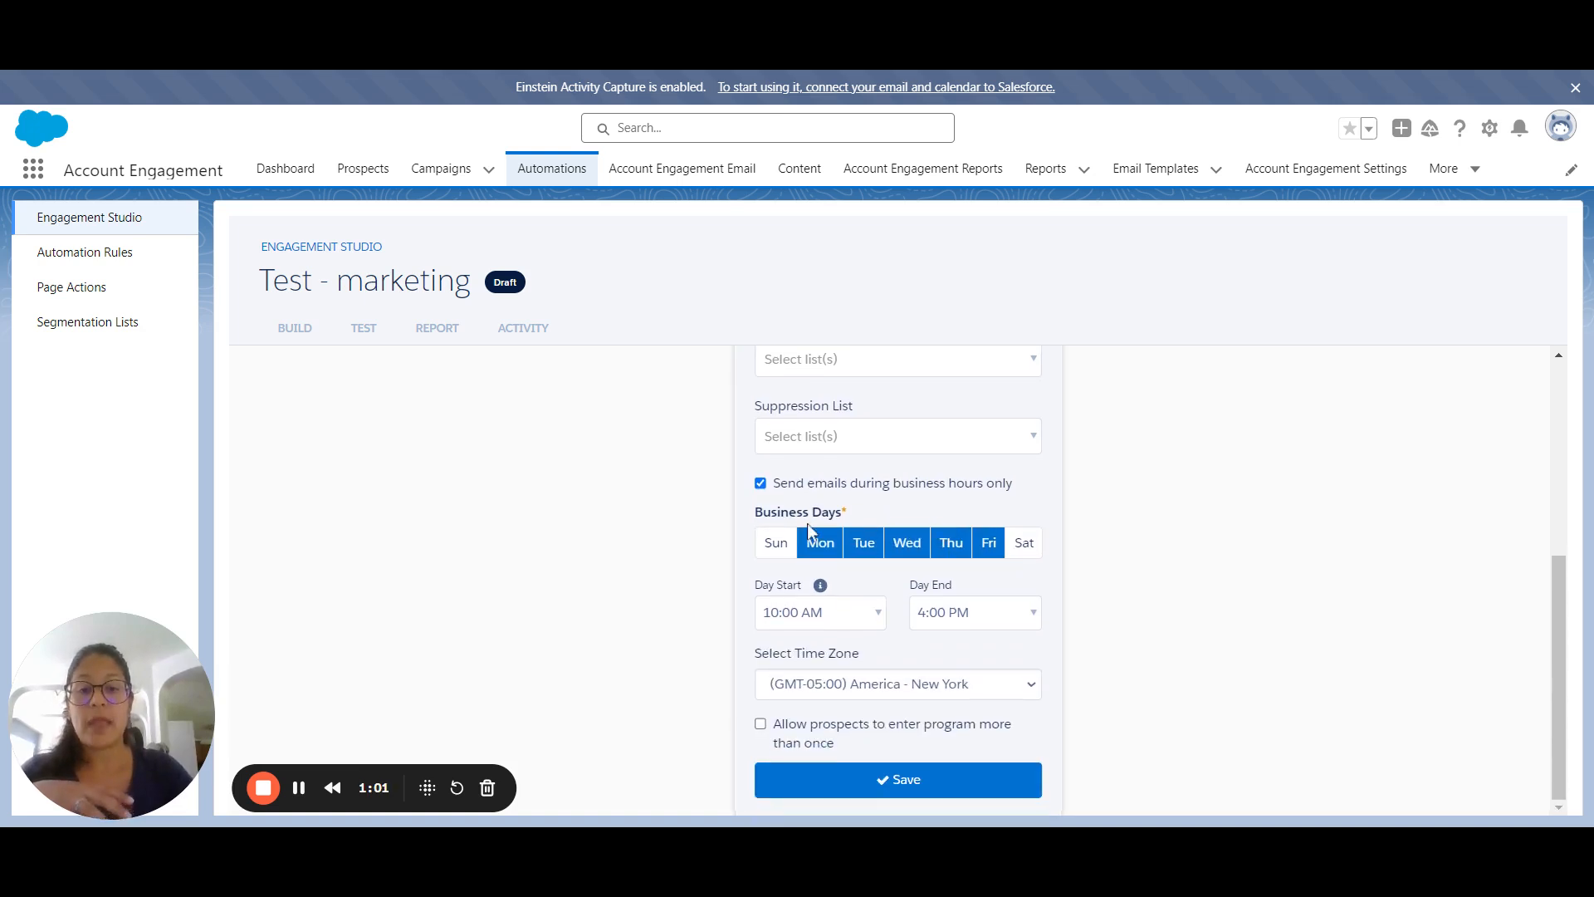
mouse_move(905, 585)
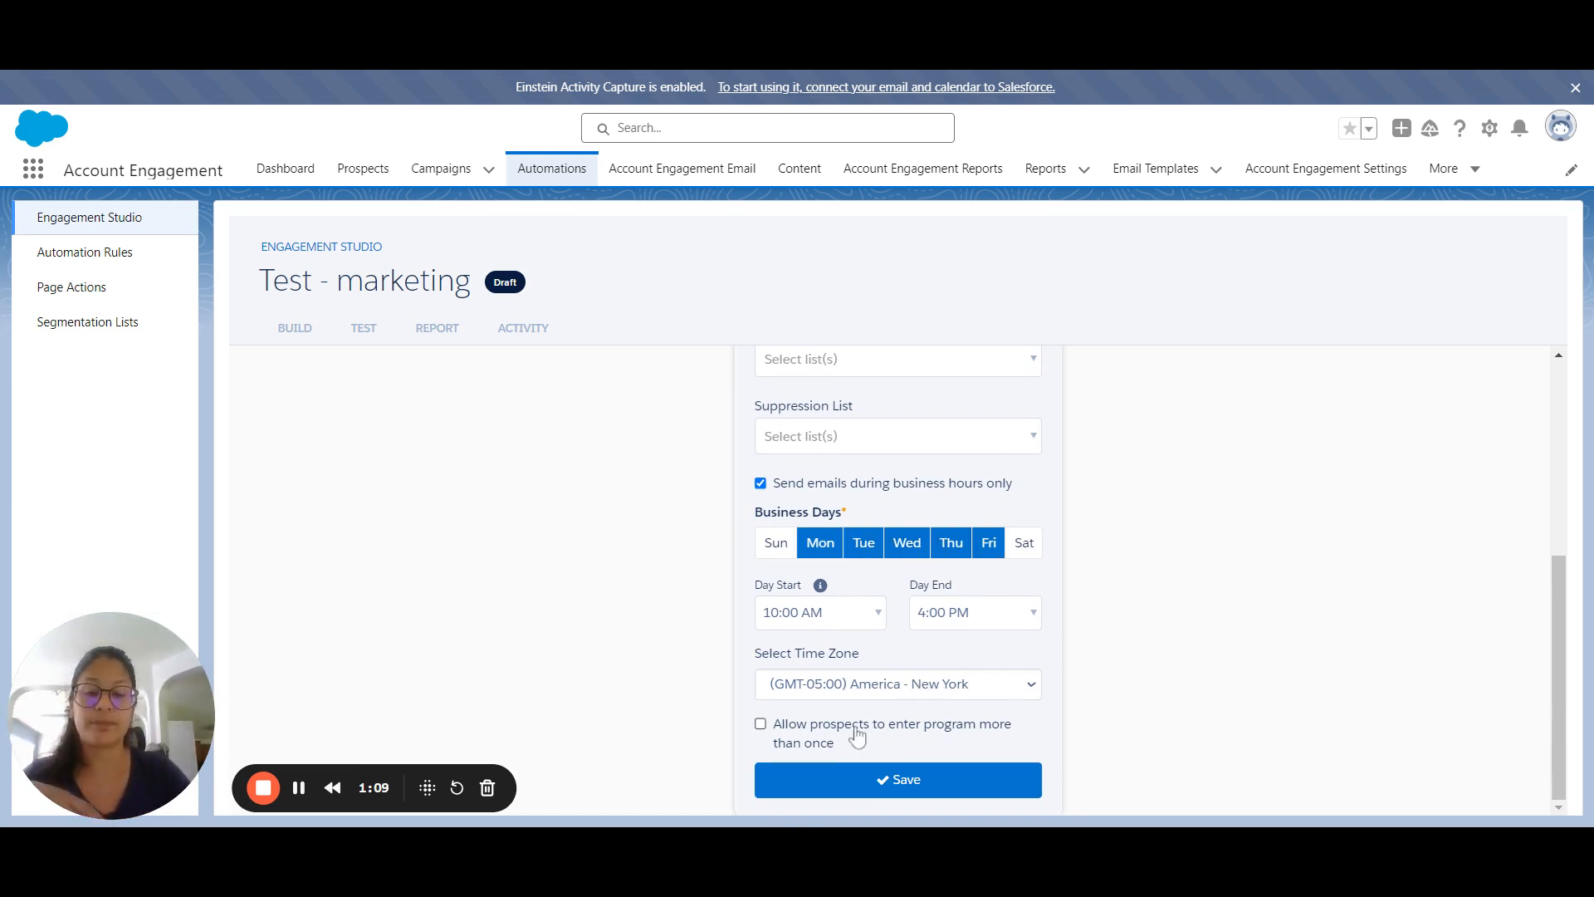
click(760, 723)
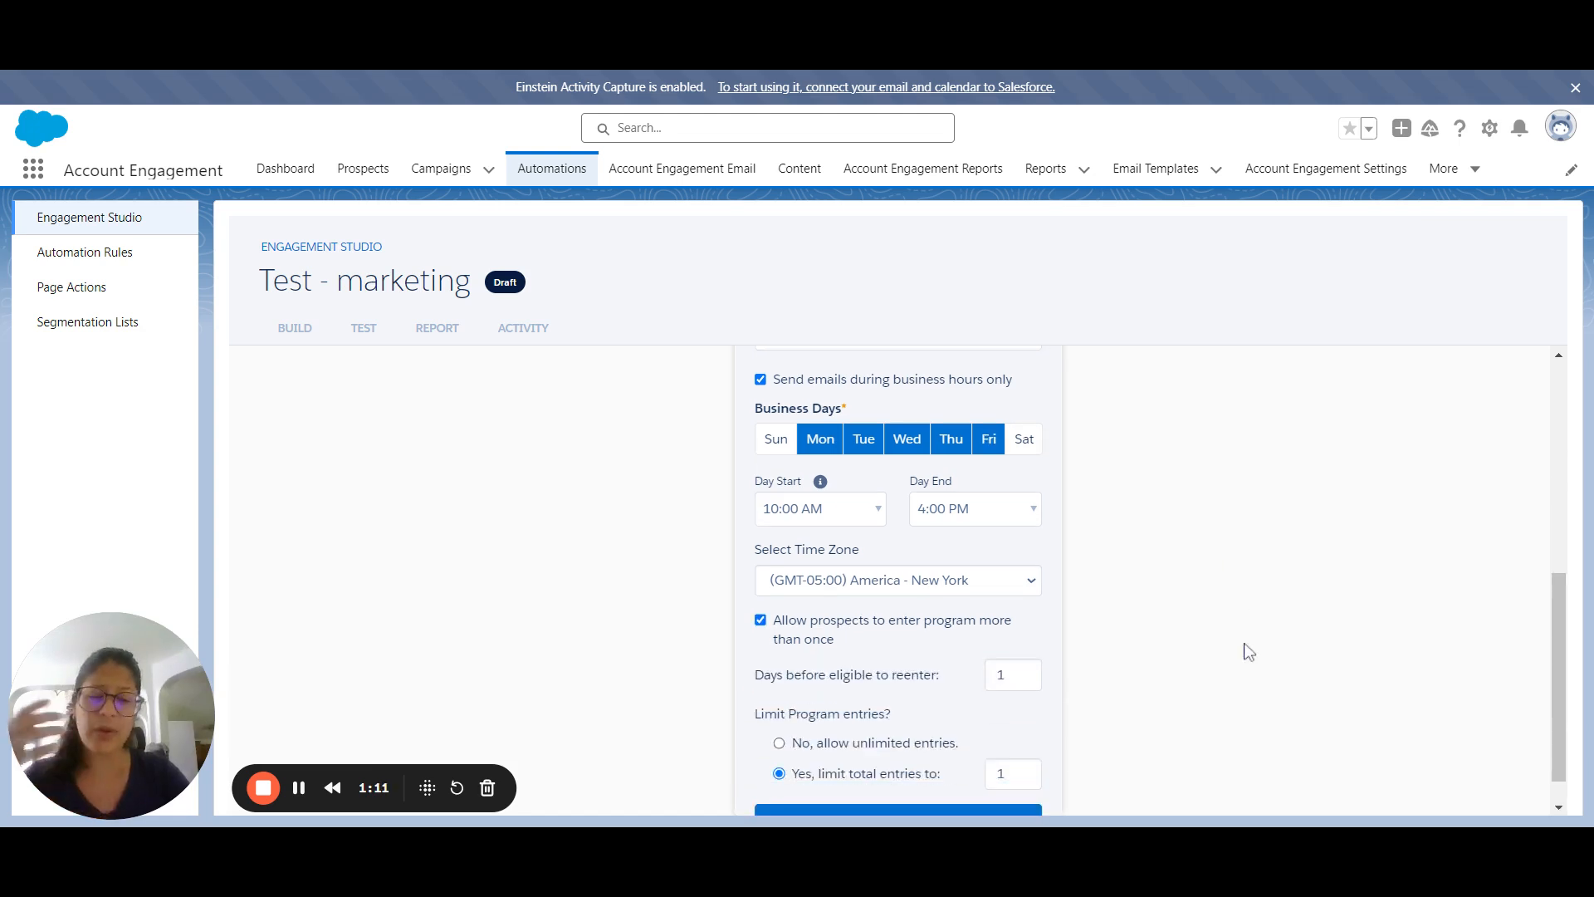
scroll(down, 3)
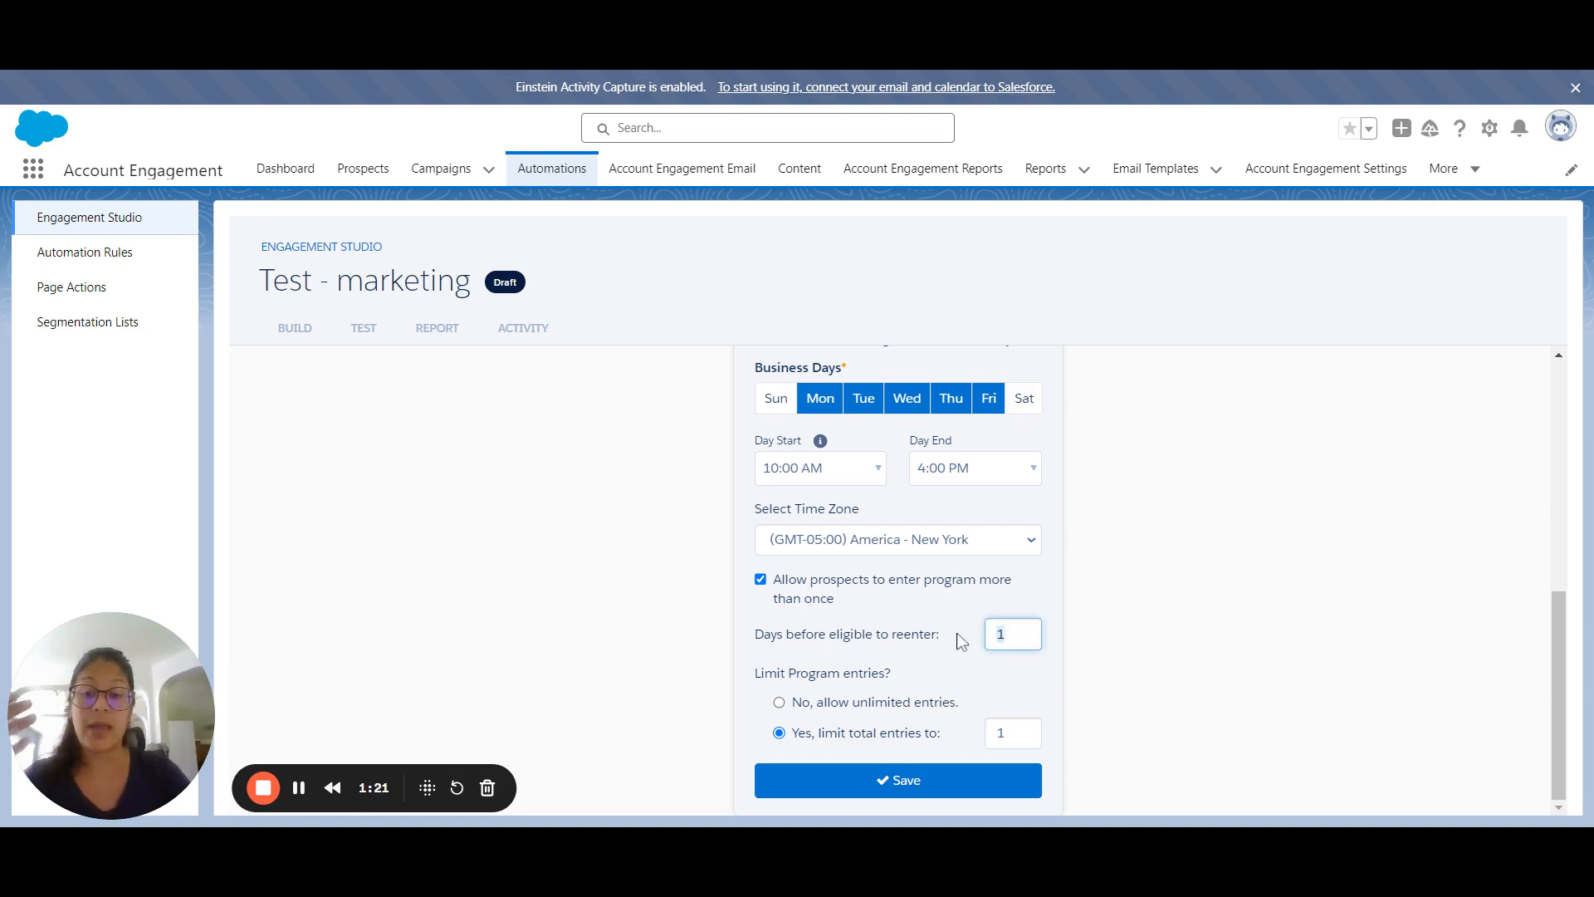
mouse_move(1034, 600)
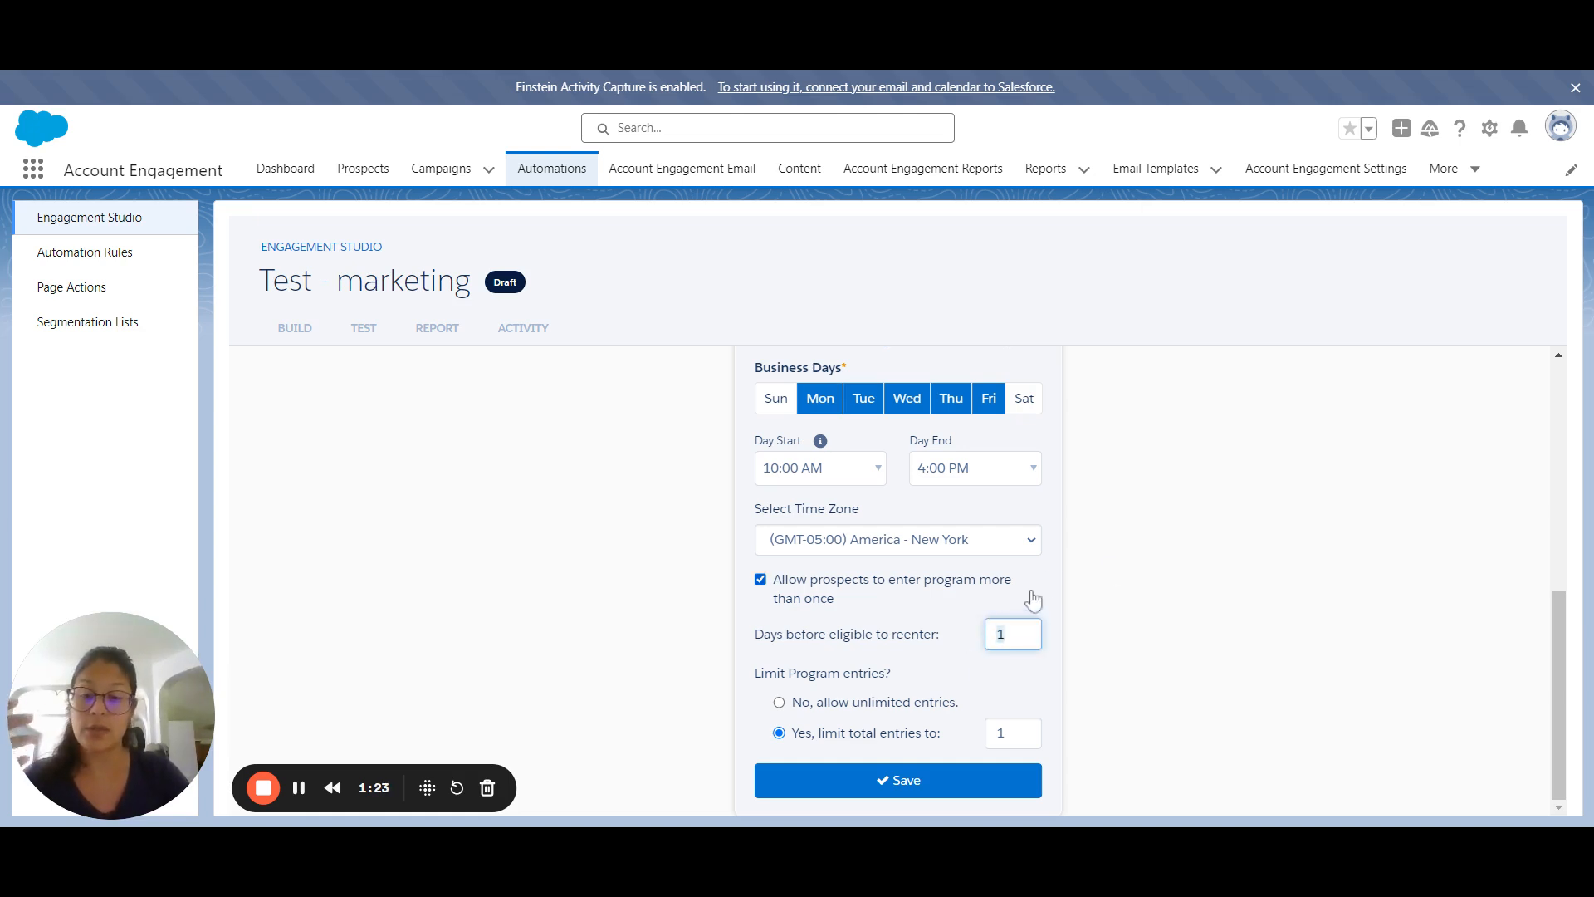
mouse_move(973, 672)
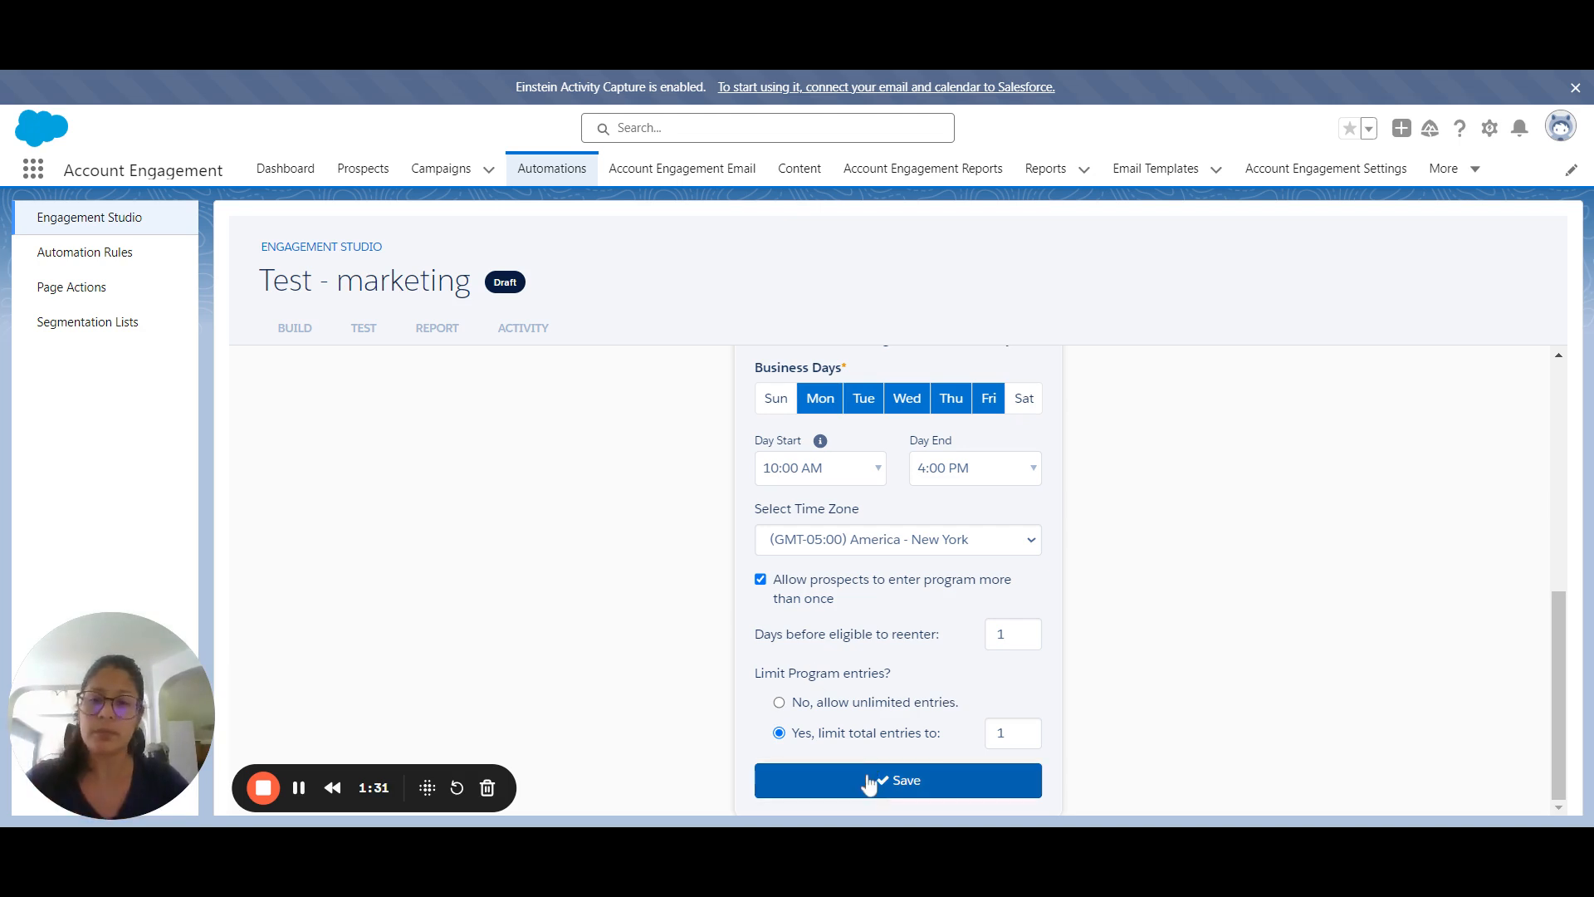
click(896, 780)
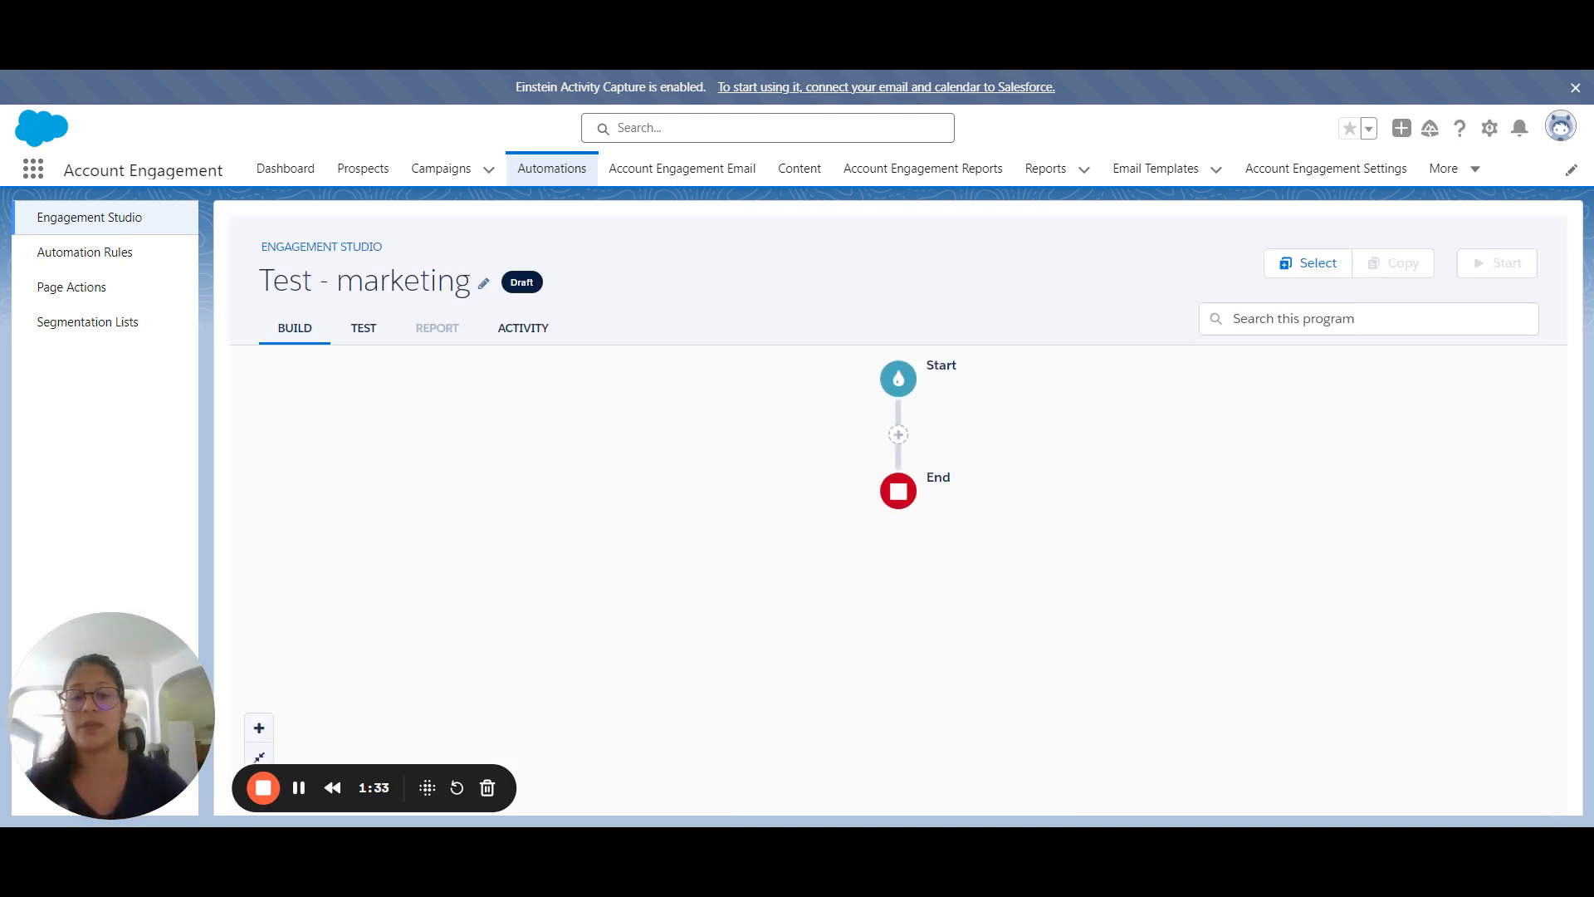
mouse_move(935, 513)
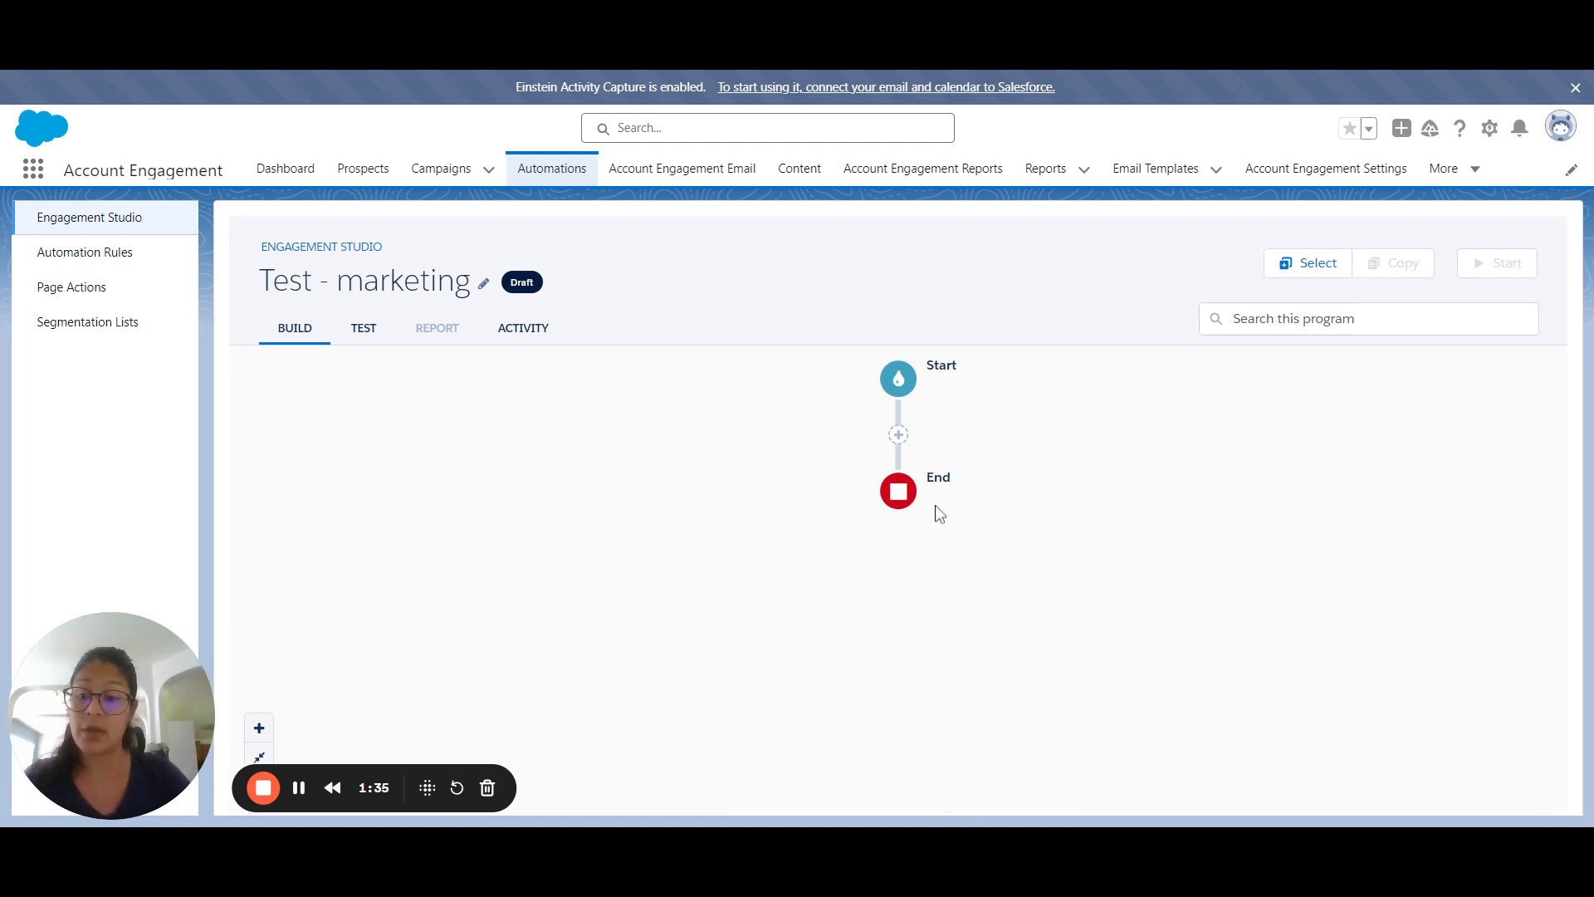
mouse_move(939, 543)
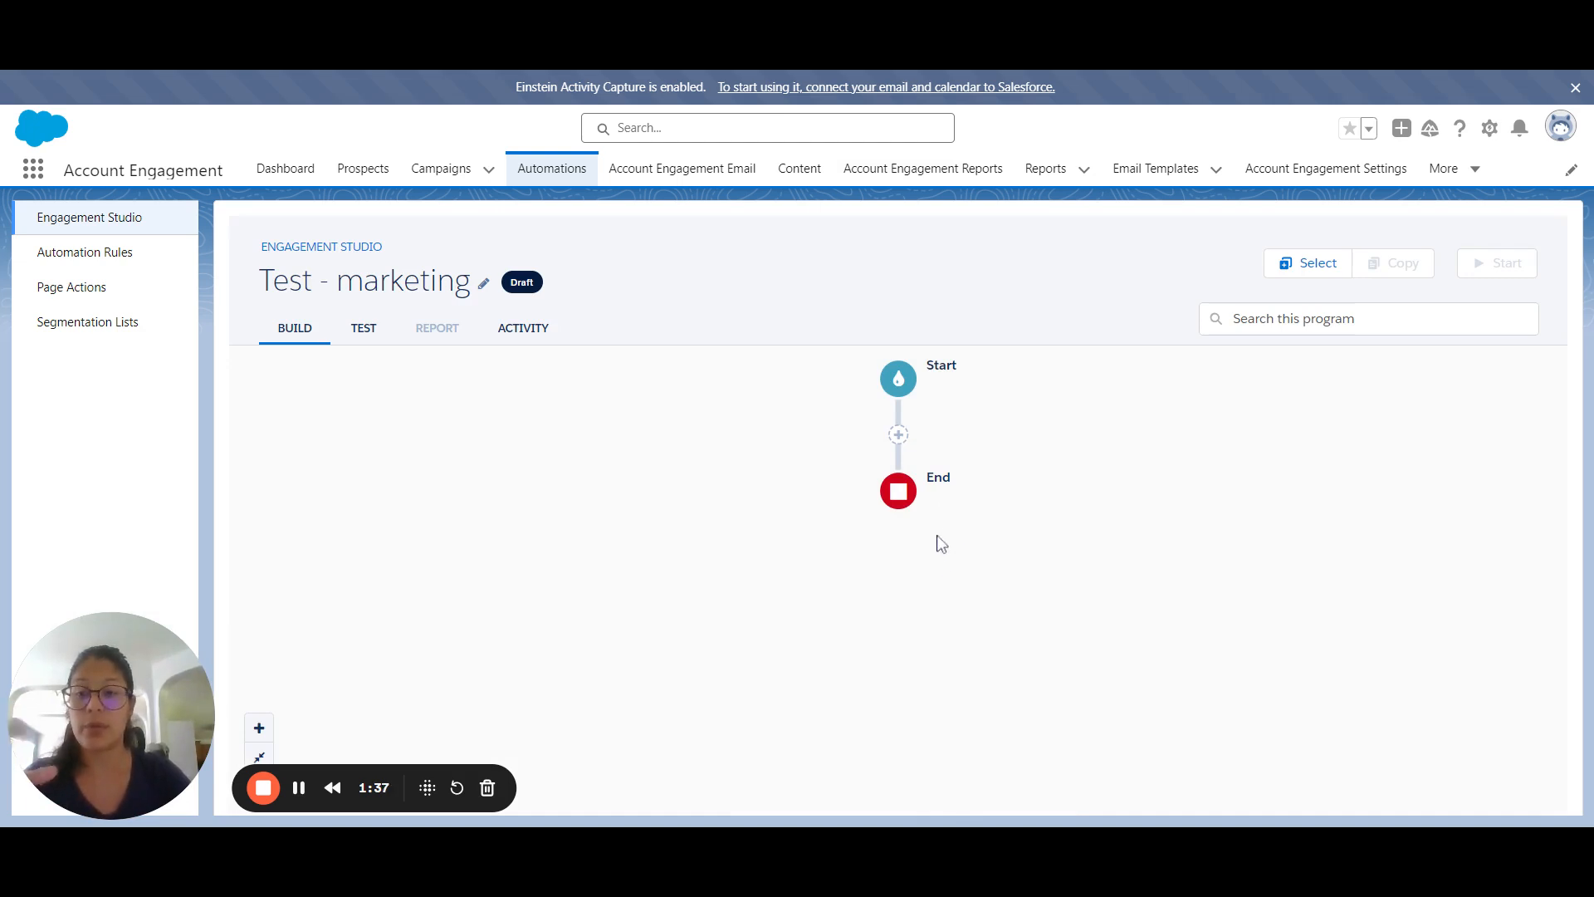
mouse_move(936, 521)
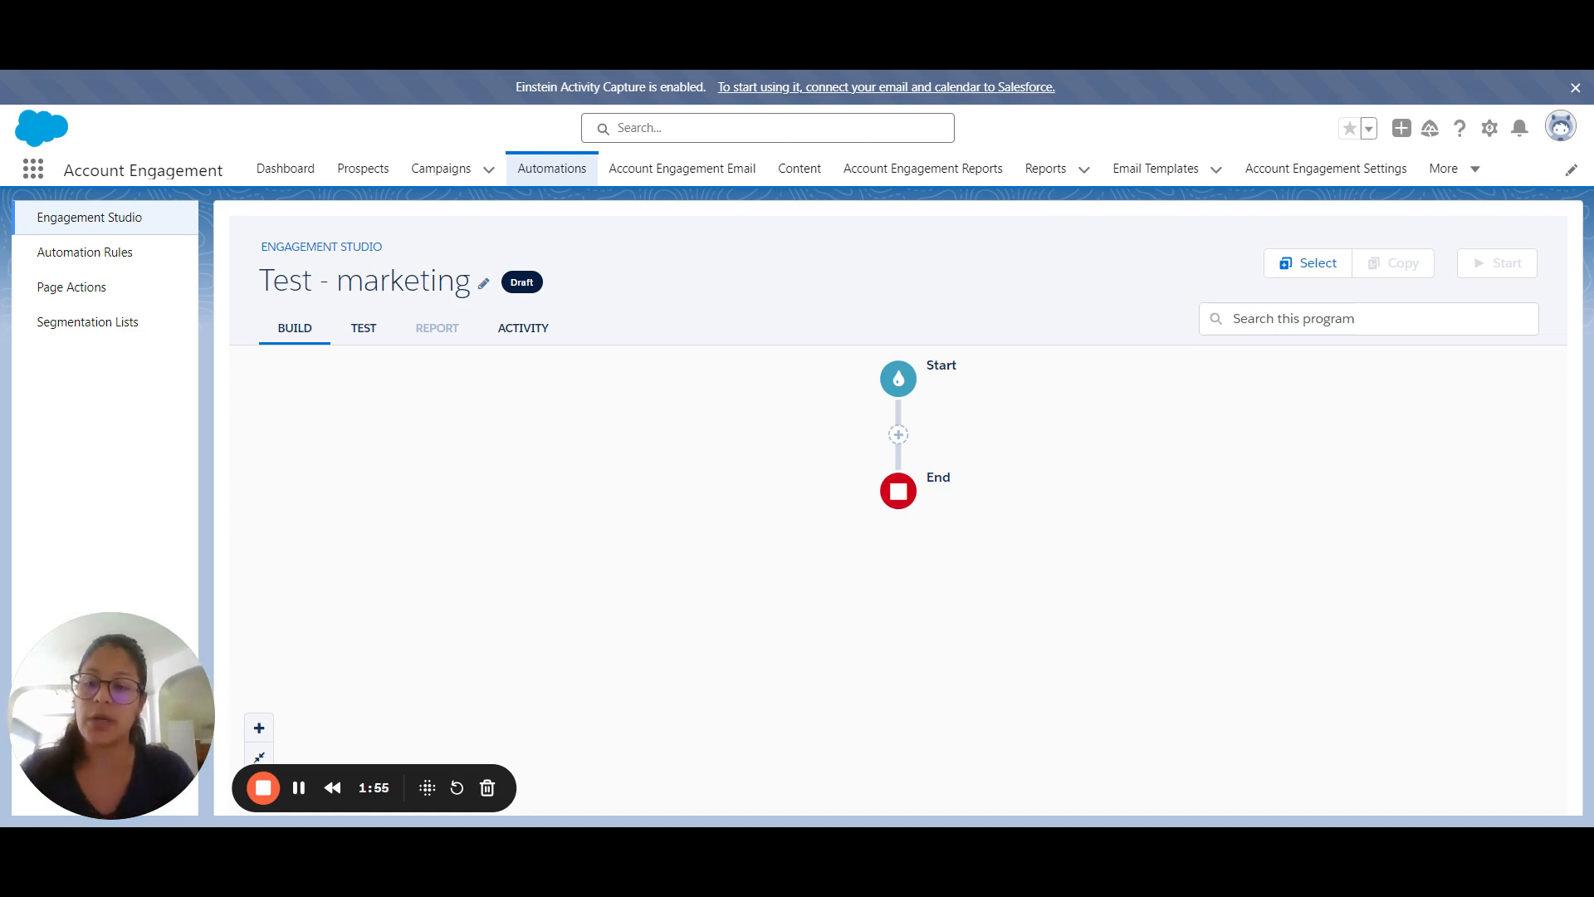
mouse_move(624, 384)
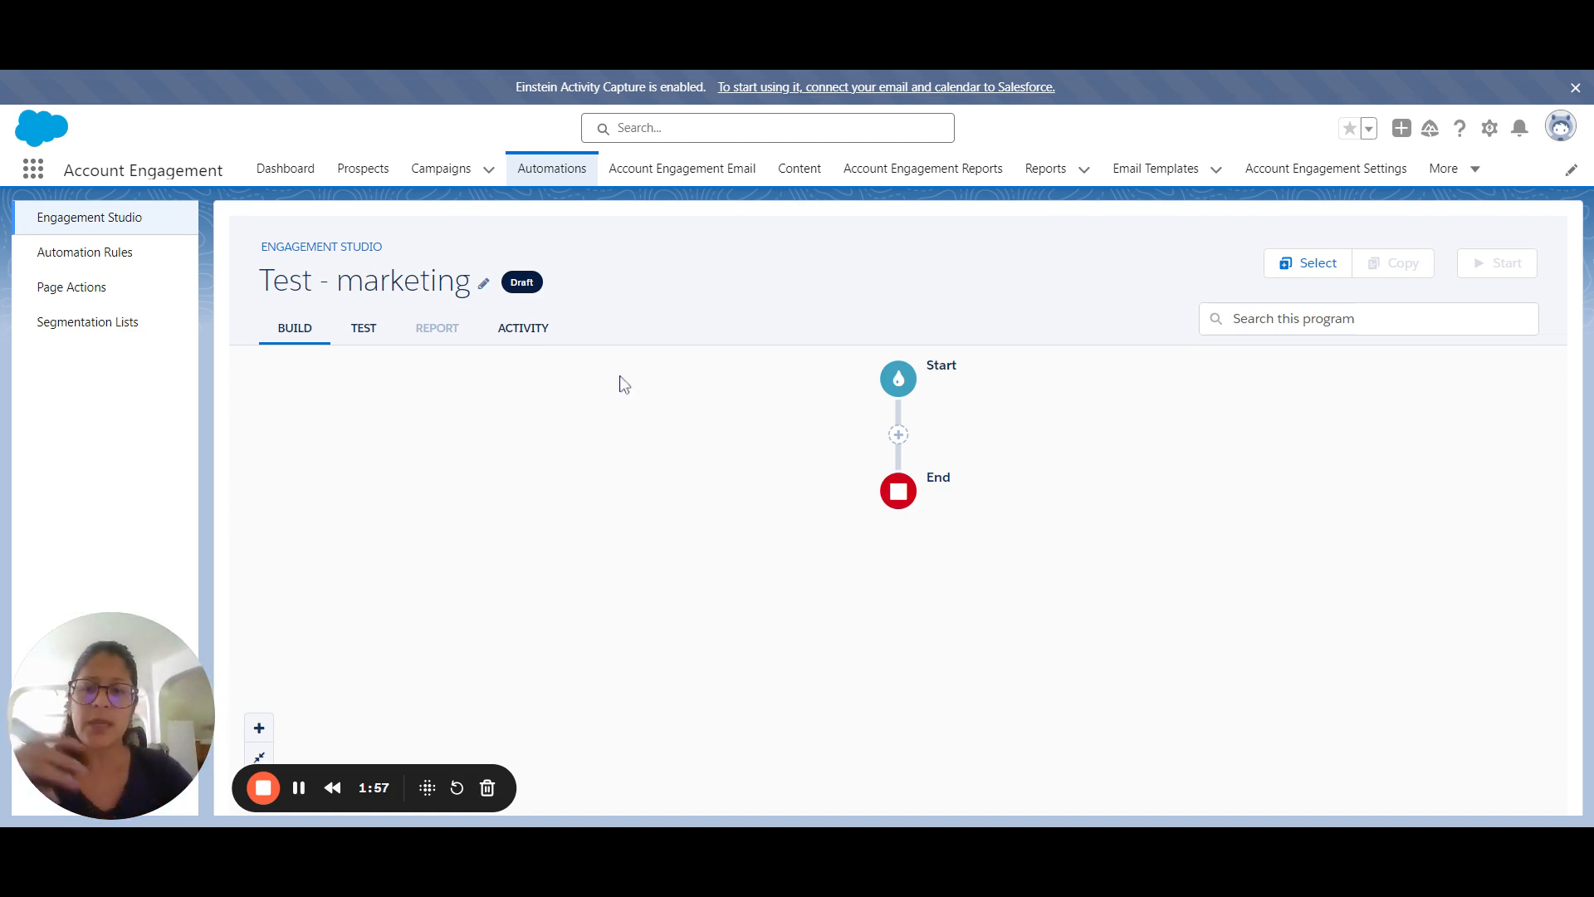
mouse_move(276, 319)
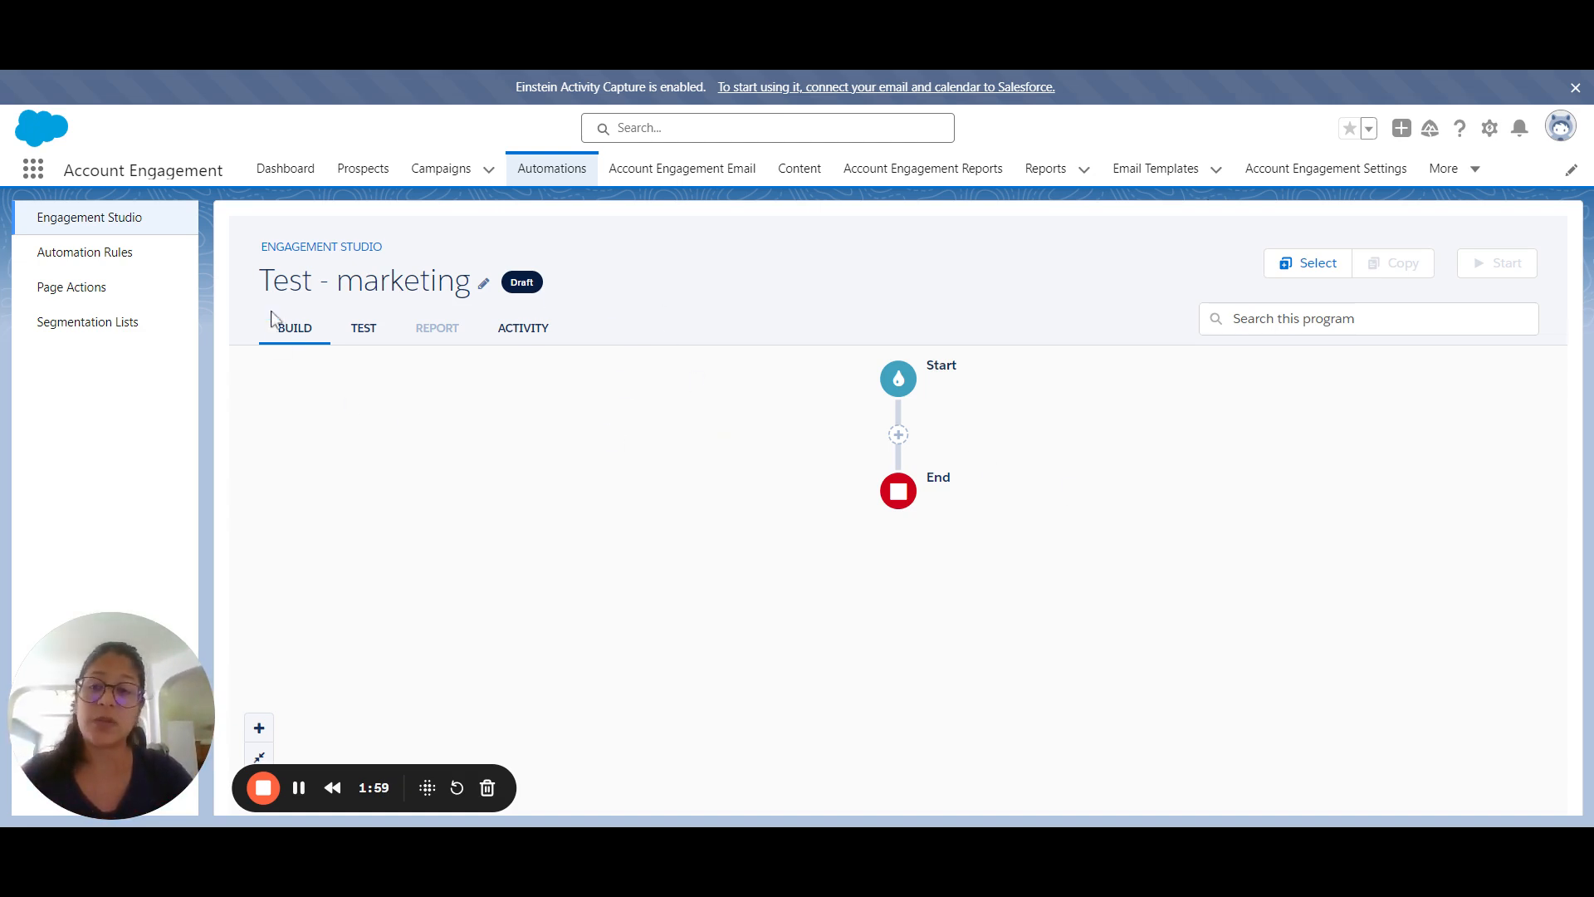
mouse_move(297, 361)
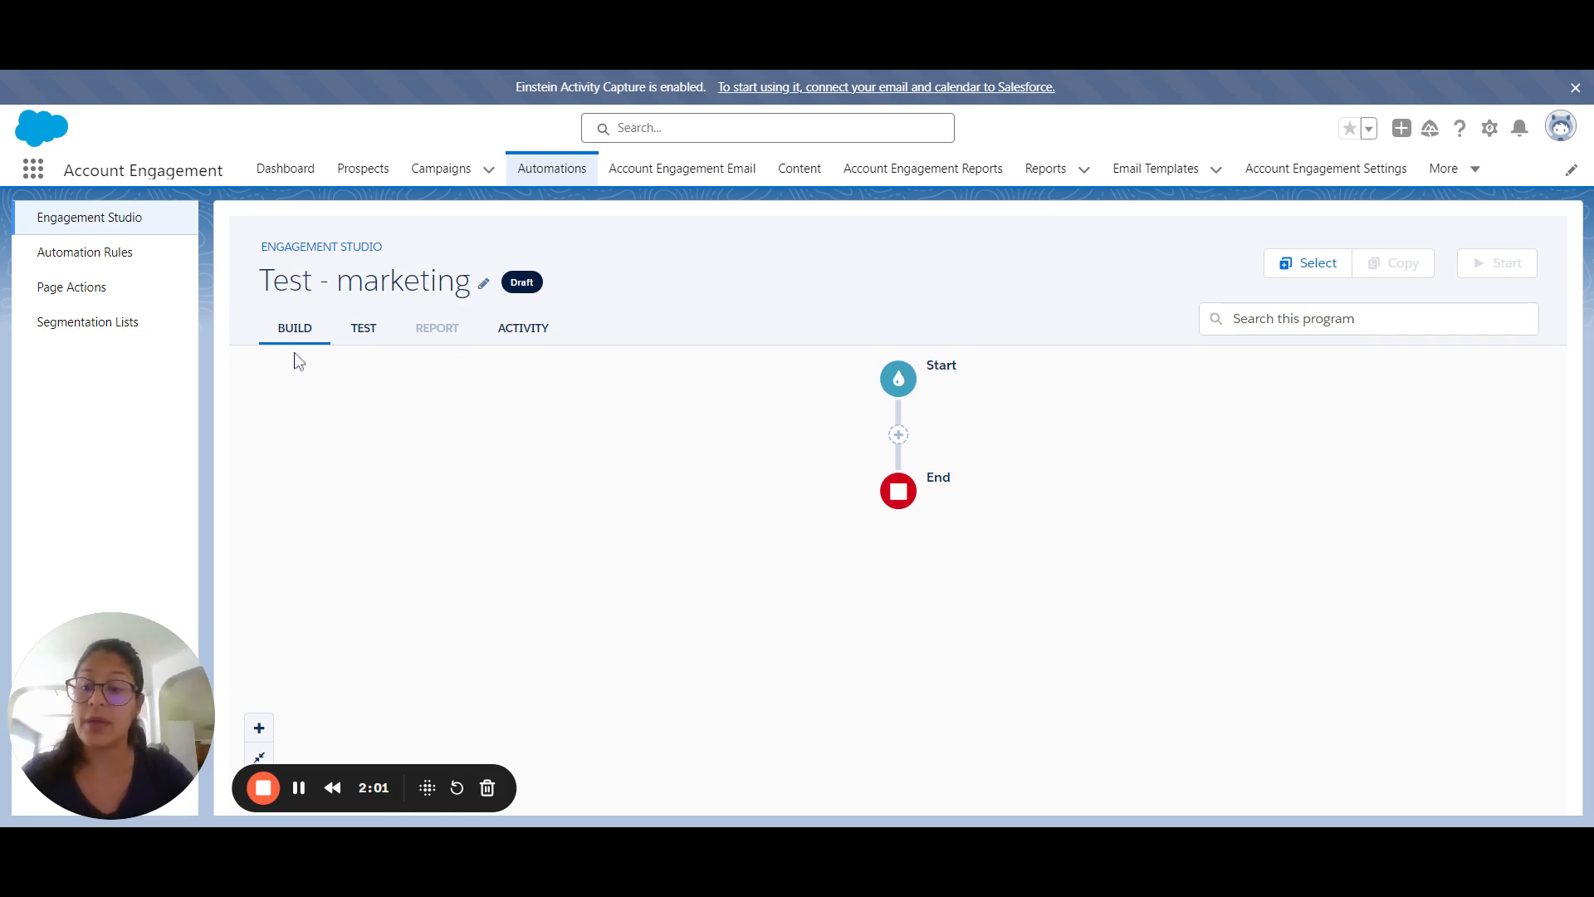
click(362, 327)
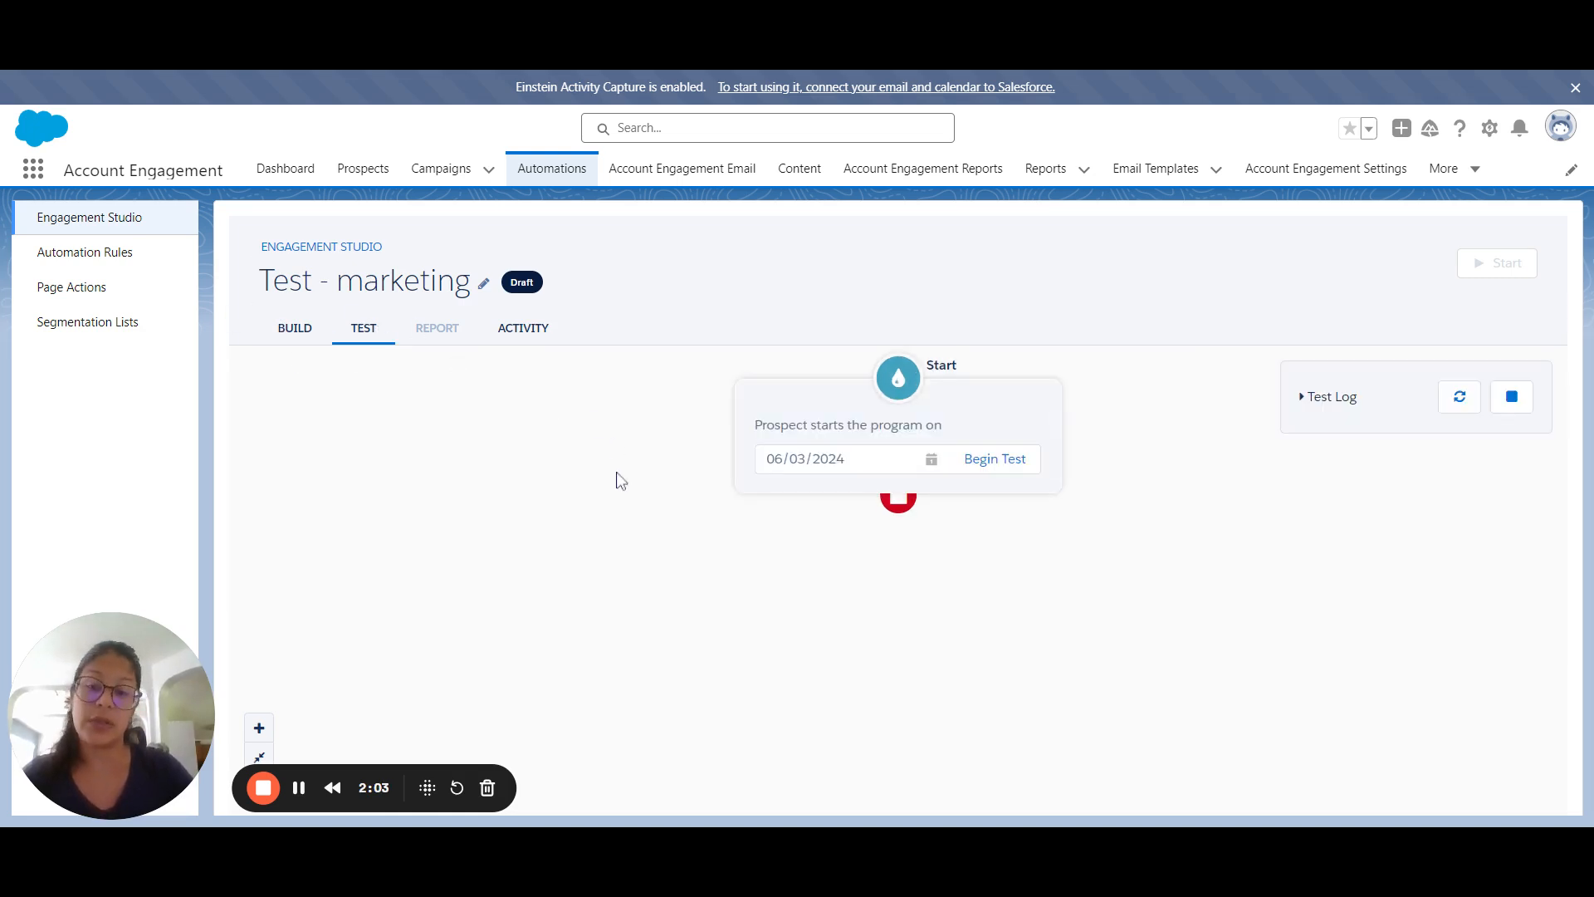
mouse_move(634, 483)
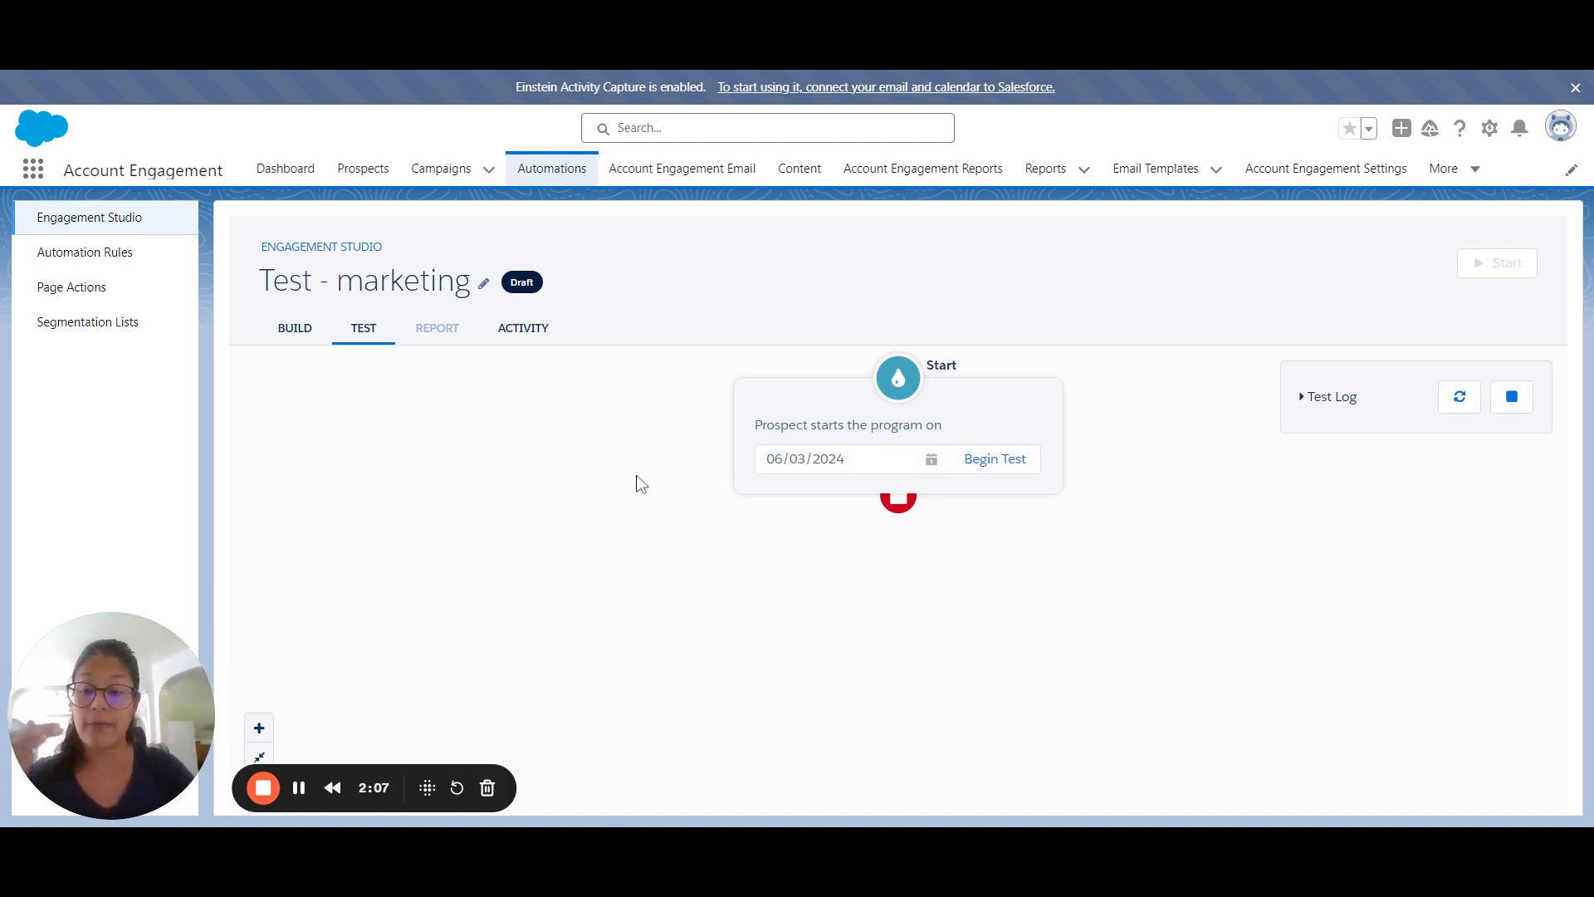
mouse_move(636, 503)
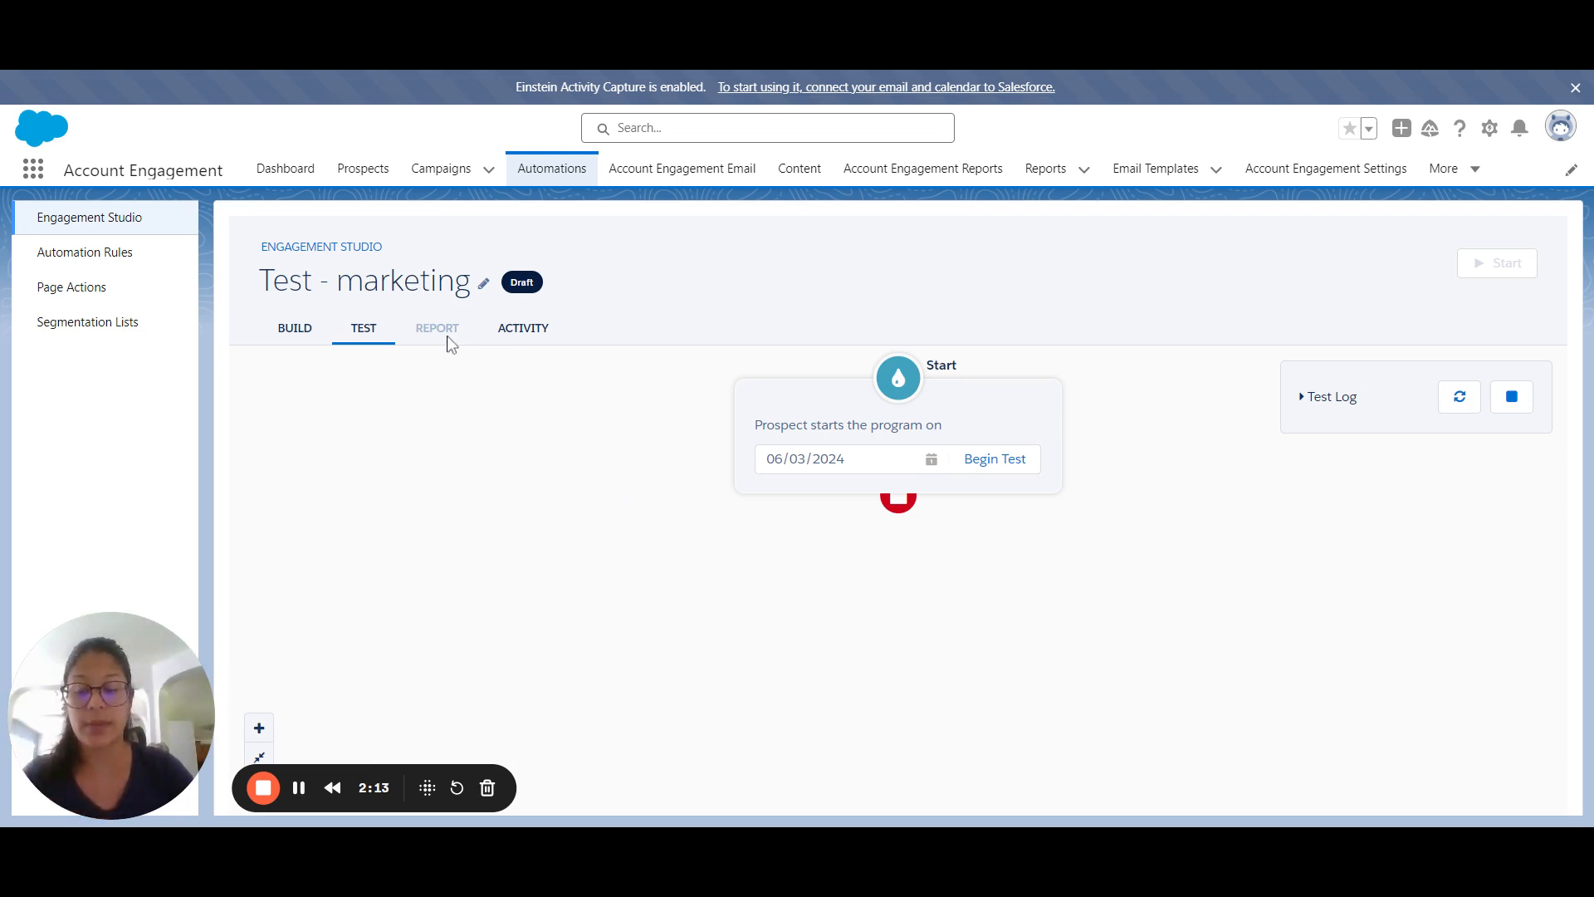
mouse_move(508, 323)
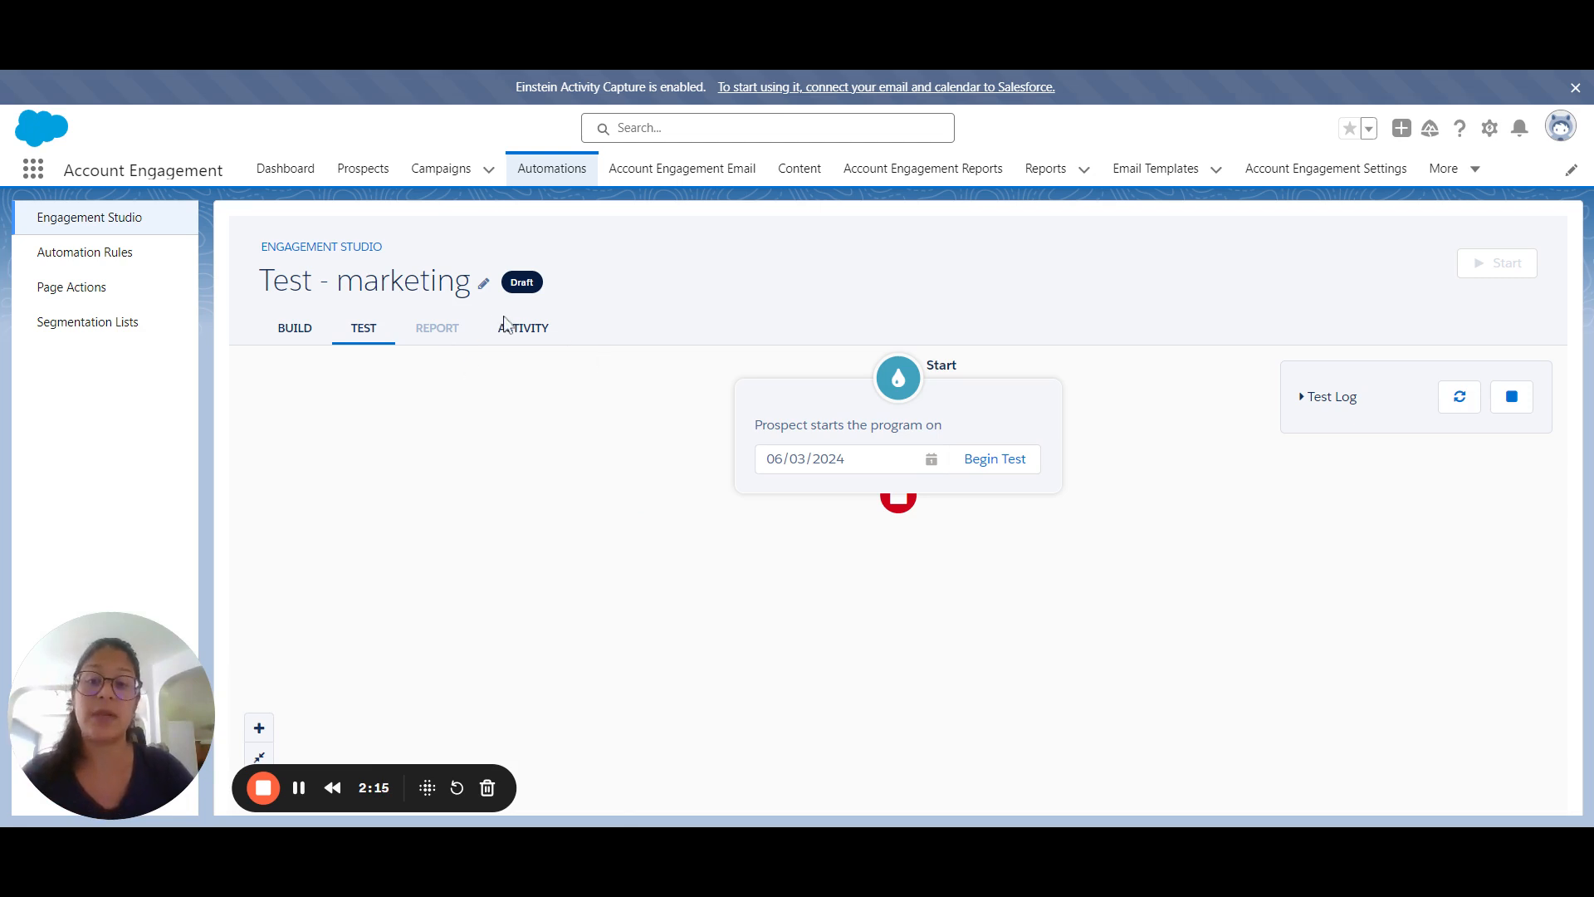
click(522, 328)
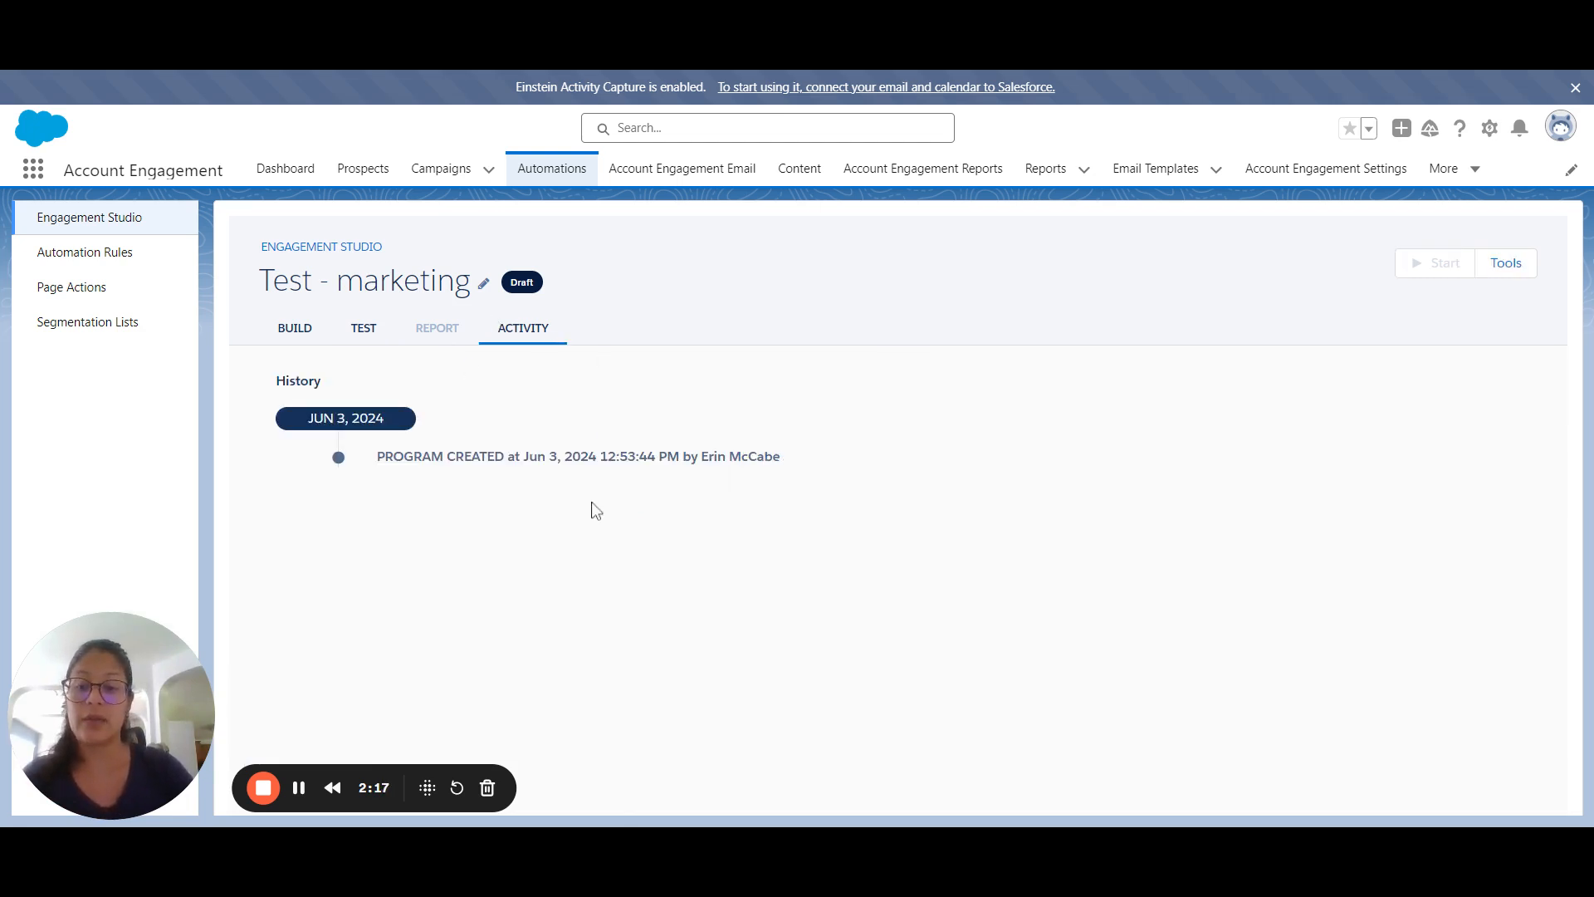
mouse_move(603, 483)
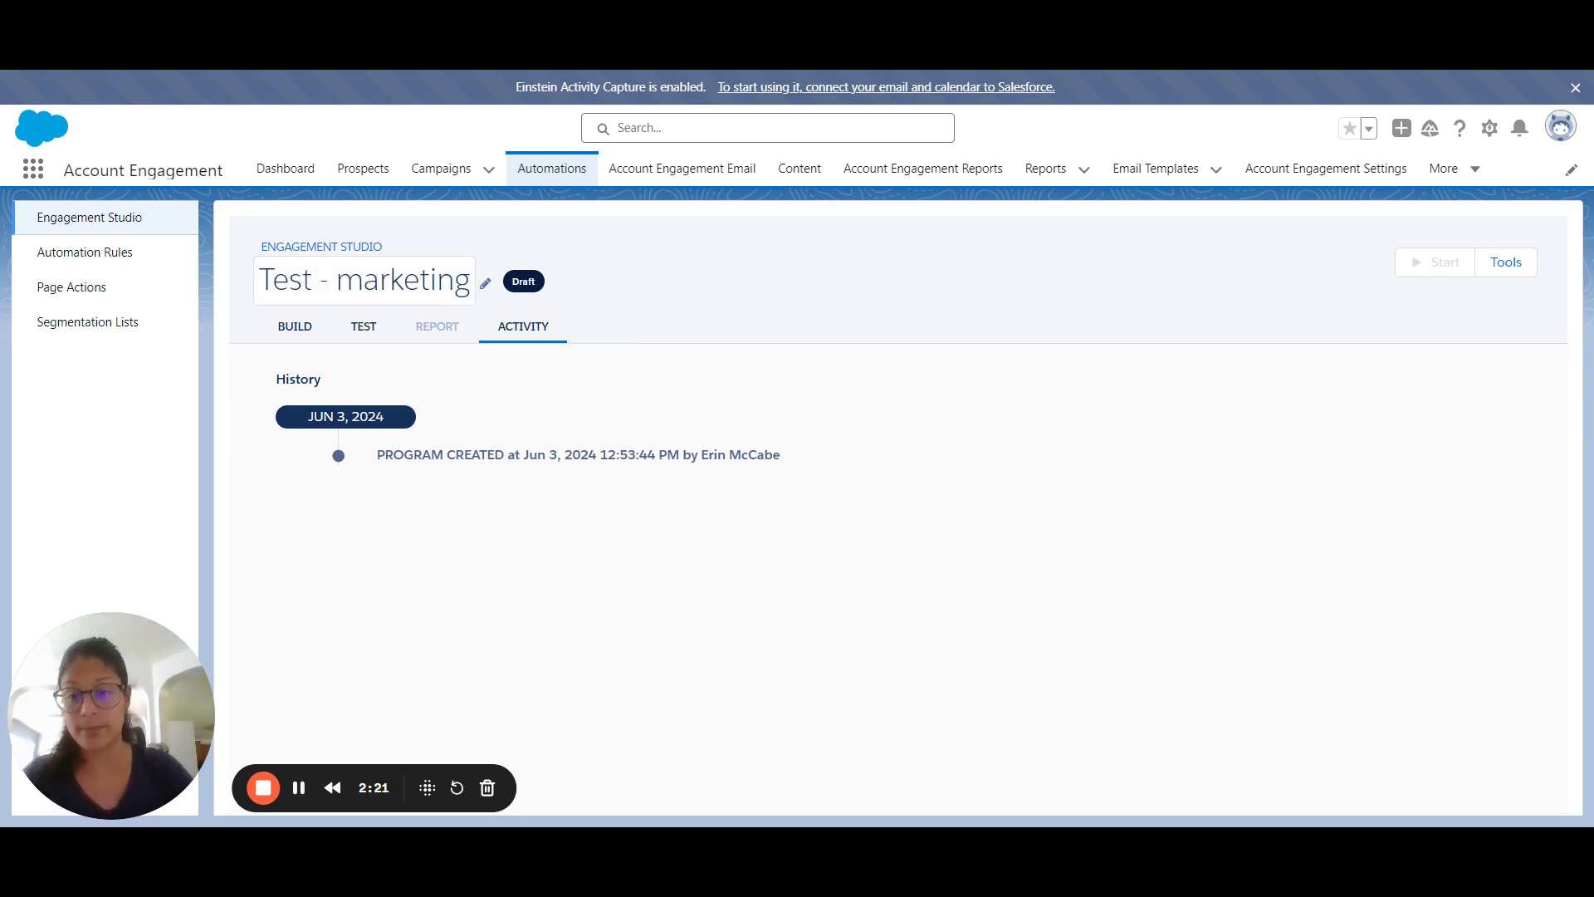
click(294, 327)
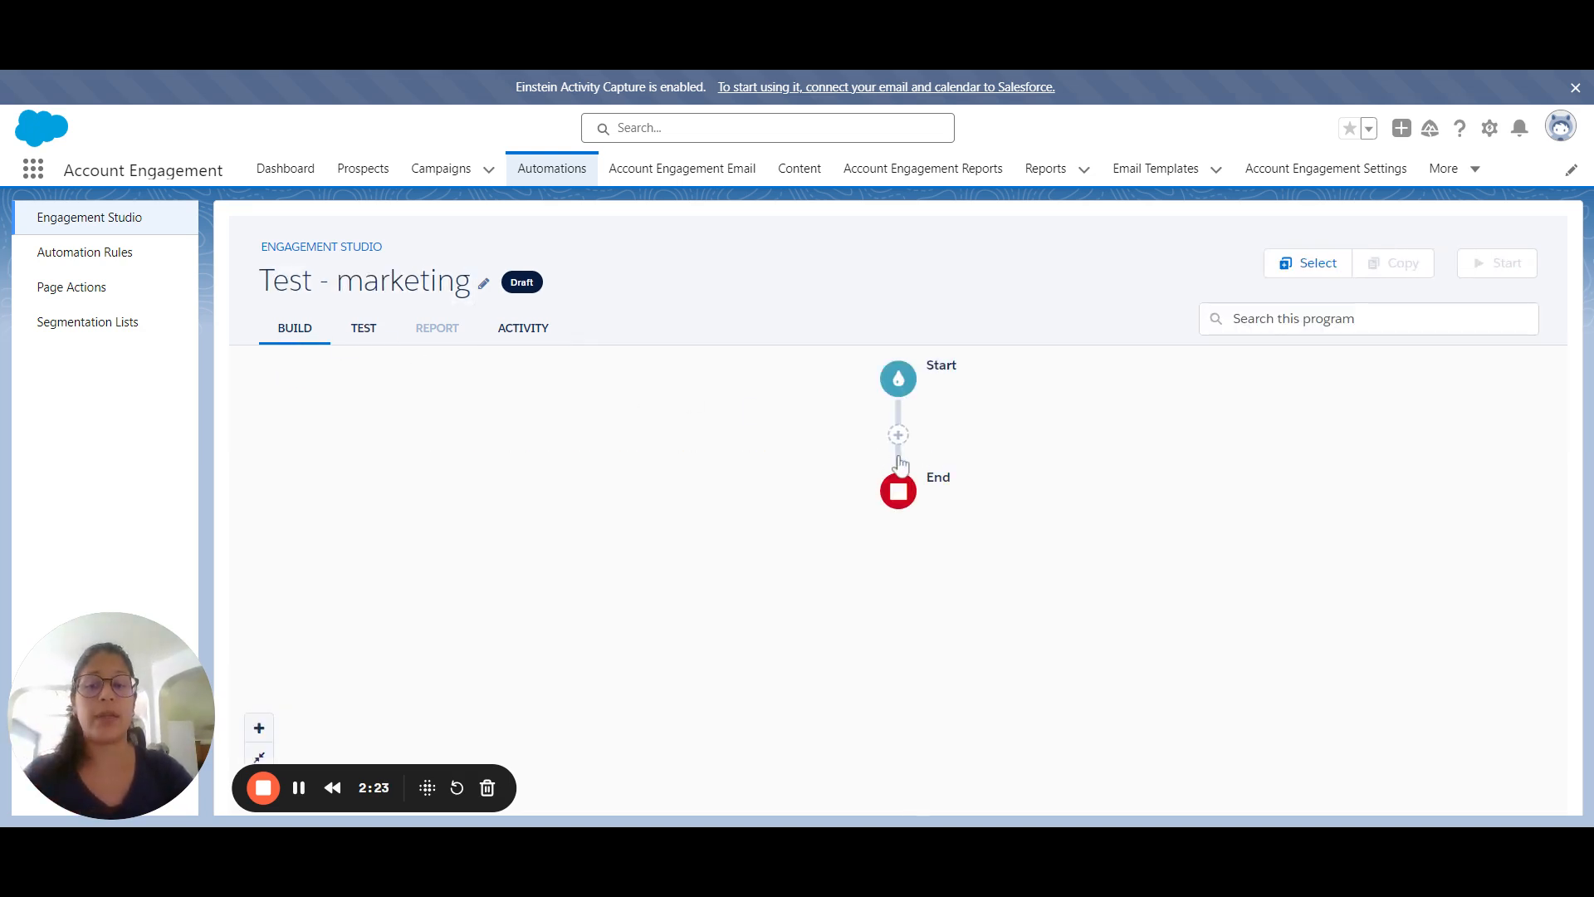
Step: Insert a Send Email action step between Start and End
click(897, 434)
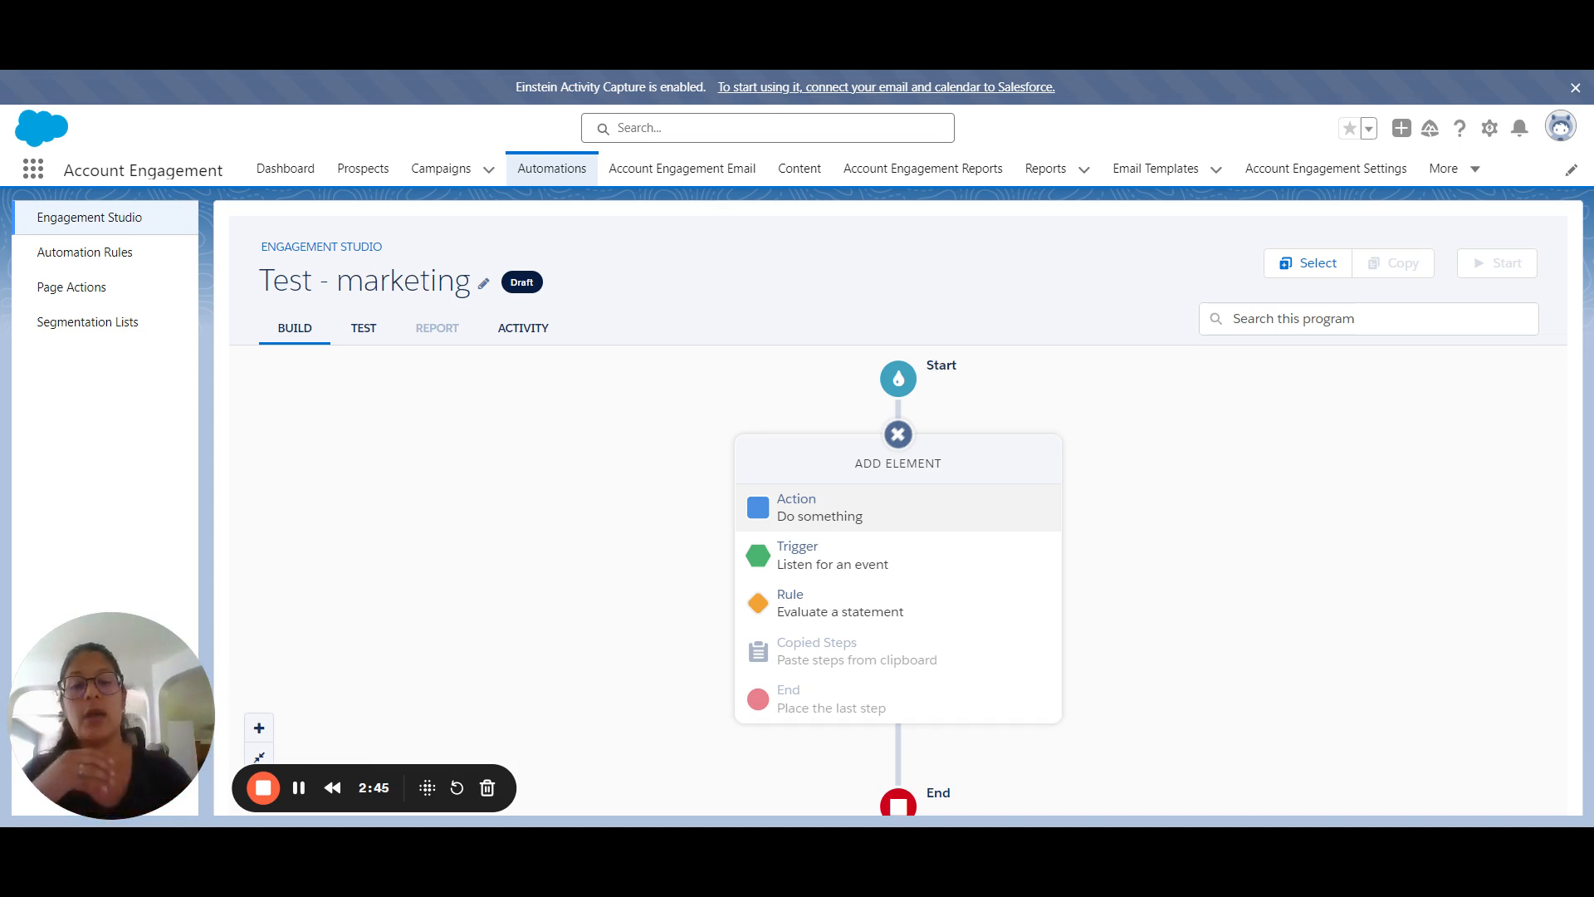
click(819, 506)
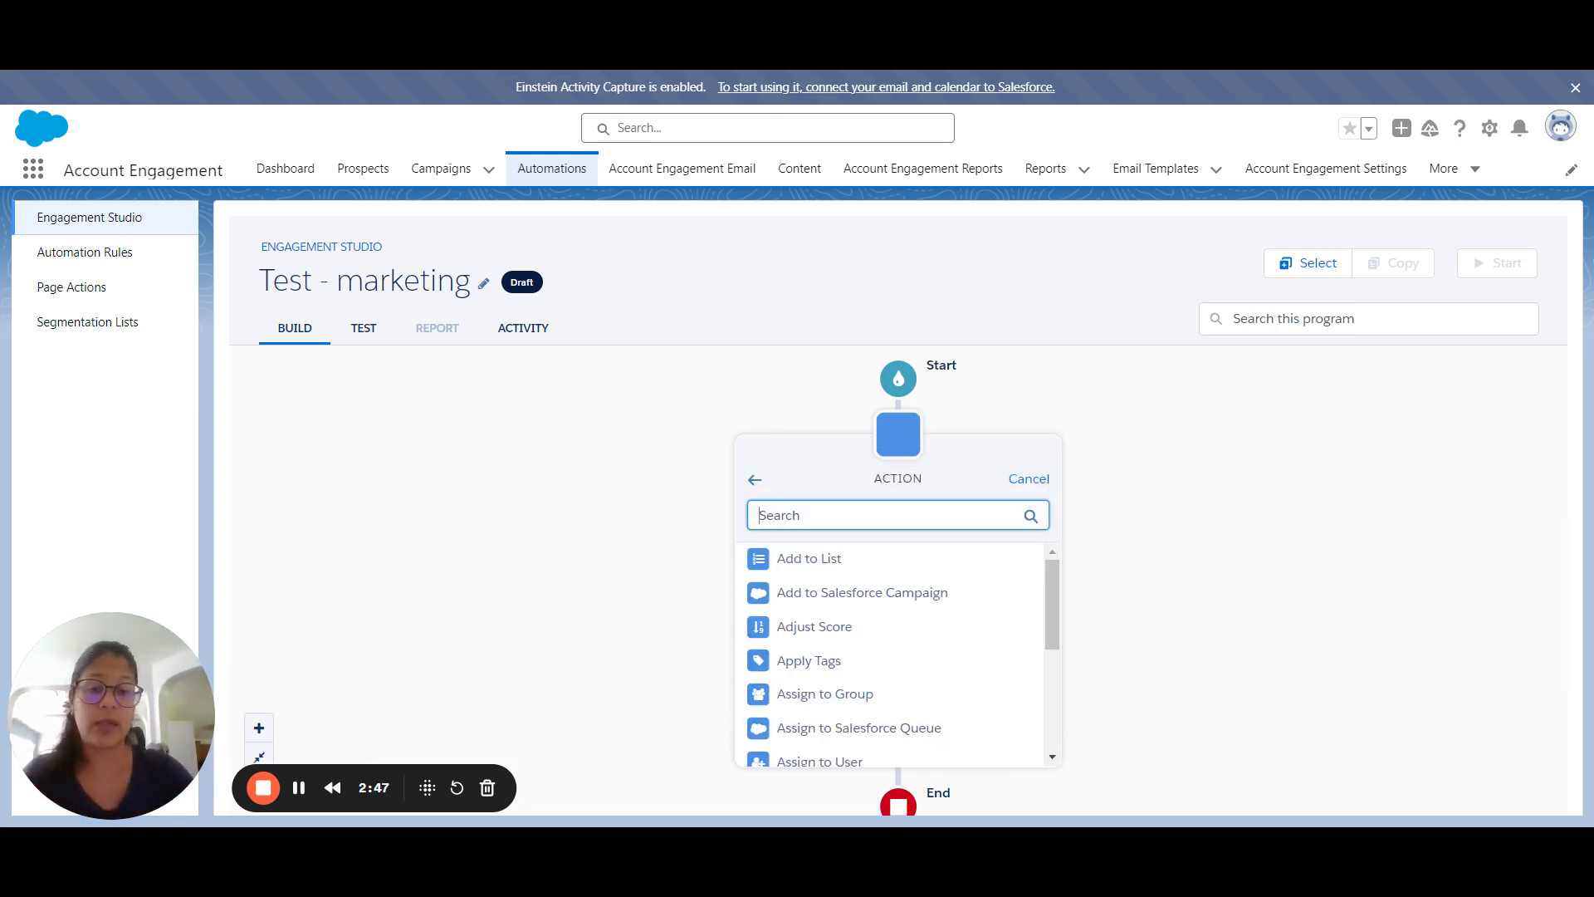
mouse_move(894, 638)
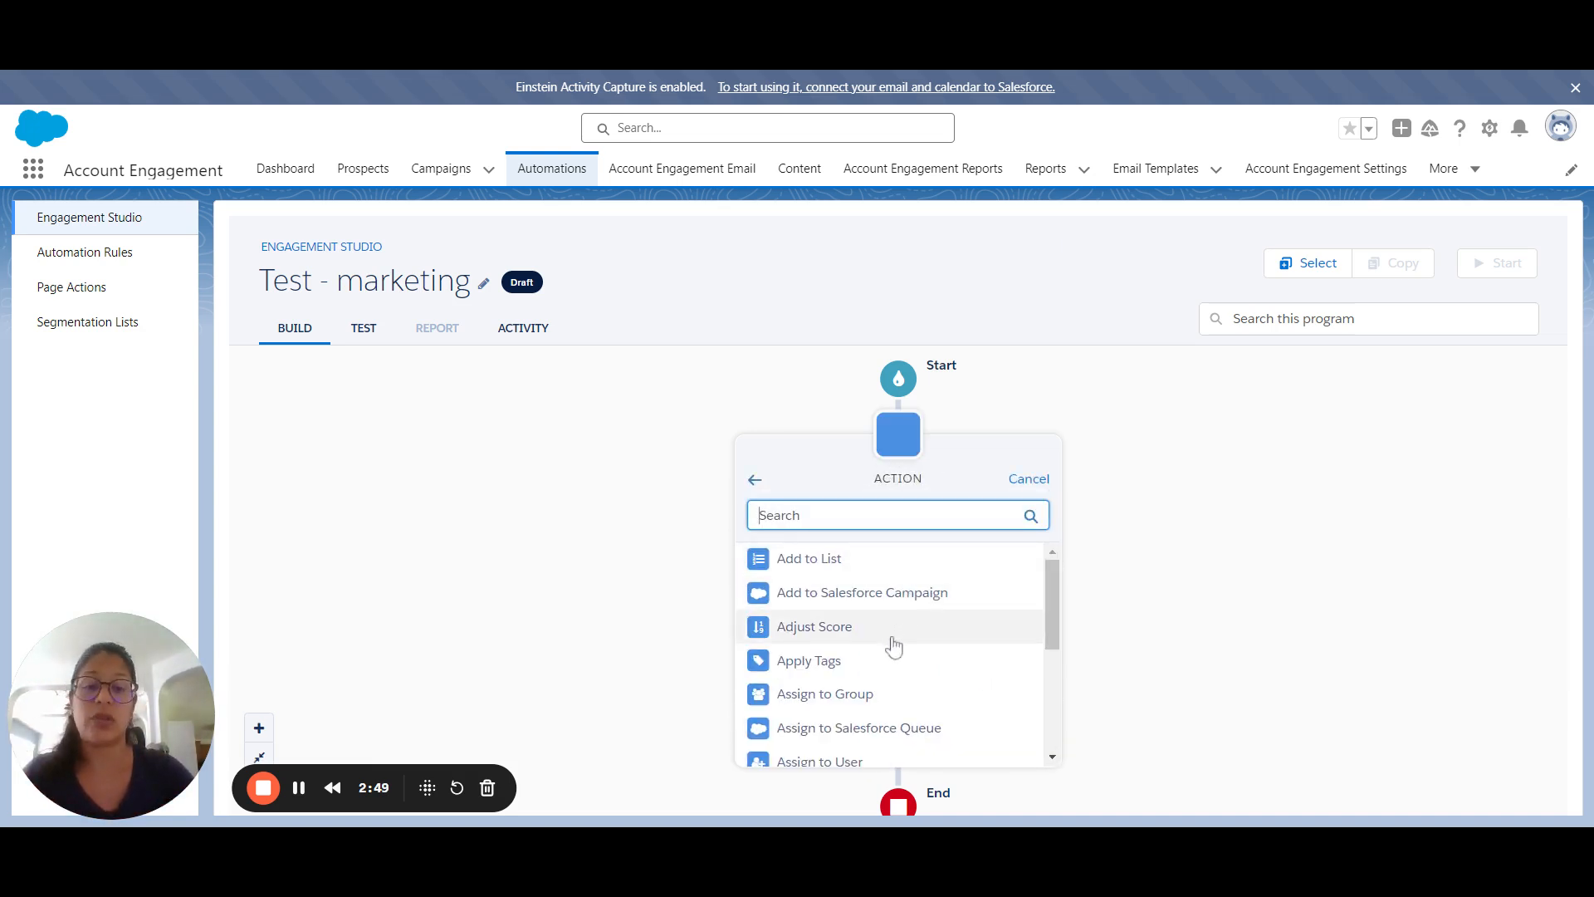
scroll(down, 3)
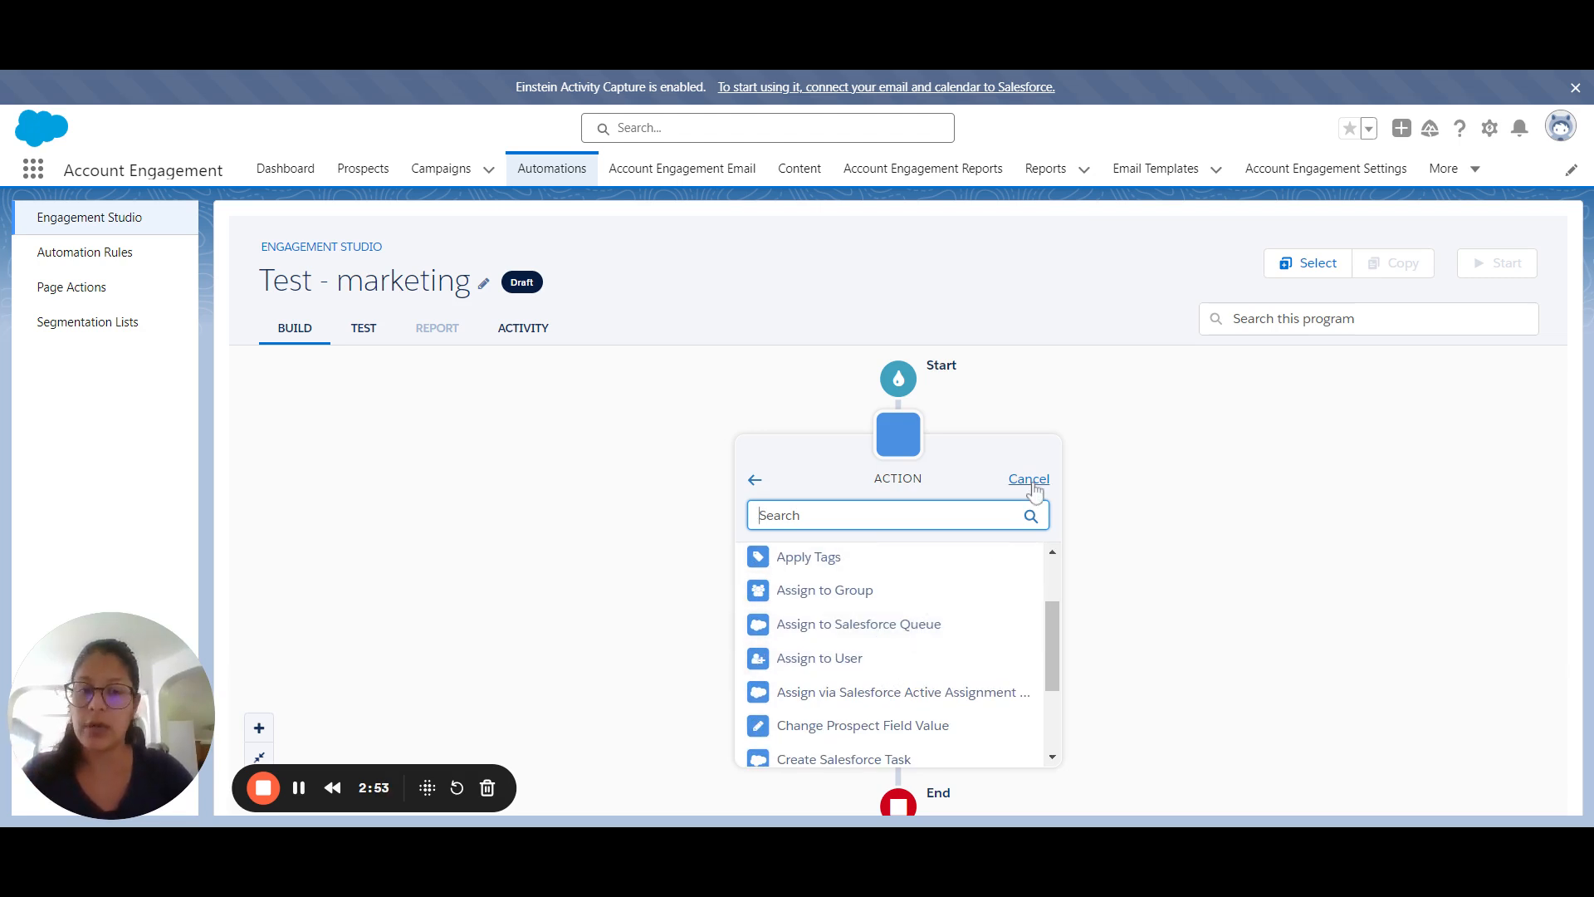
click(757, 744)
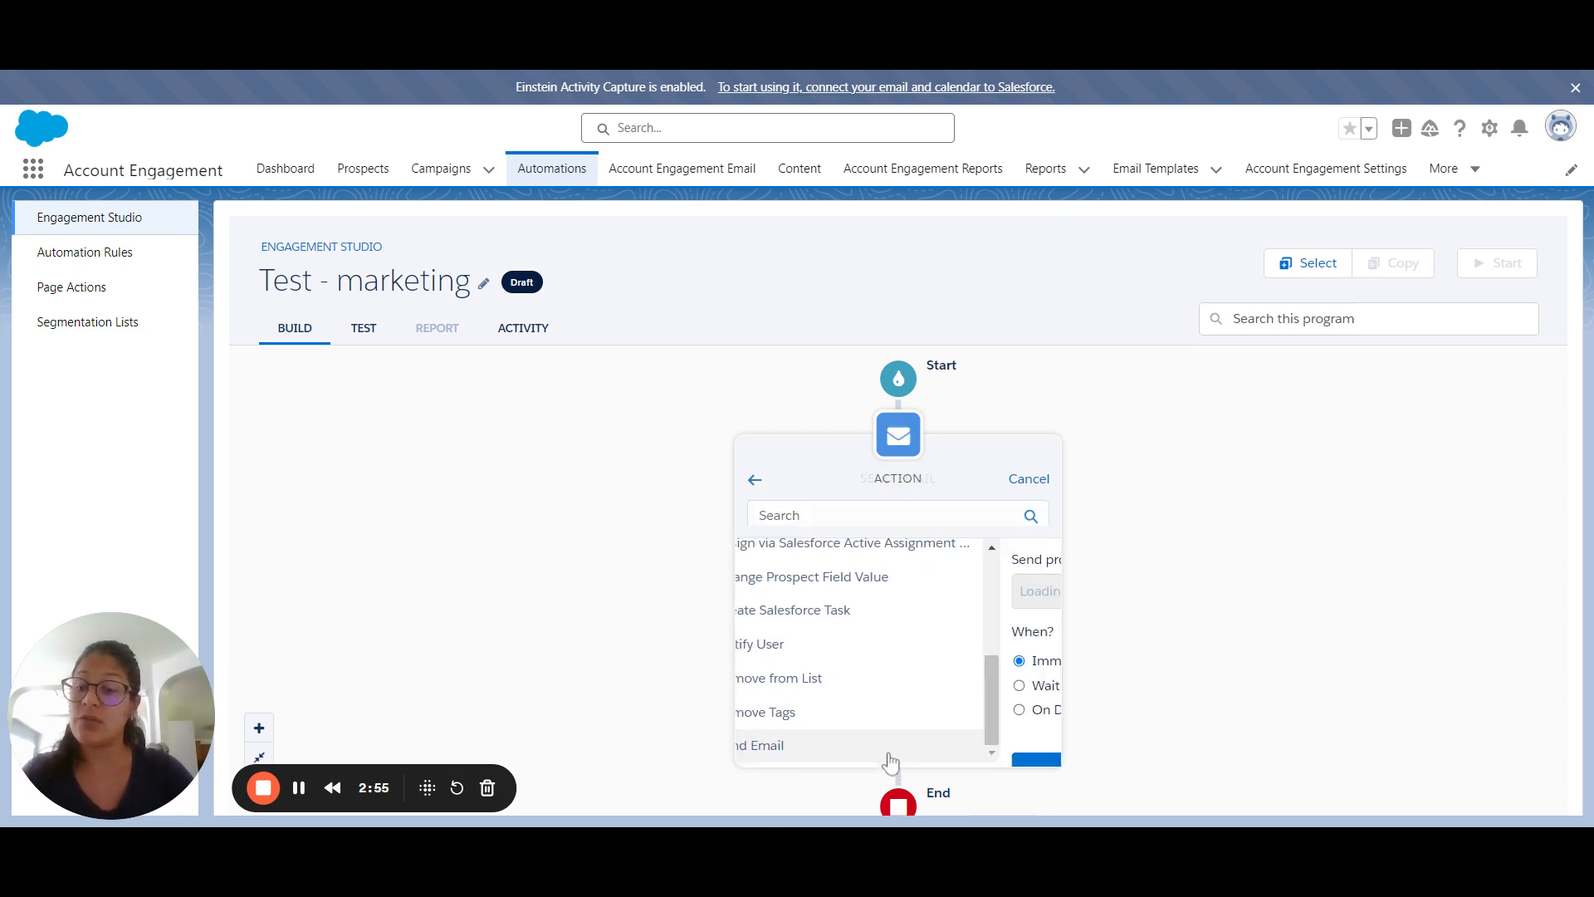
click(759, 744)
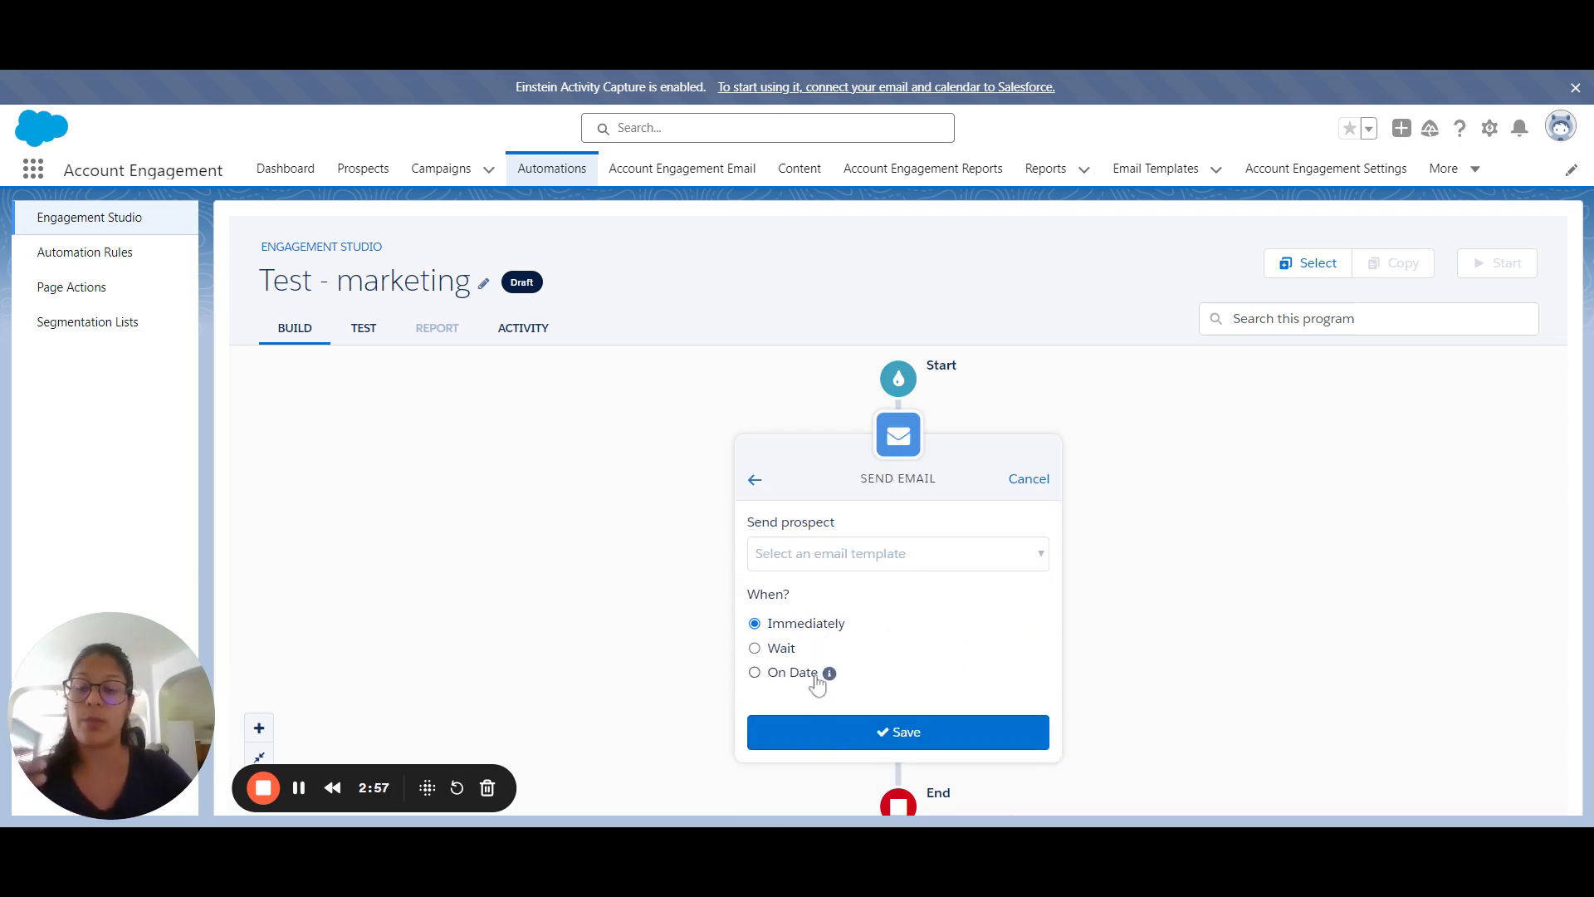
mouse_move(804, 648)
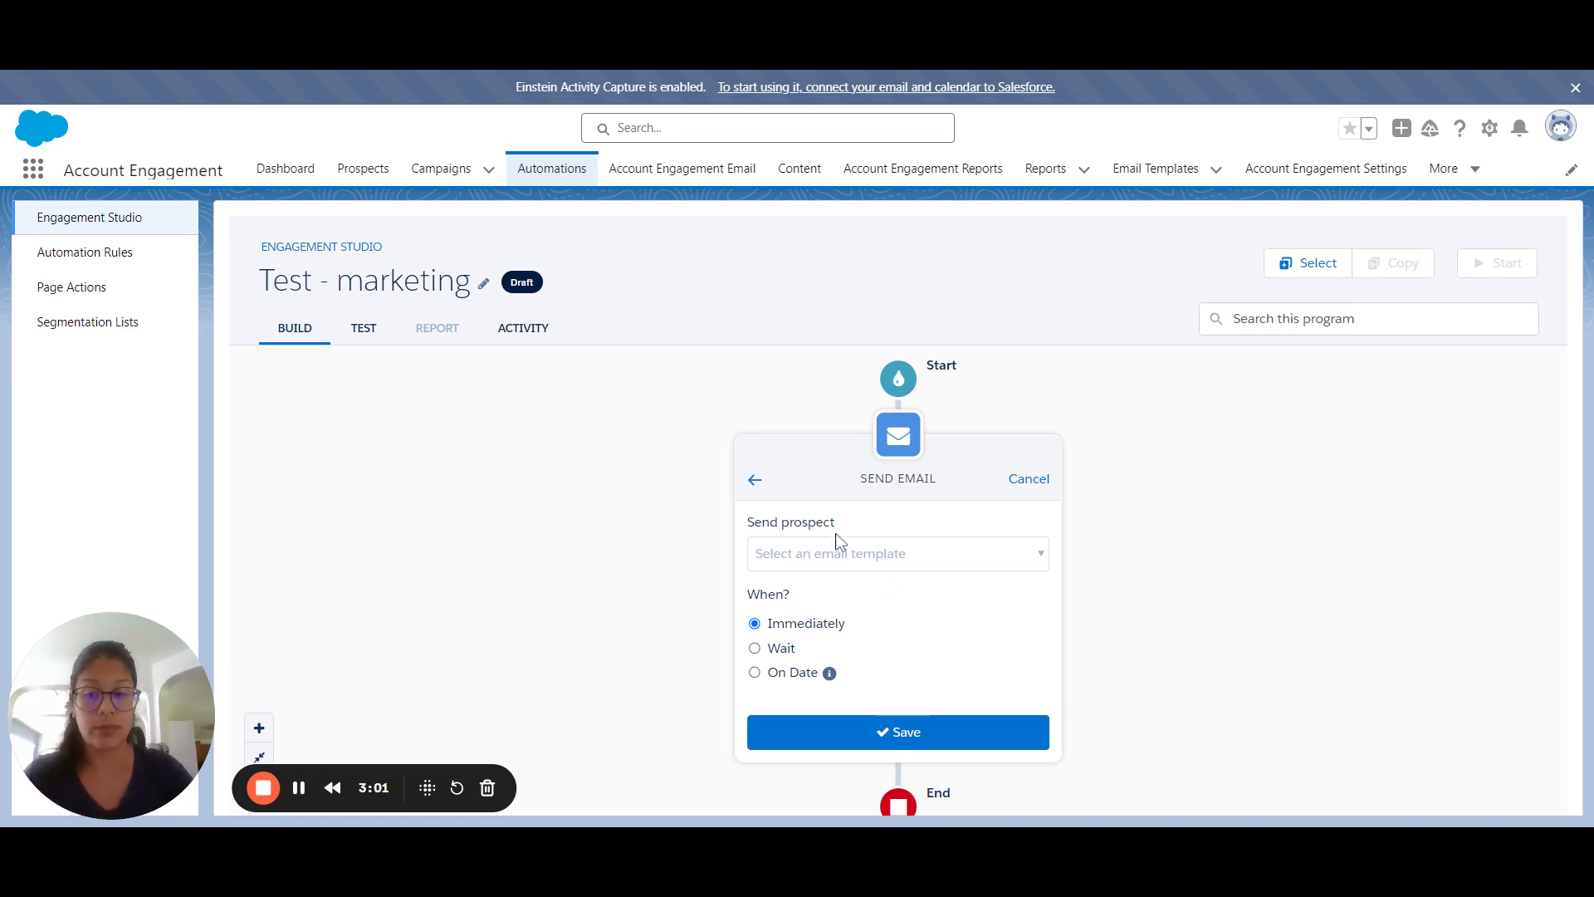
mouse_move(760, 489)
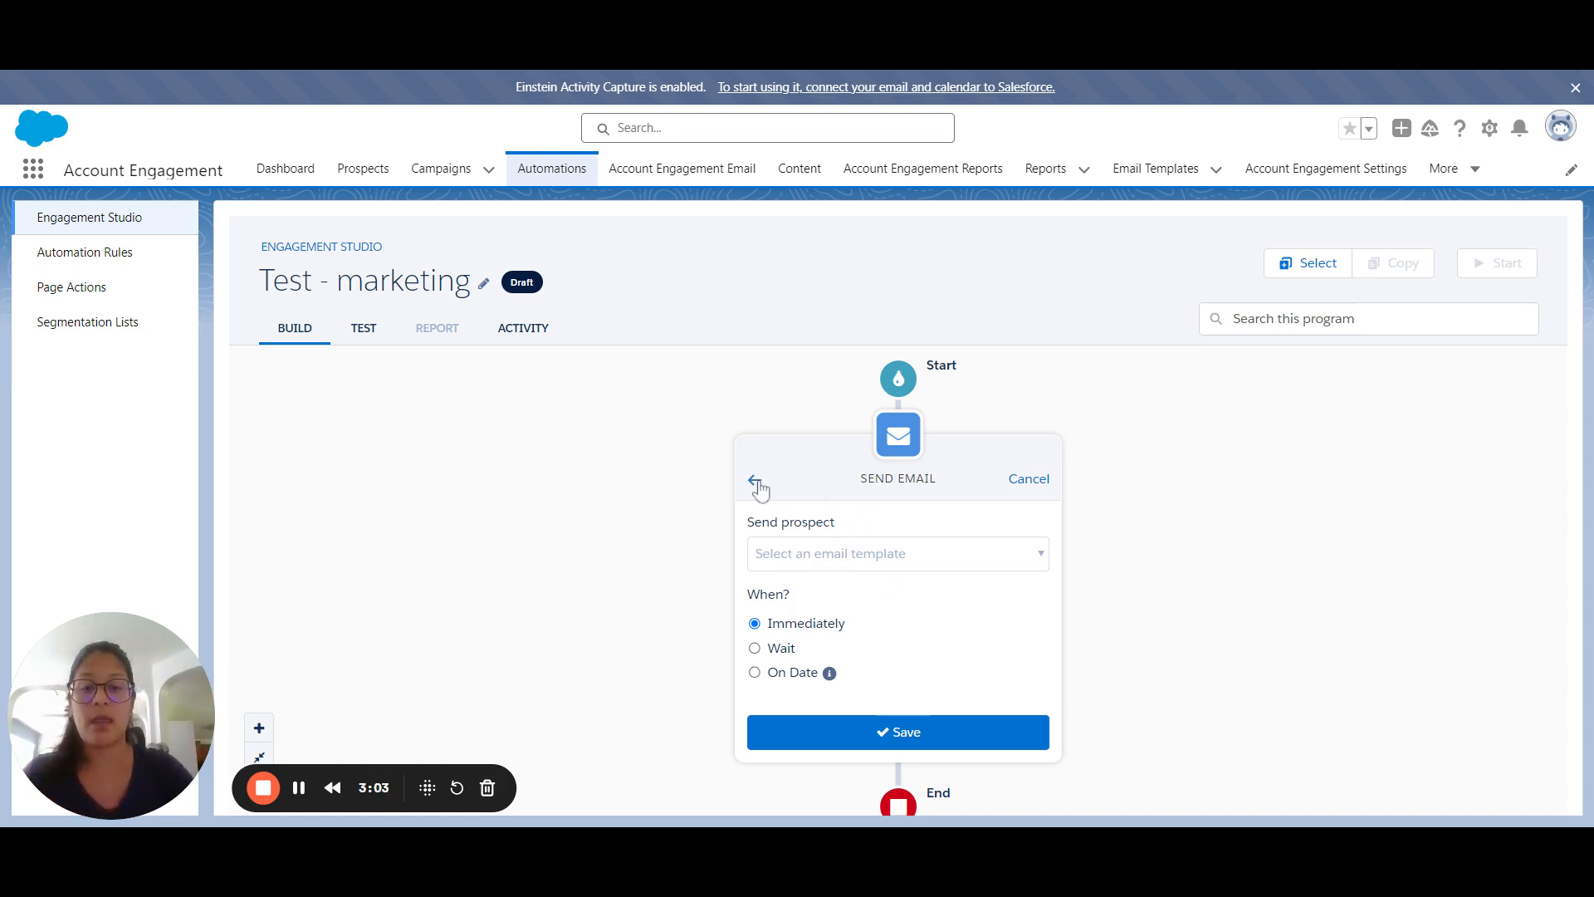
Step: Switch the new step to a Form trigger for any completed prospect form
click(758, 482)
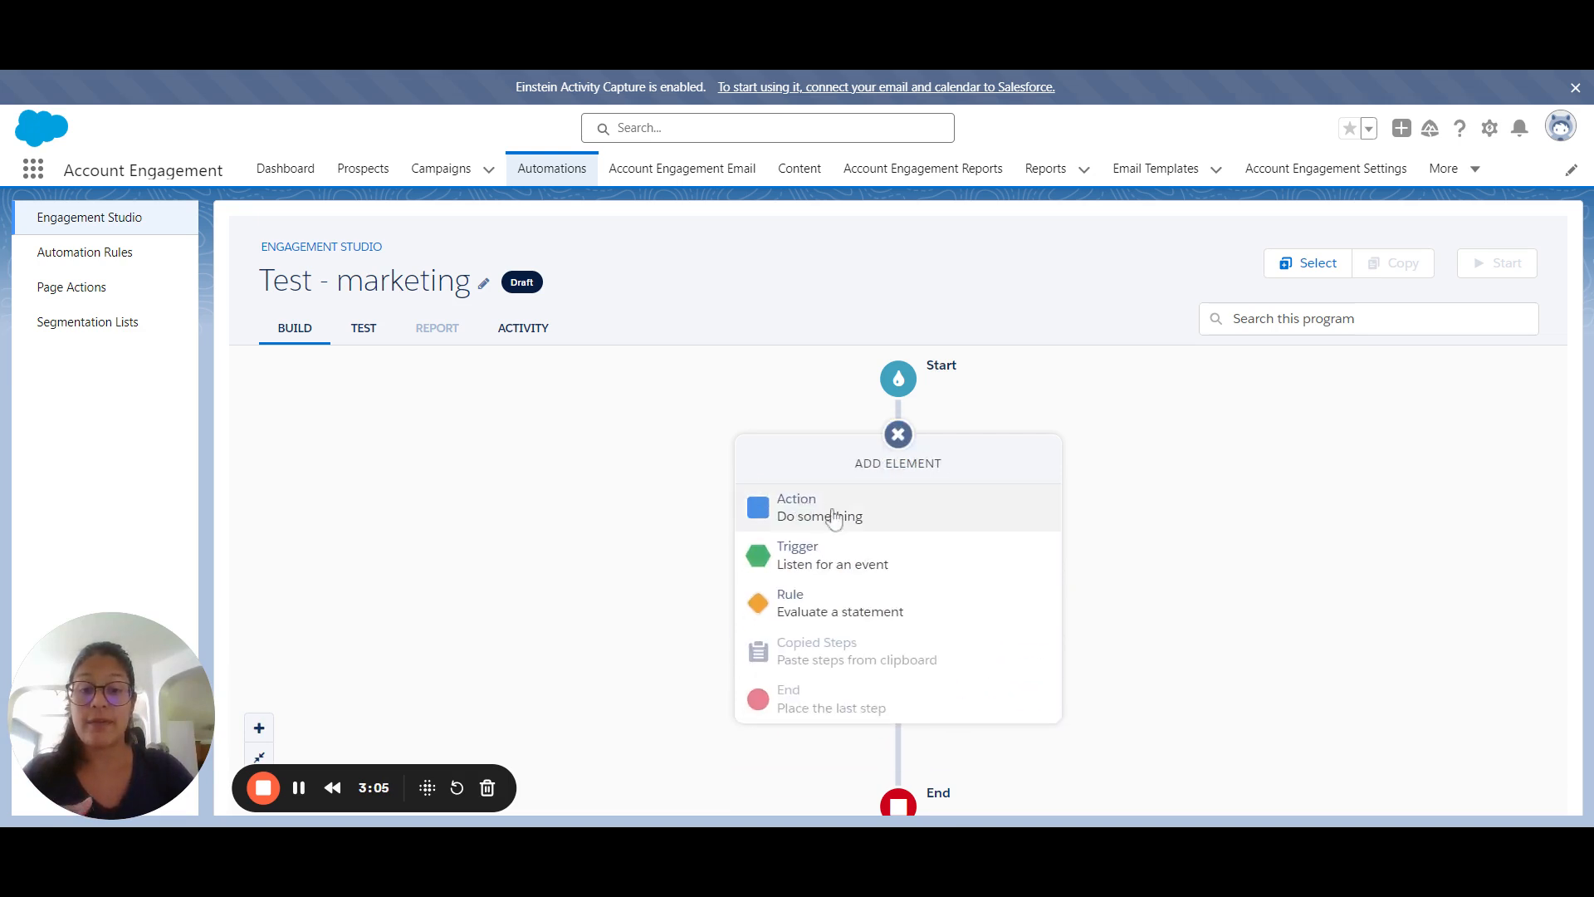
mouse_move(861, 570)
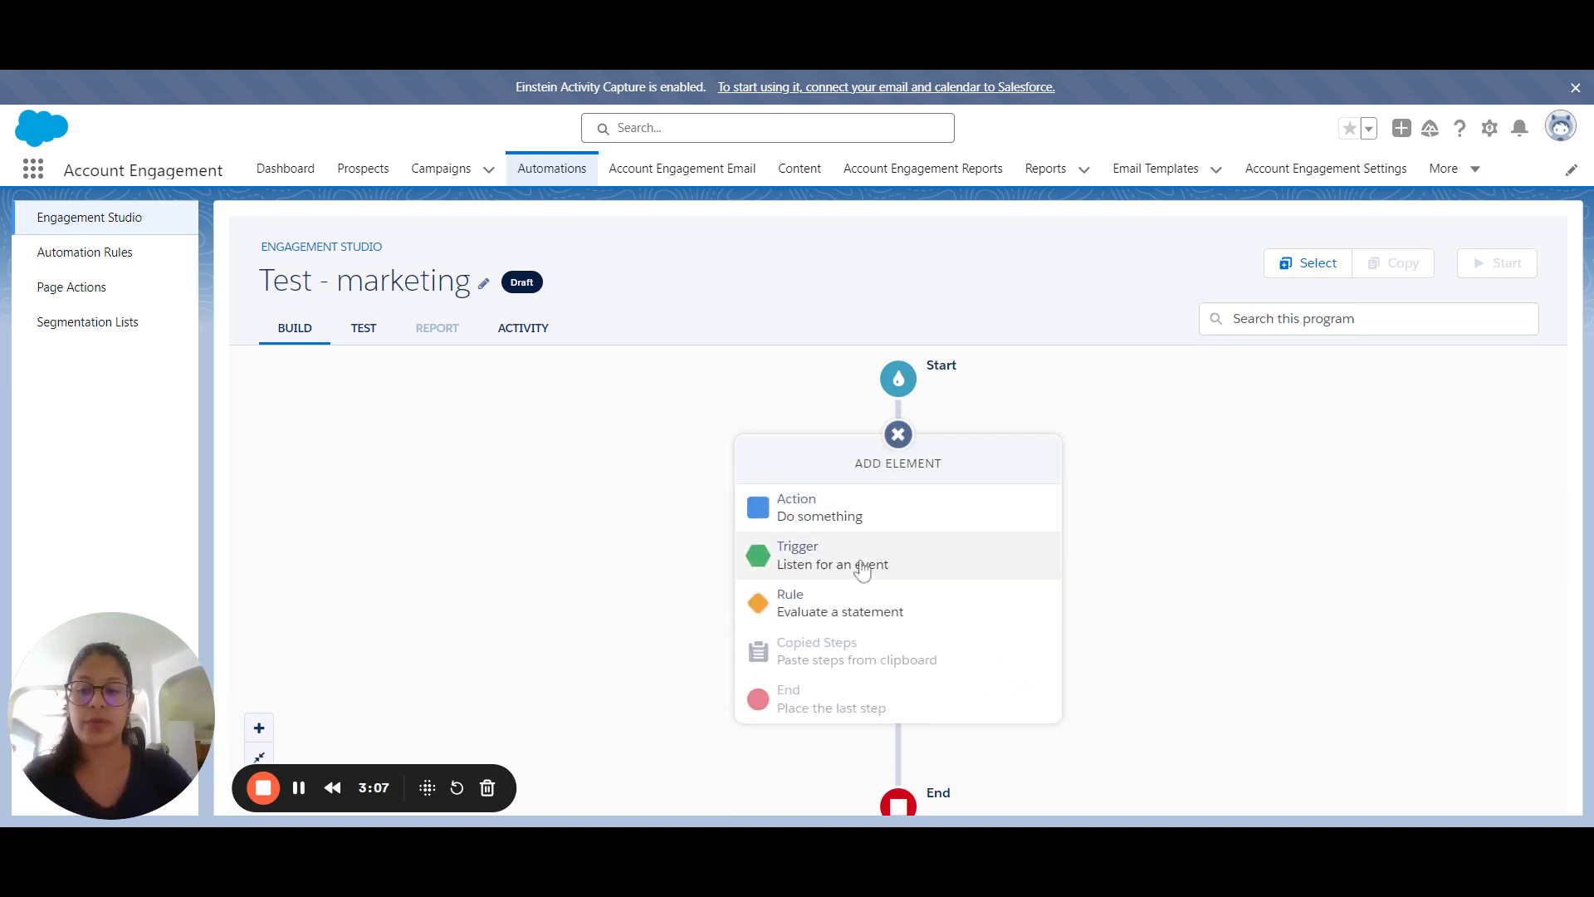
mouse_move(933, 553)
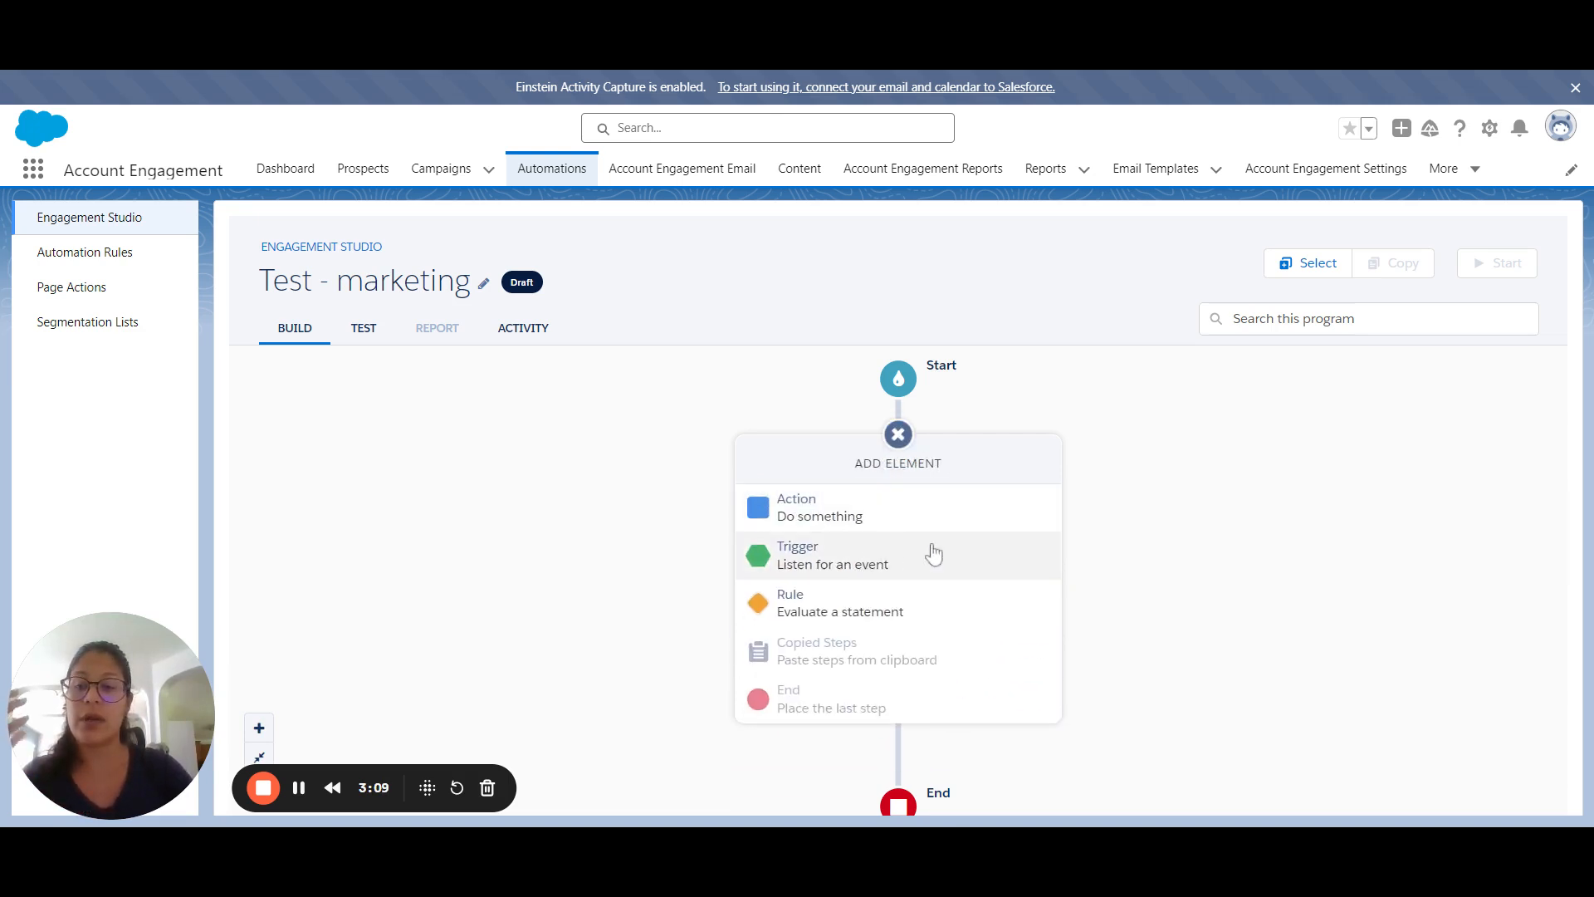
mouse_move(905, 549)
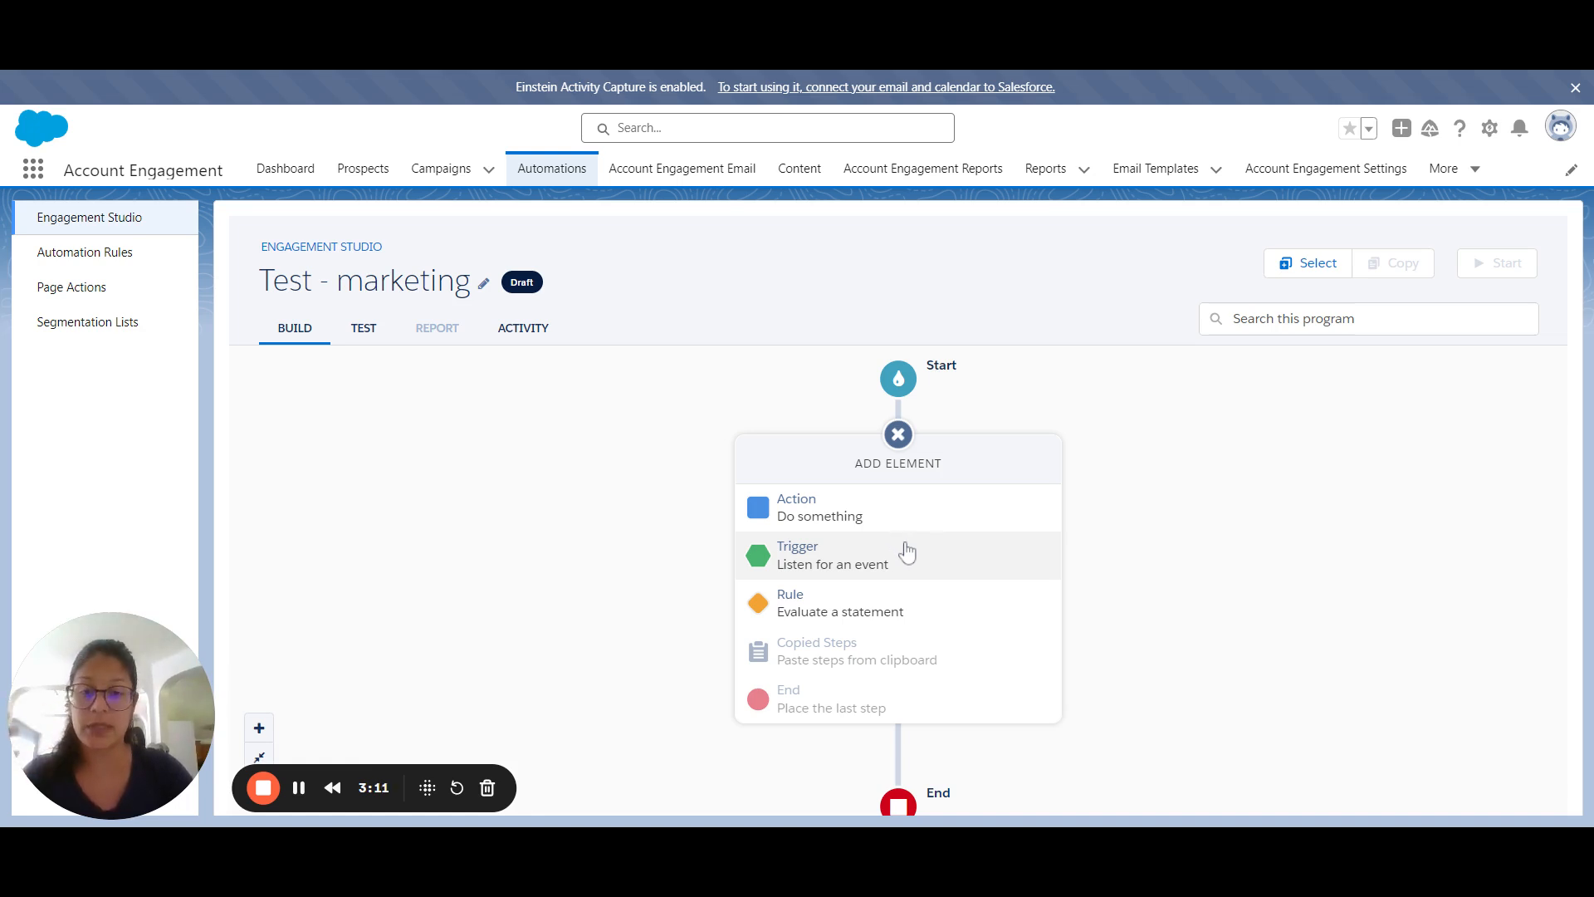
click(830, 555)
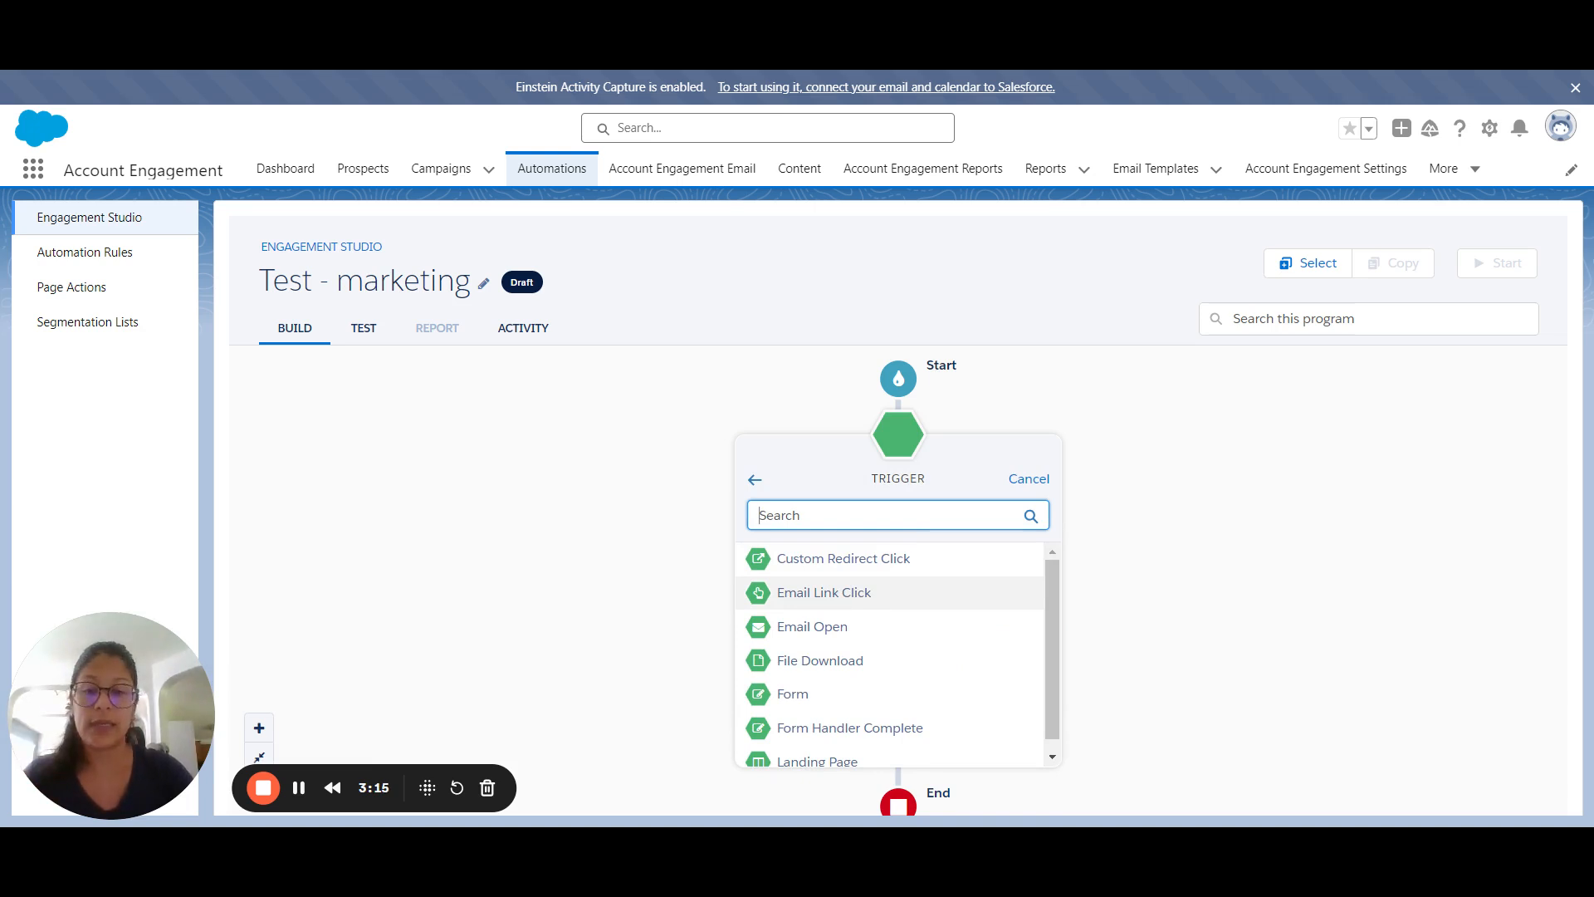
mouse_move(859, 656)
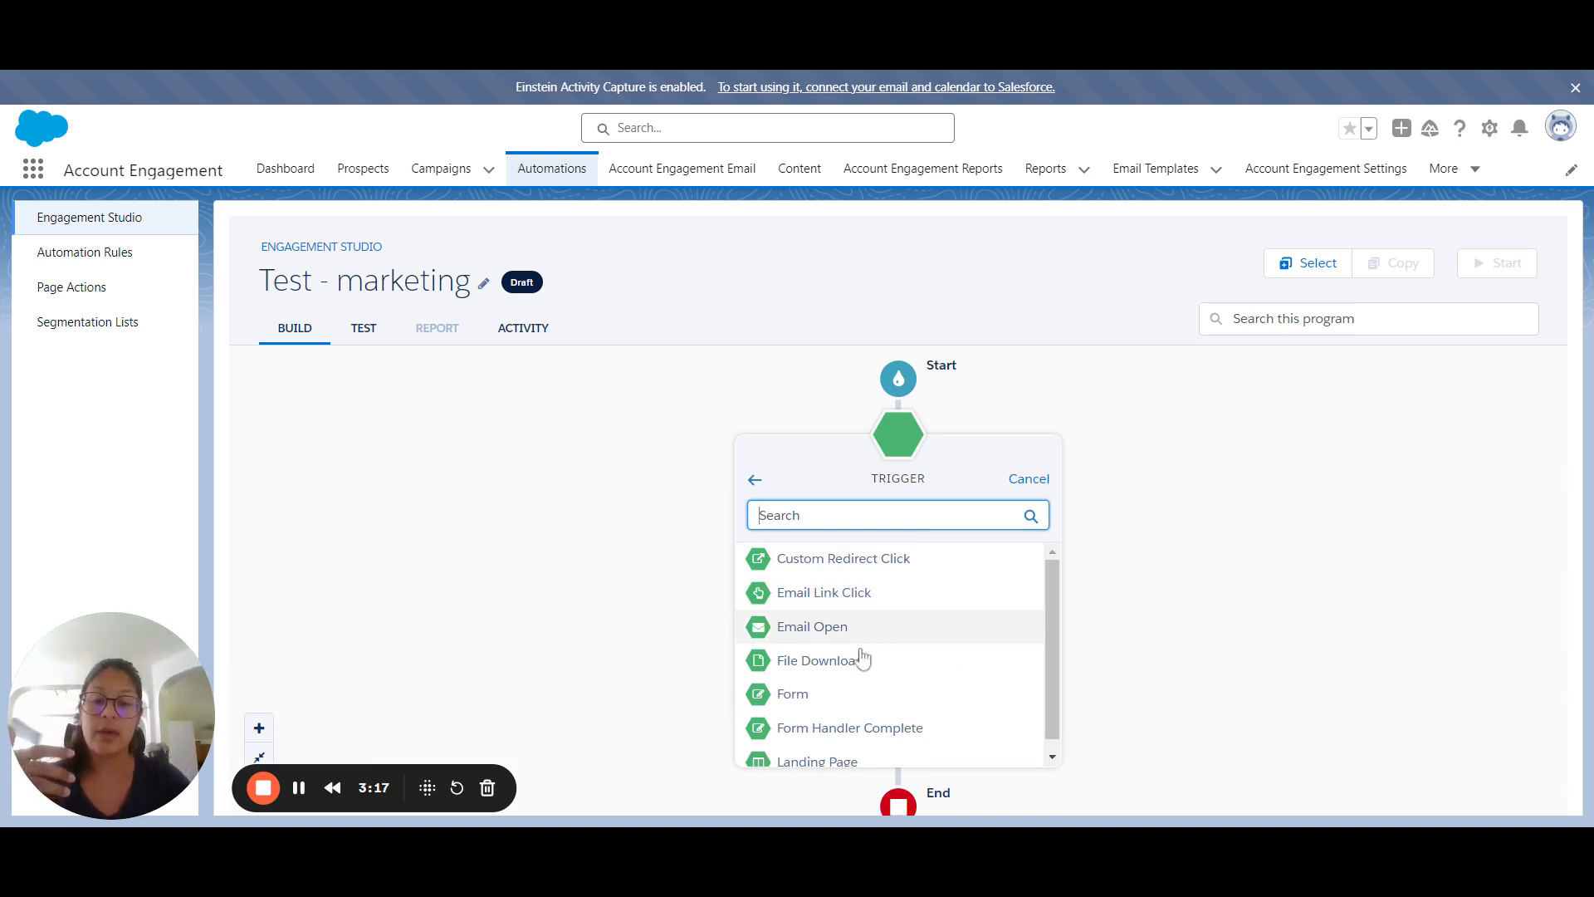
click(792, 693)
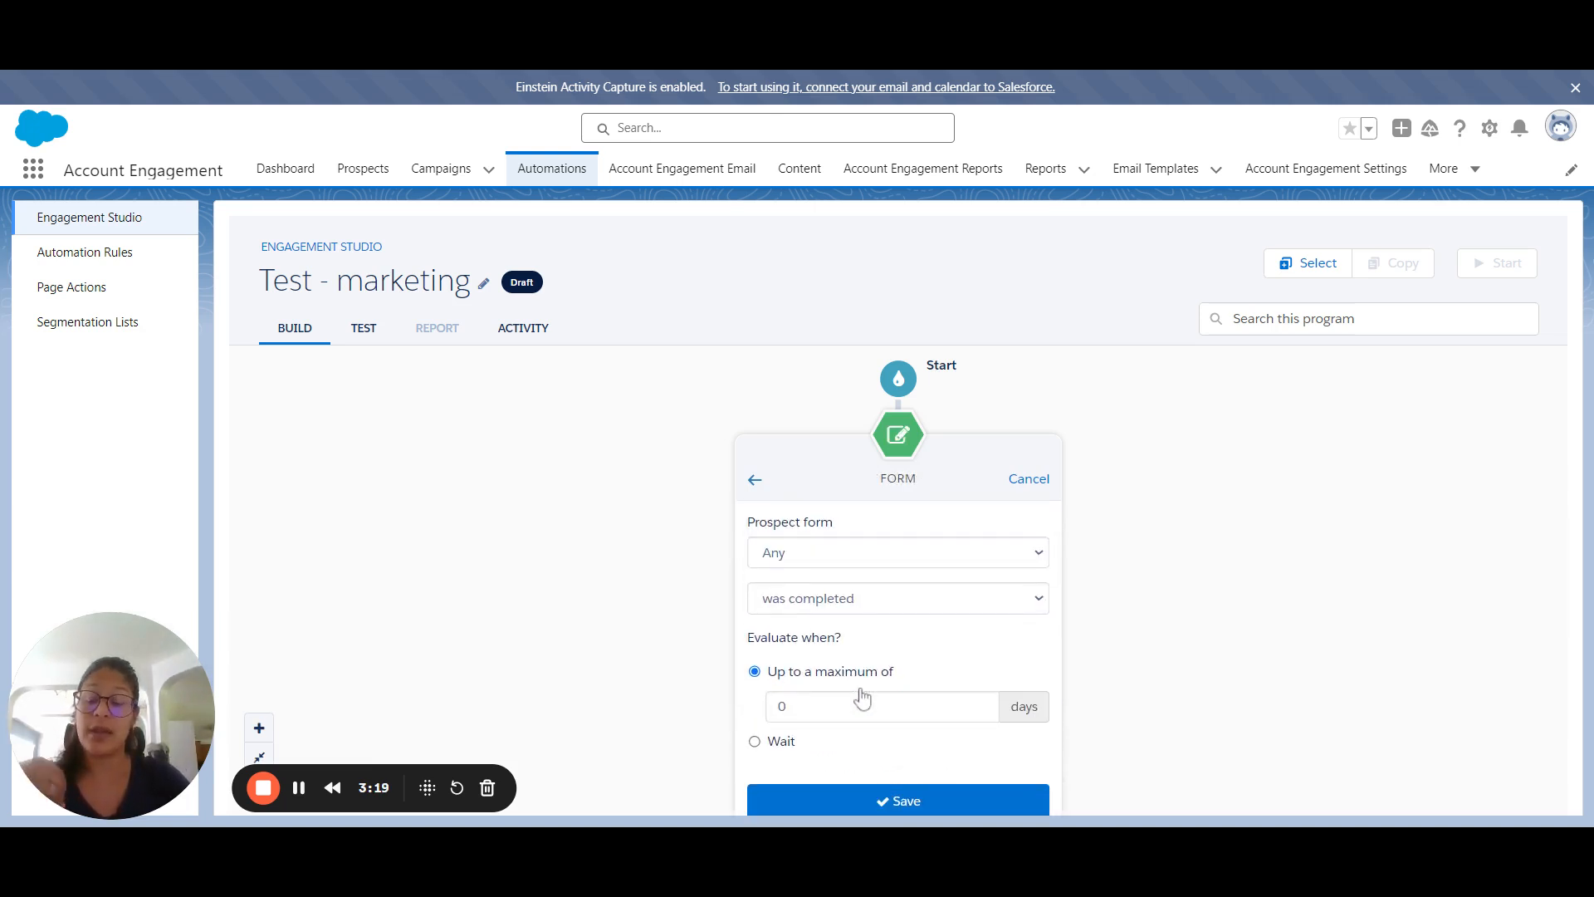
mouse_move(837, 588)
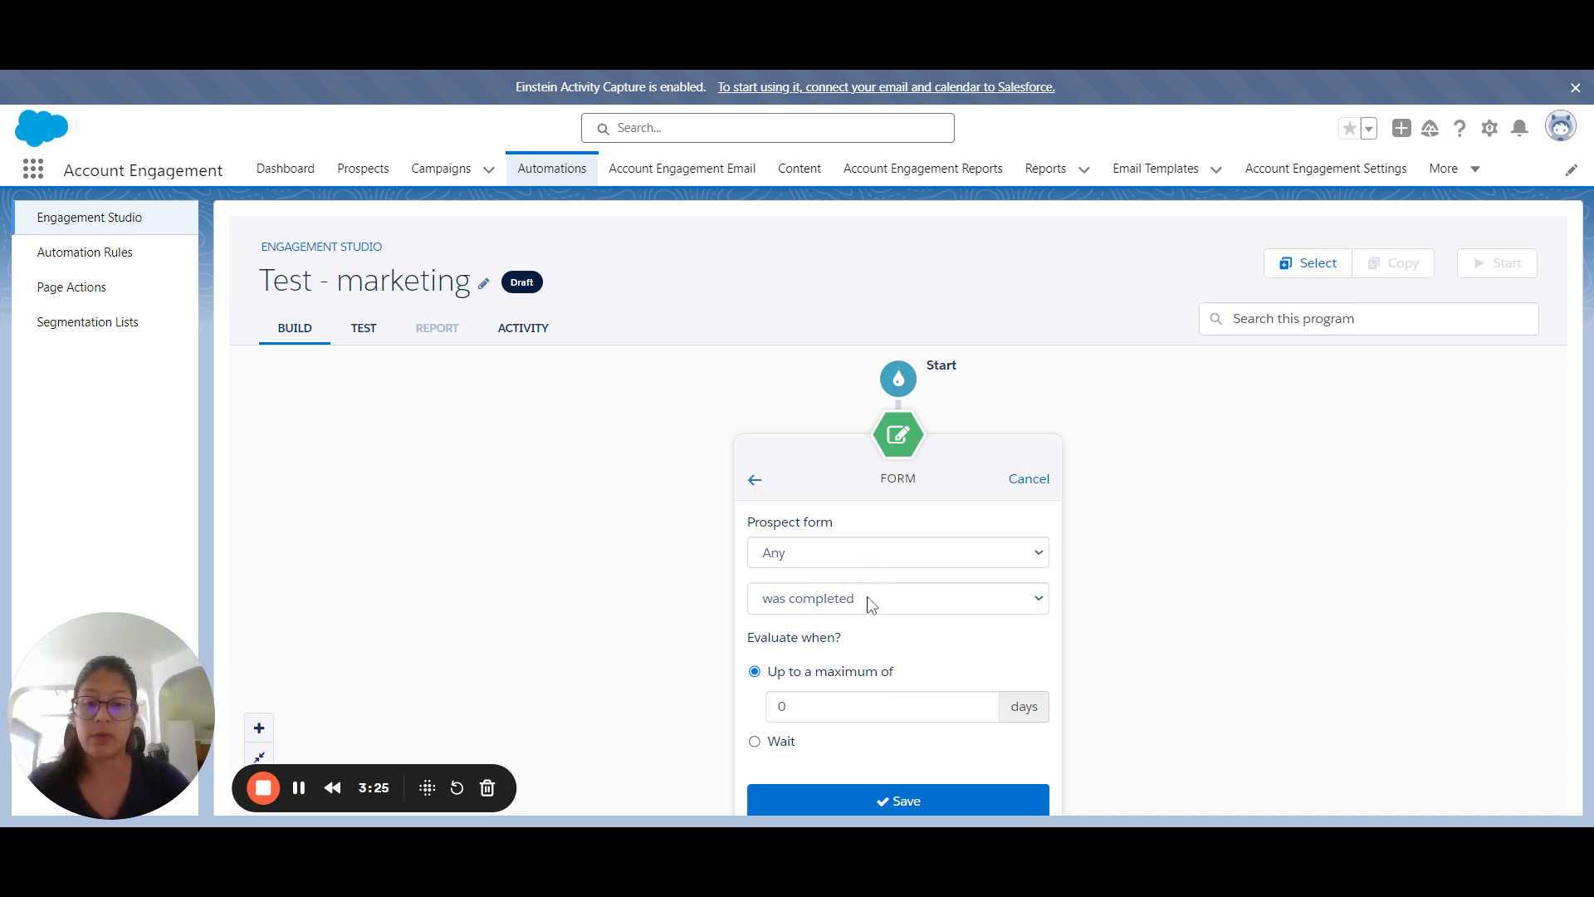
click(896, 552)
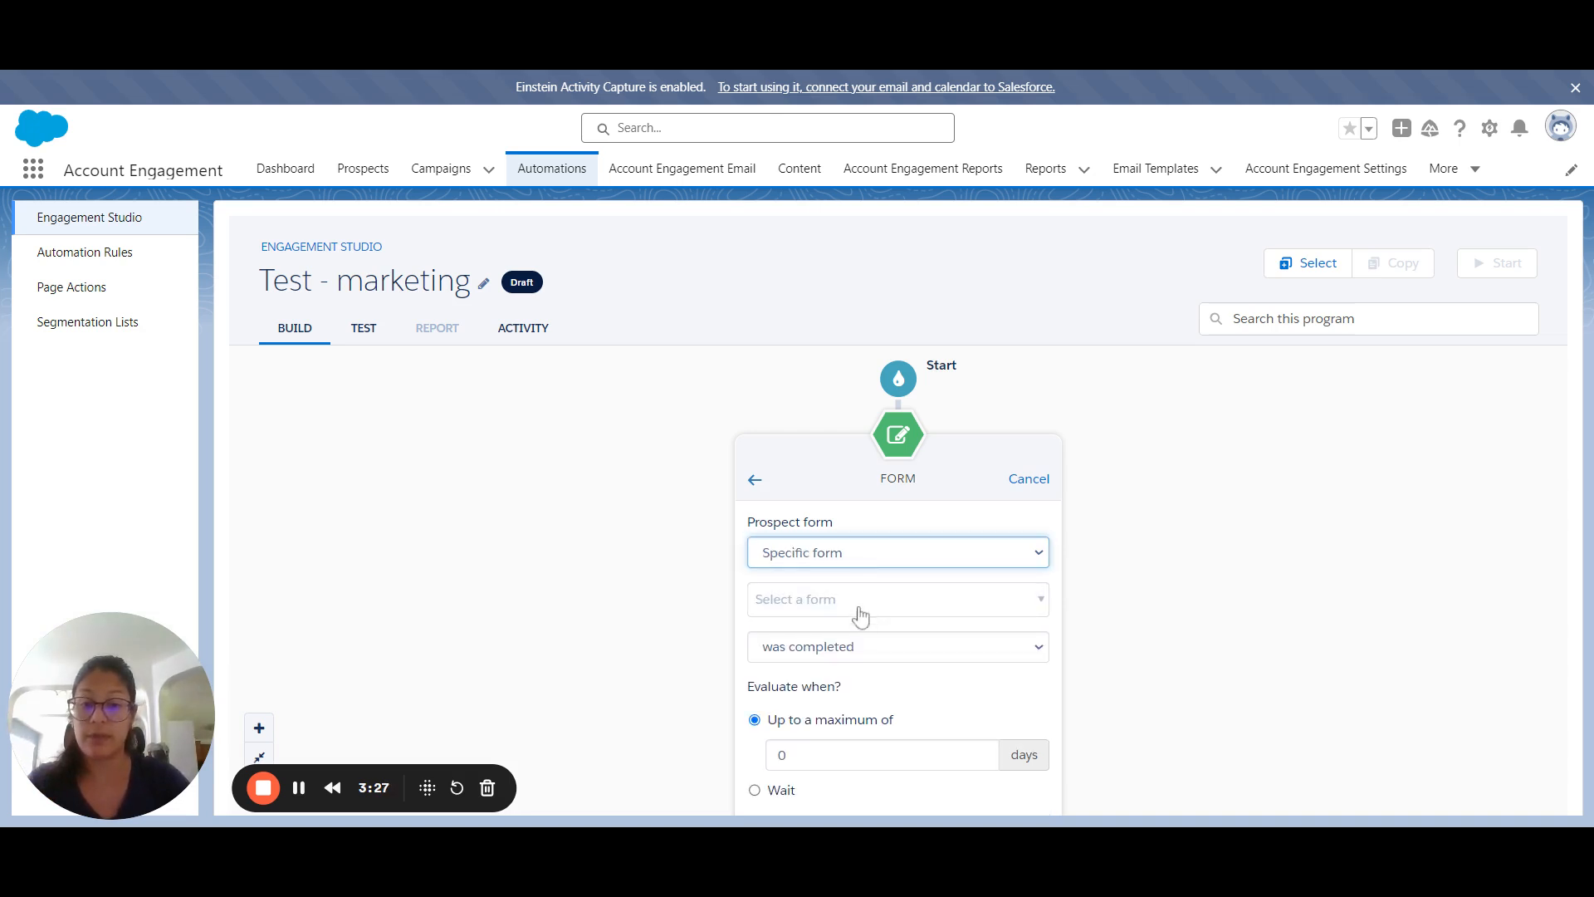
mouse_move(879, 576)
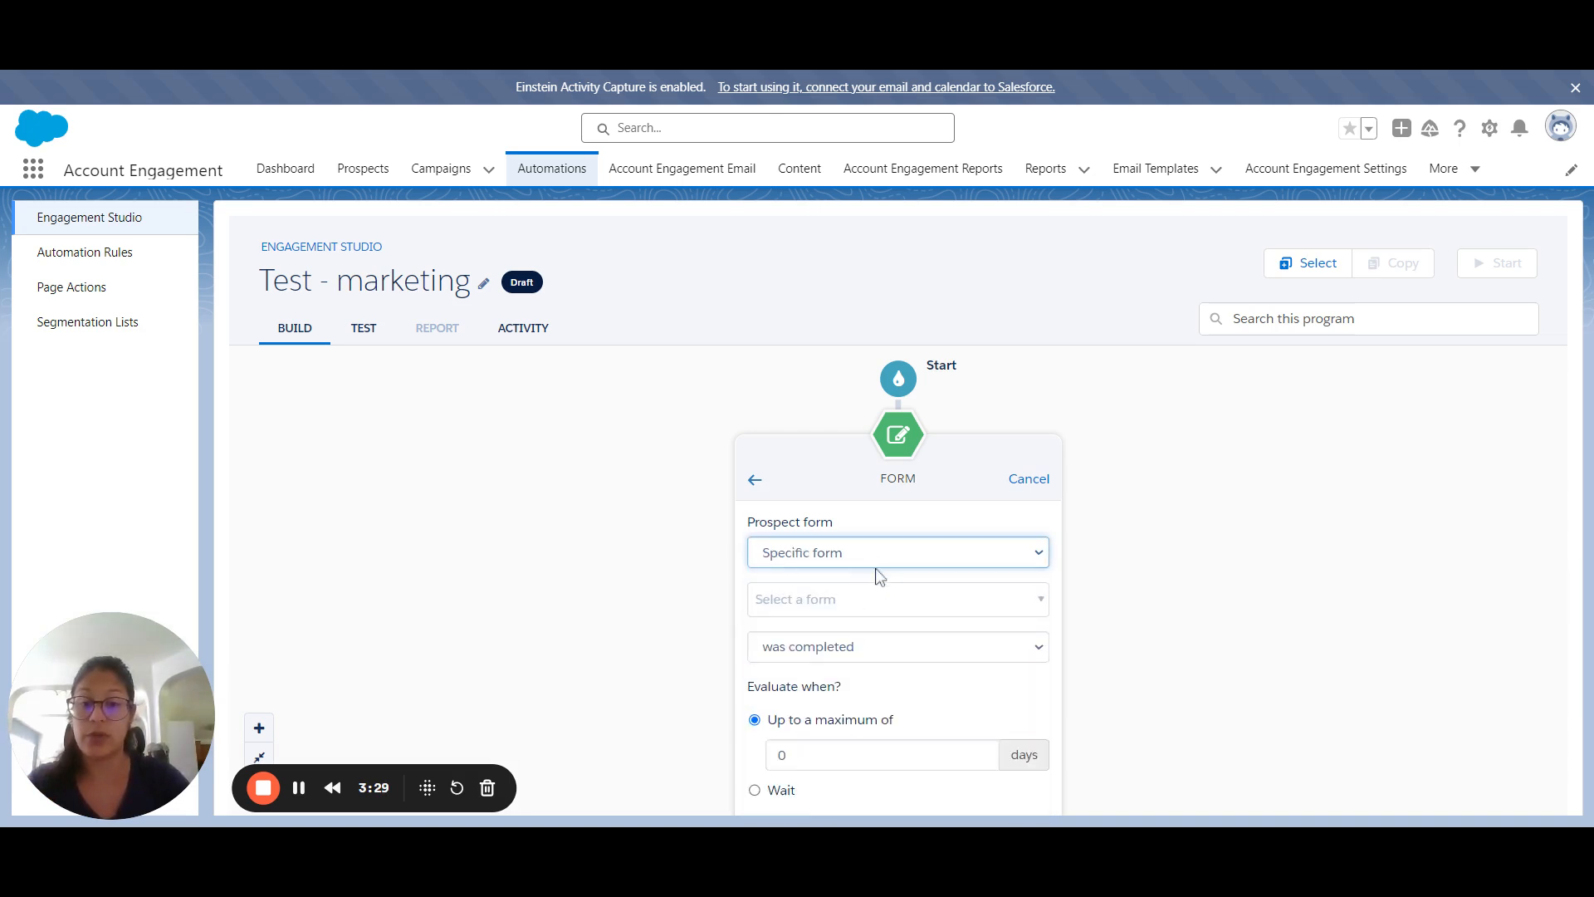
click(897, 552)
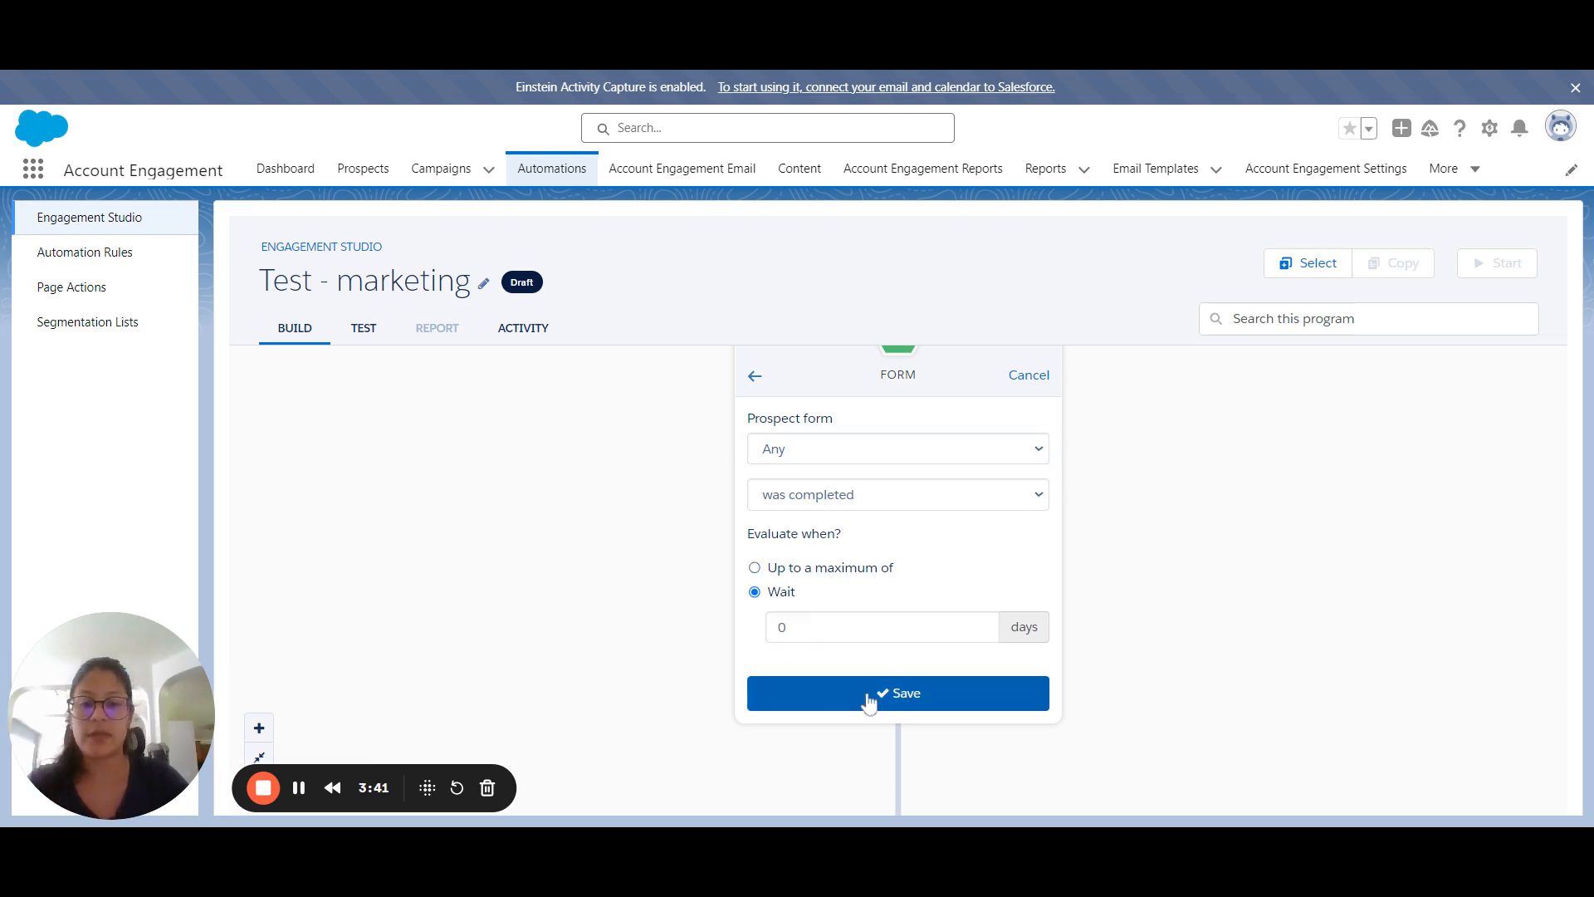
Step: Set the 0-day wait and save the Form Completed trigger
click(882, 626)
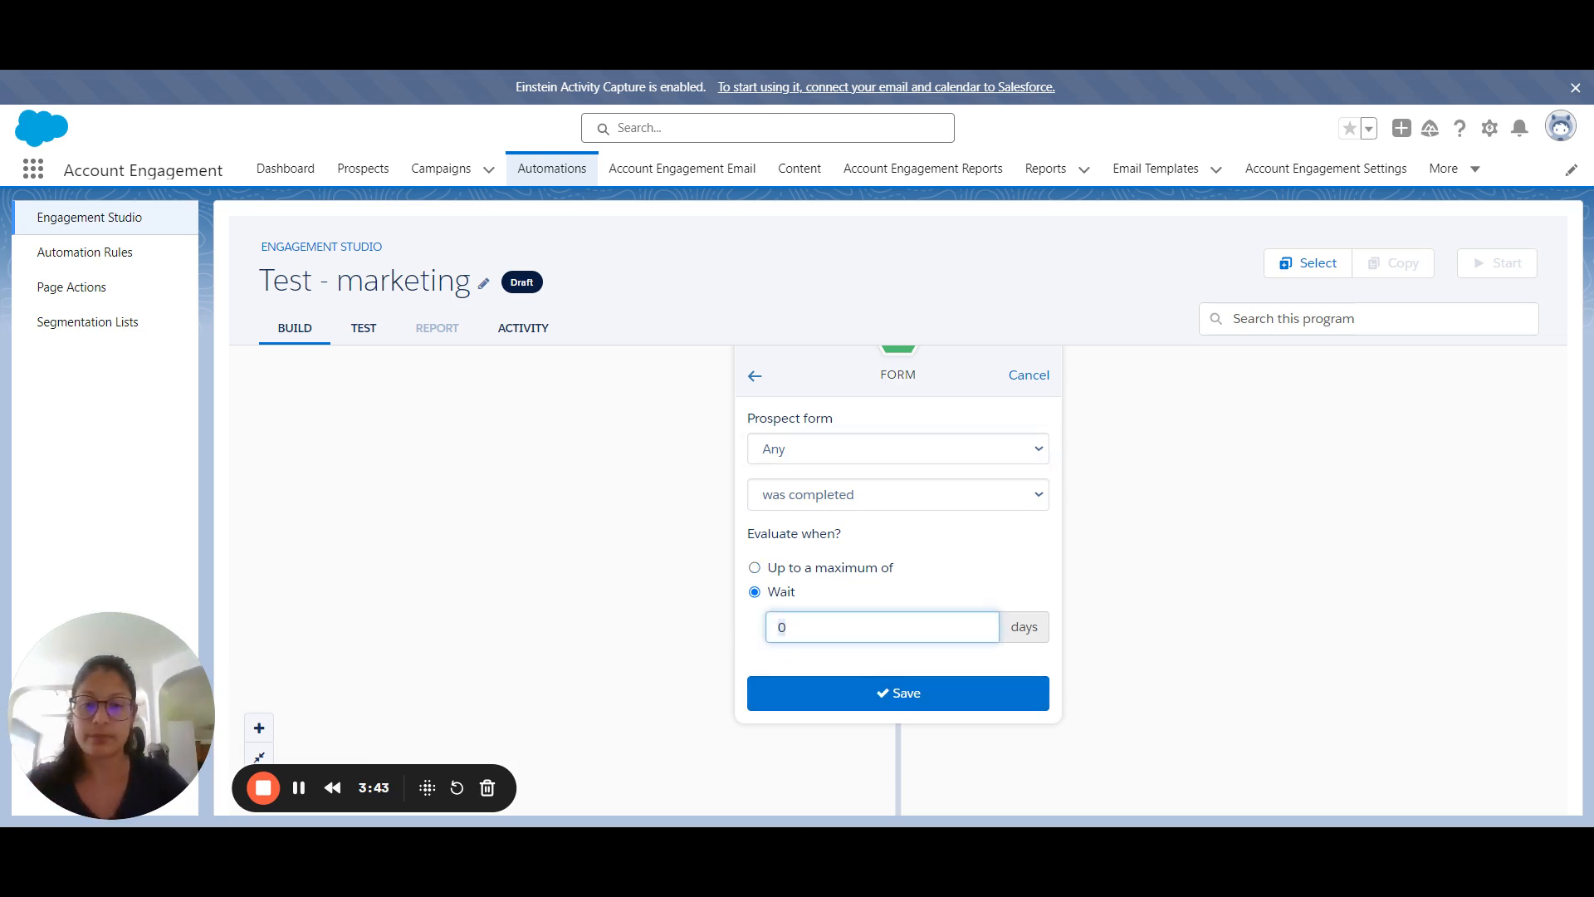
click(896, 693)
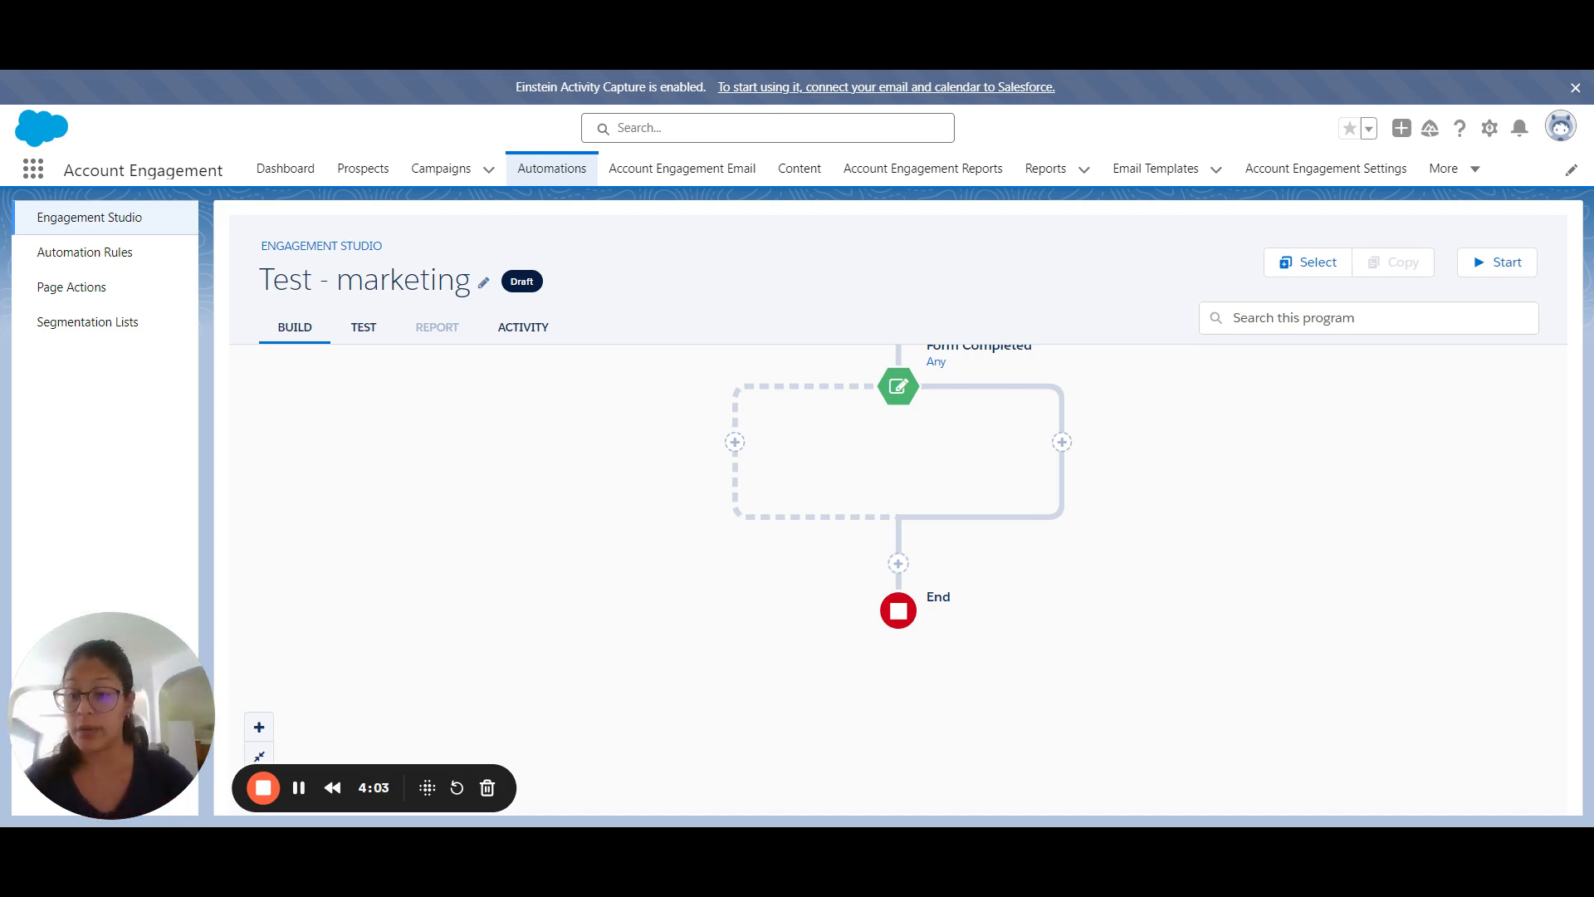
mouse_move(941, 589)
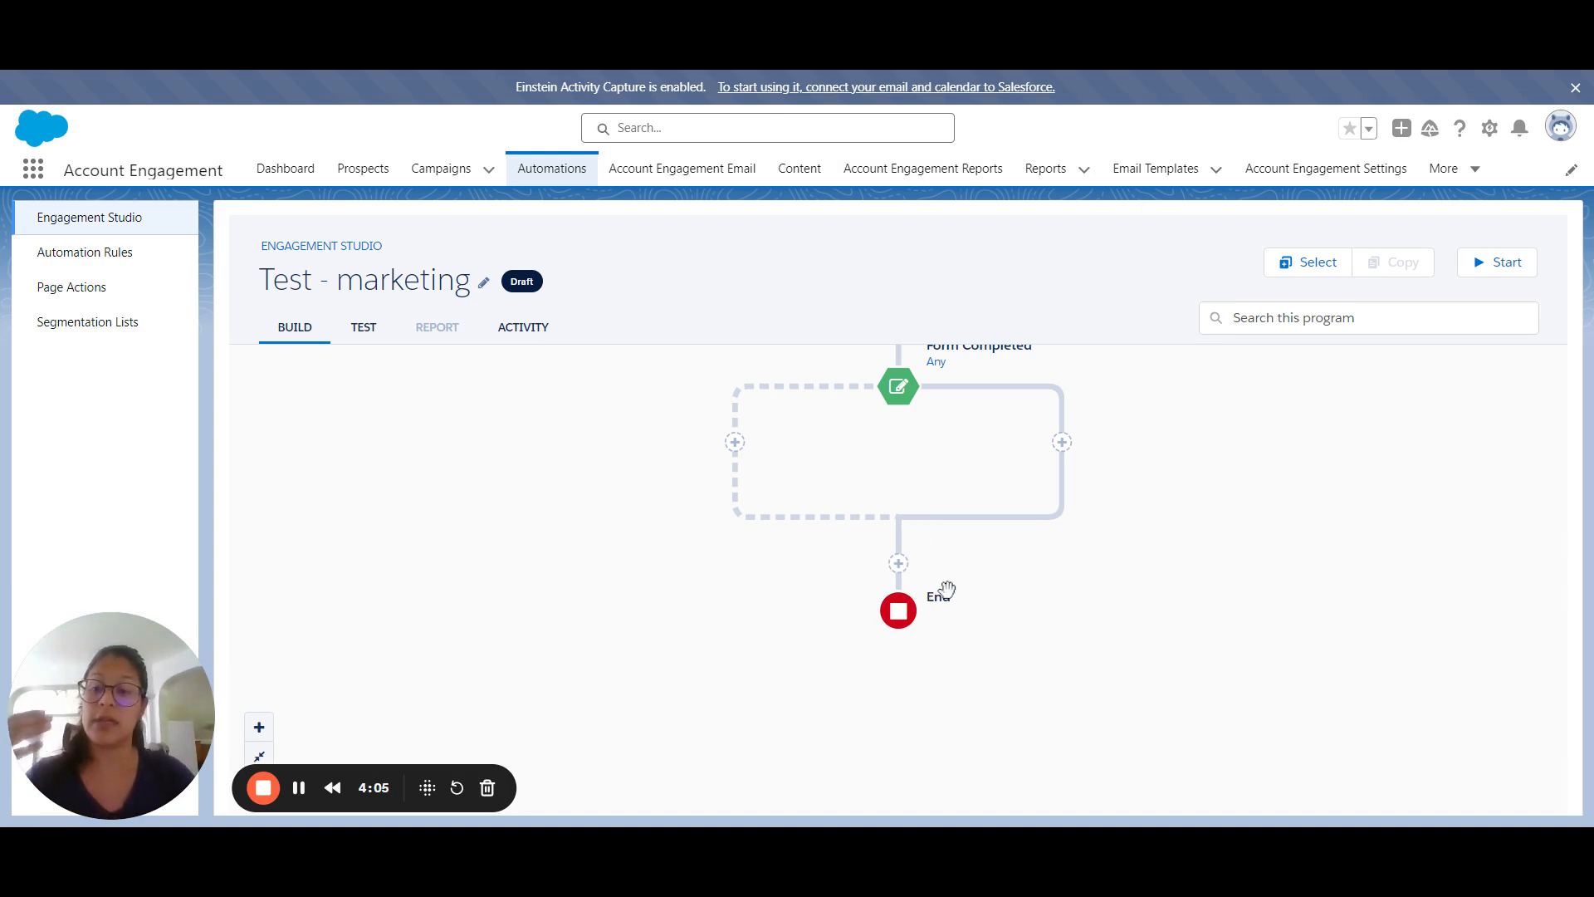
Step: Add a Prospect Default Field rule below the trigger, testing whether Address One contains a value
click(897, 562)
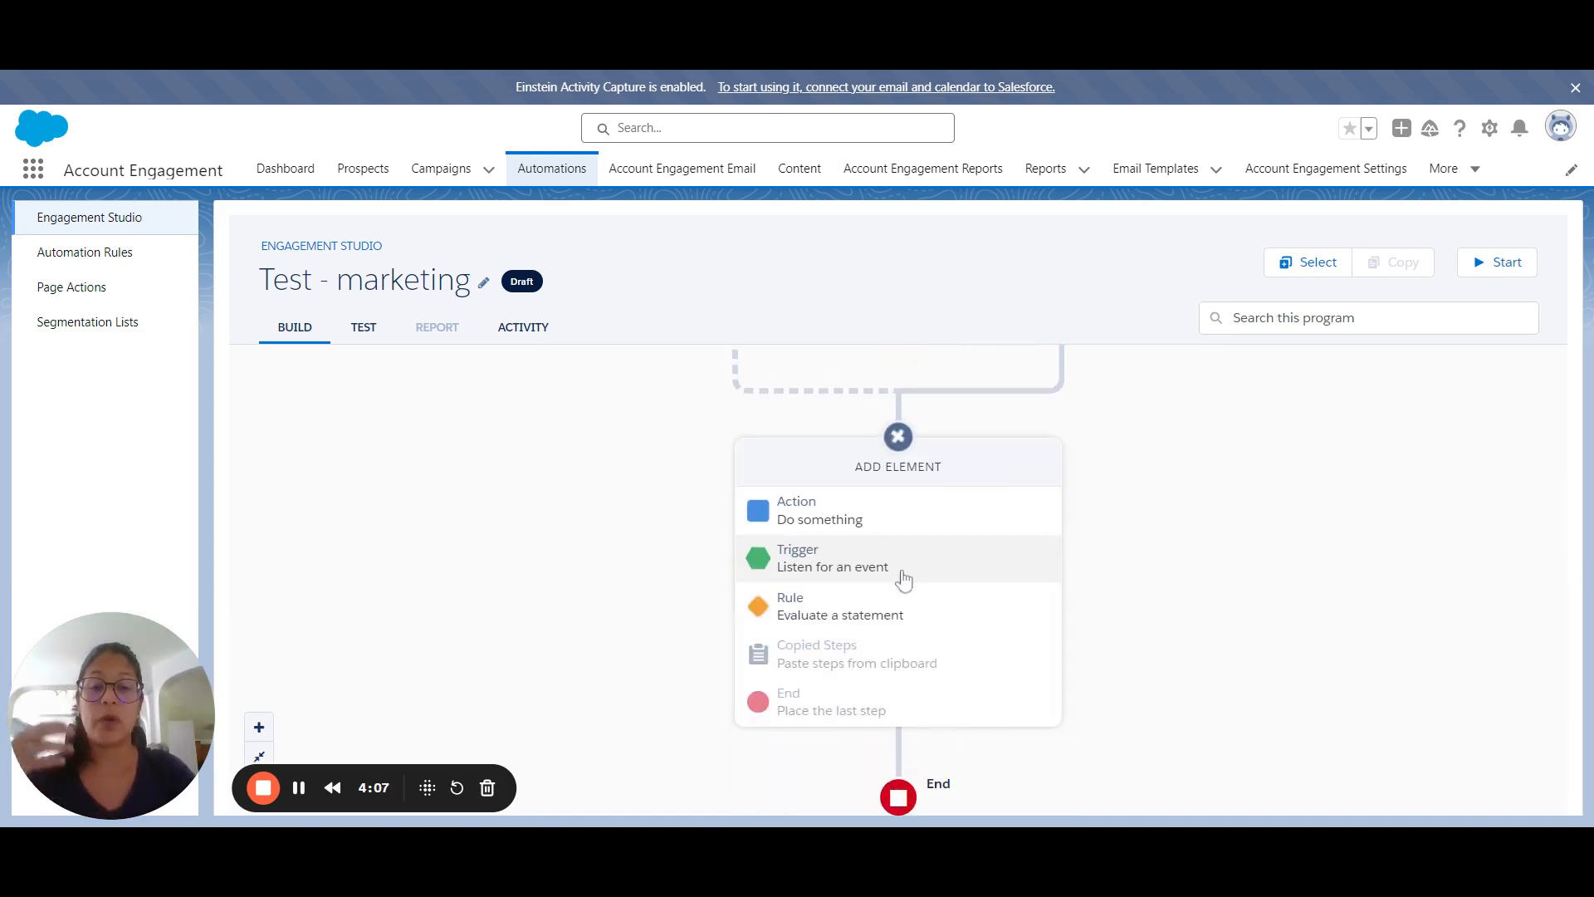
click(839, 606)
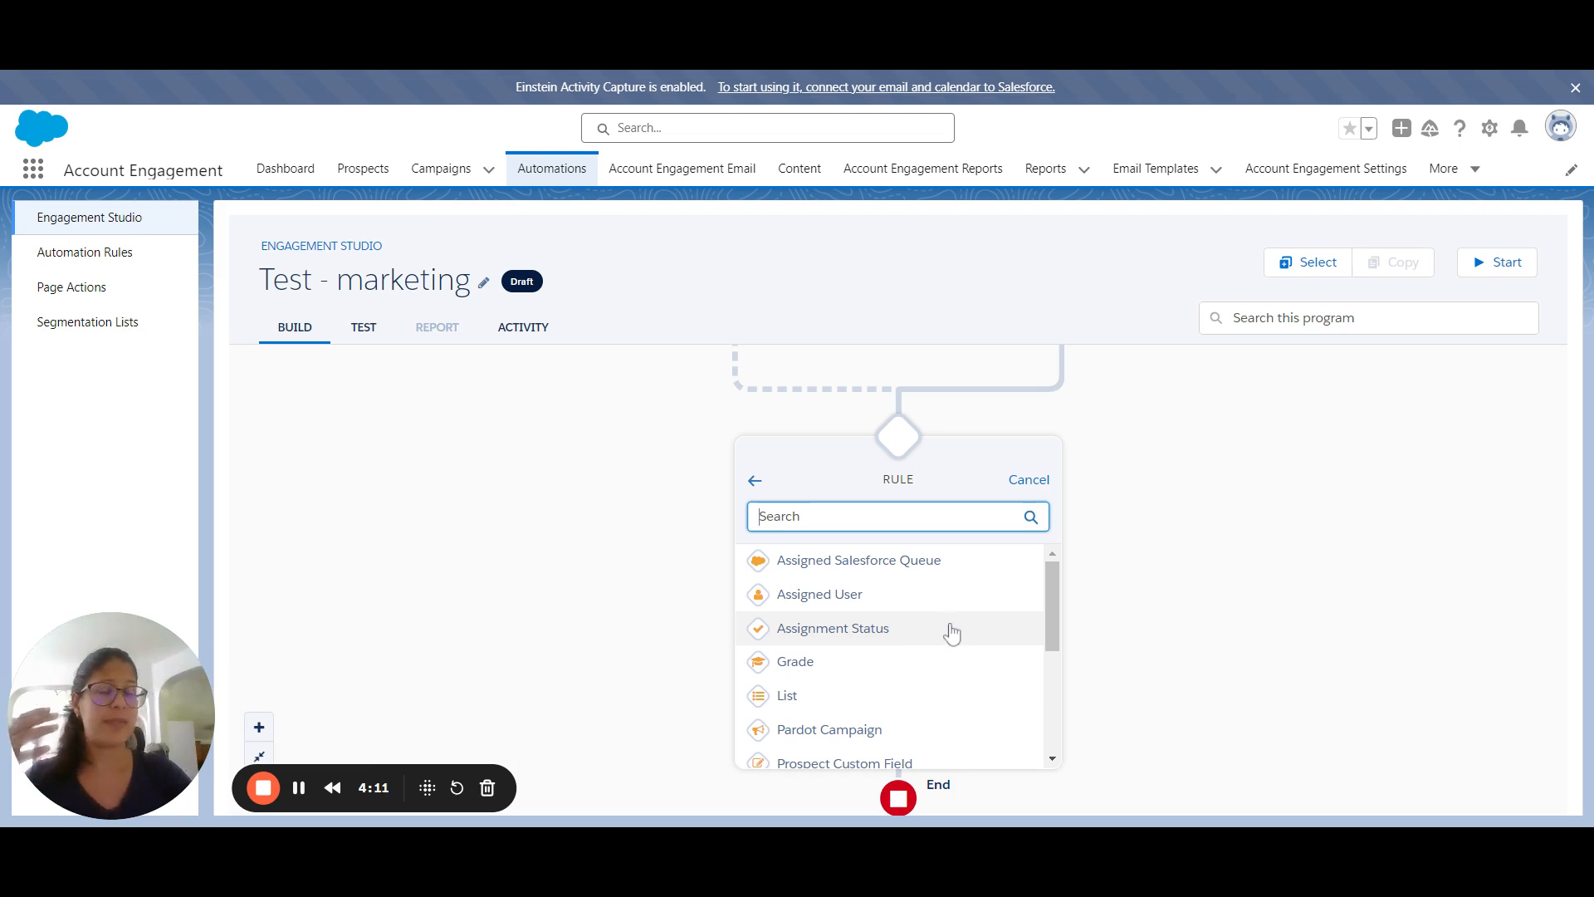
mouse_move(982, 656)
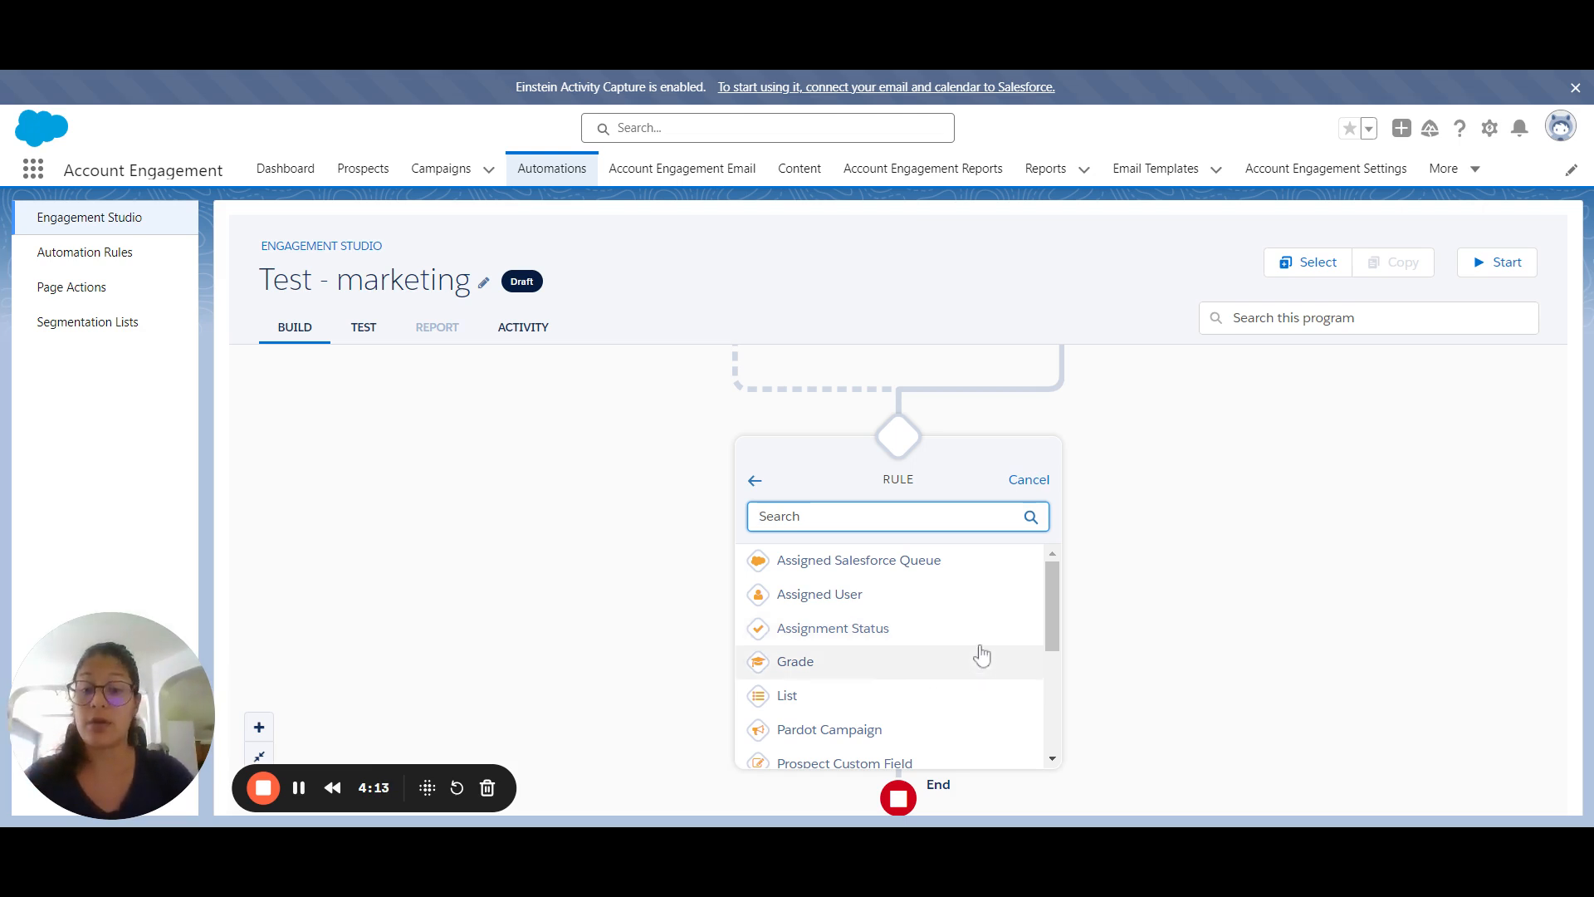
mouse_move(911, 628)
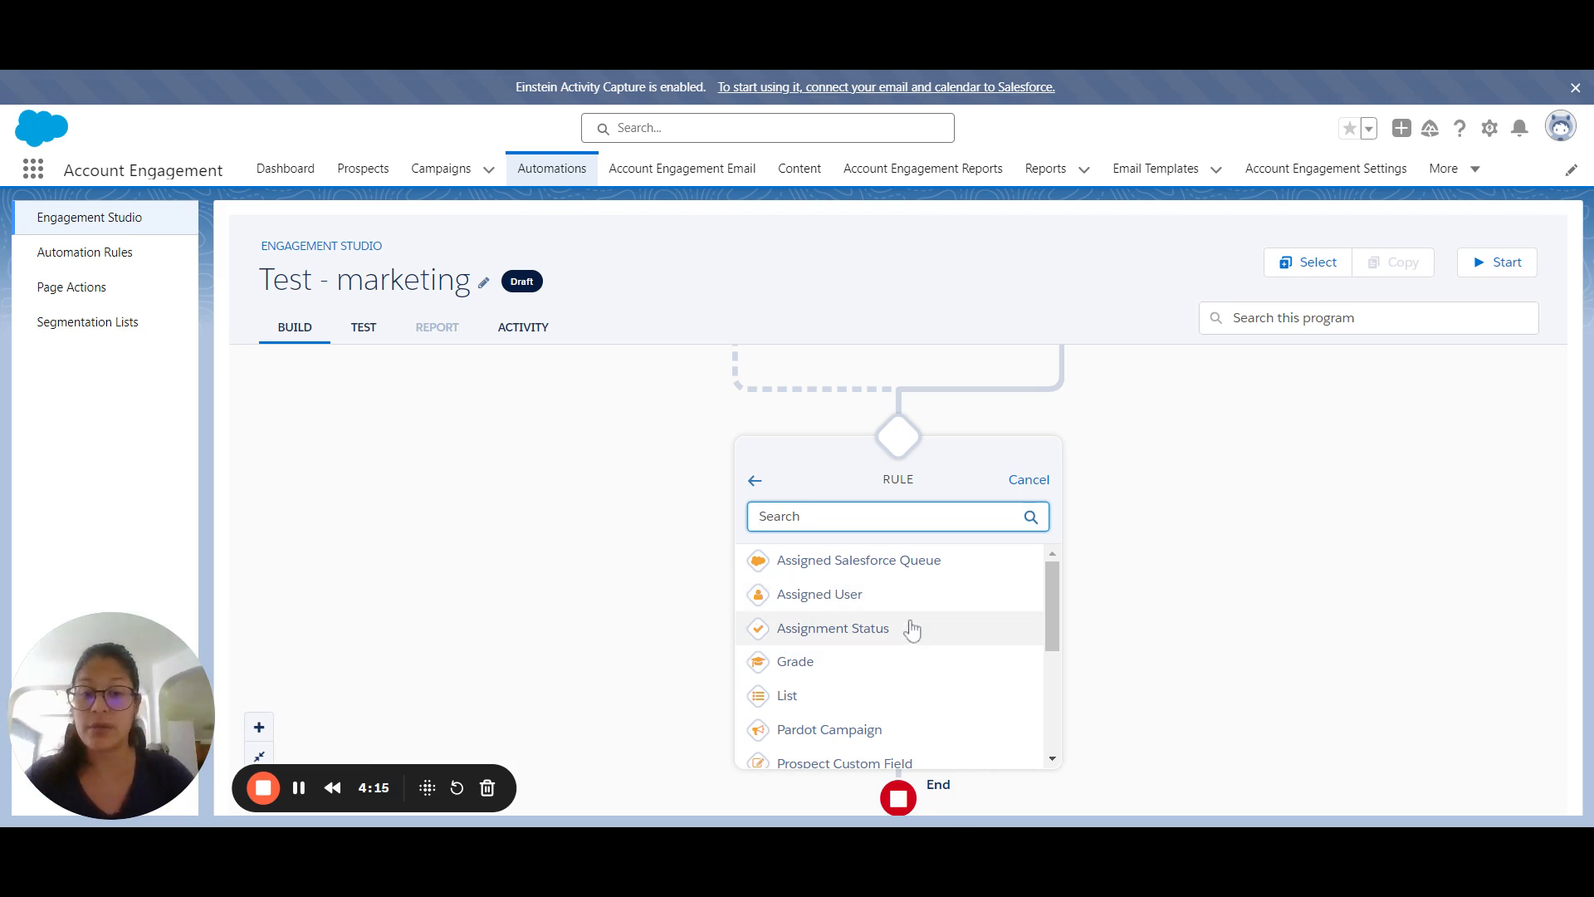
scroll(down, 3)
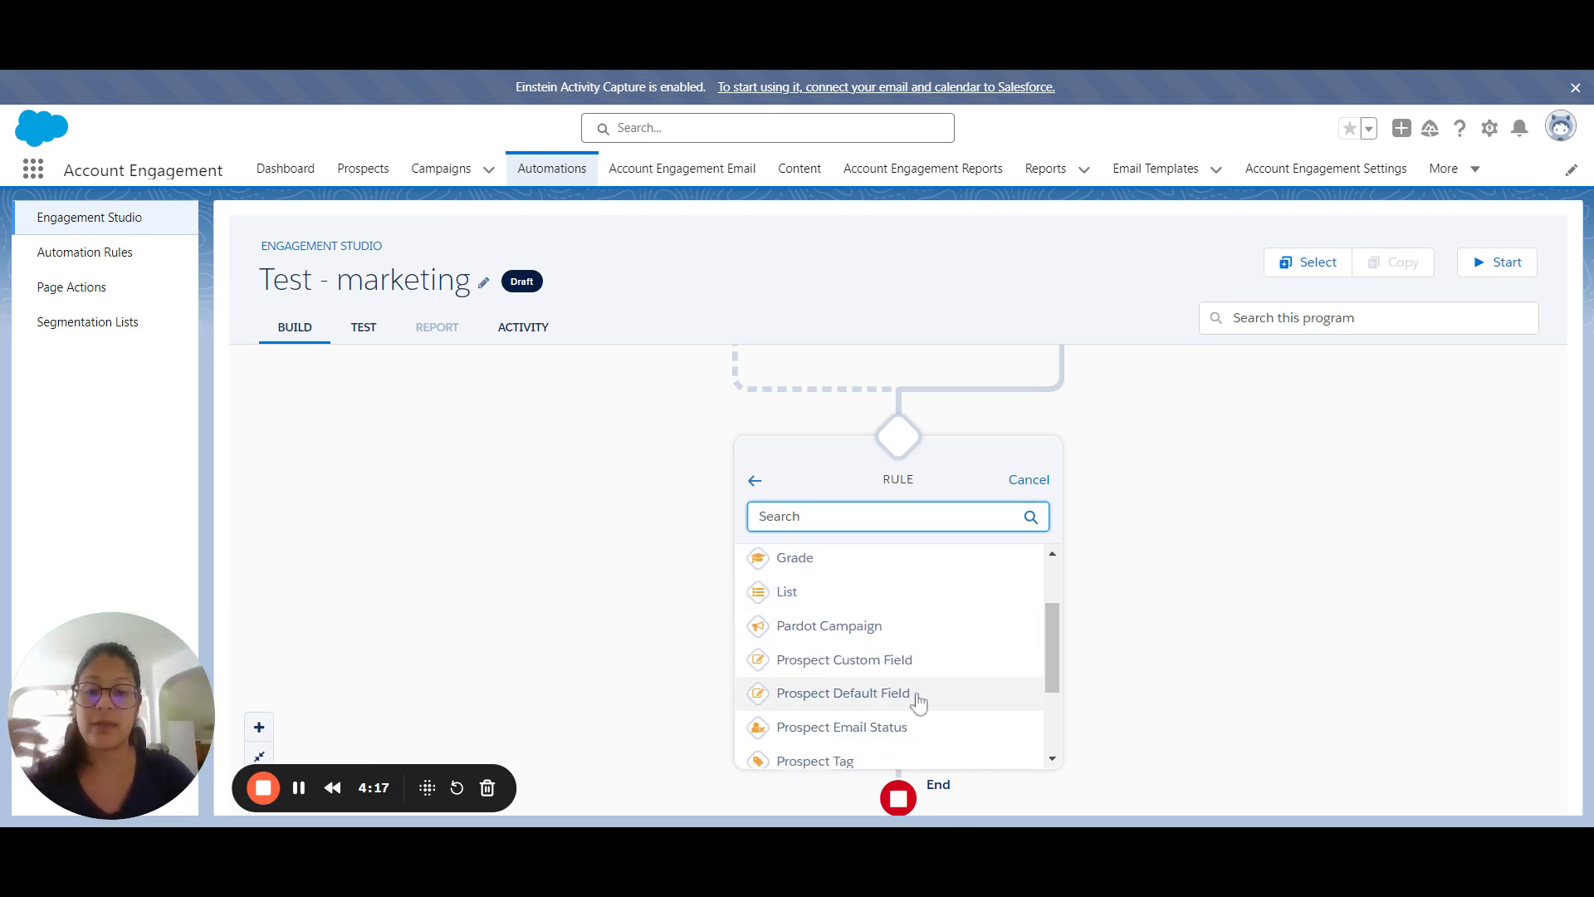
scroll(down, 3)
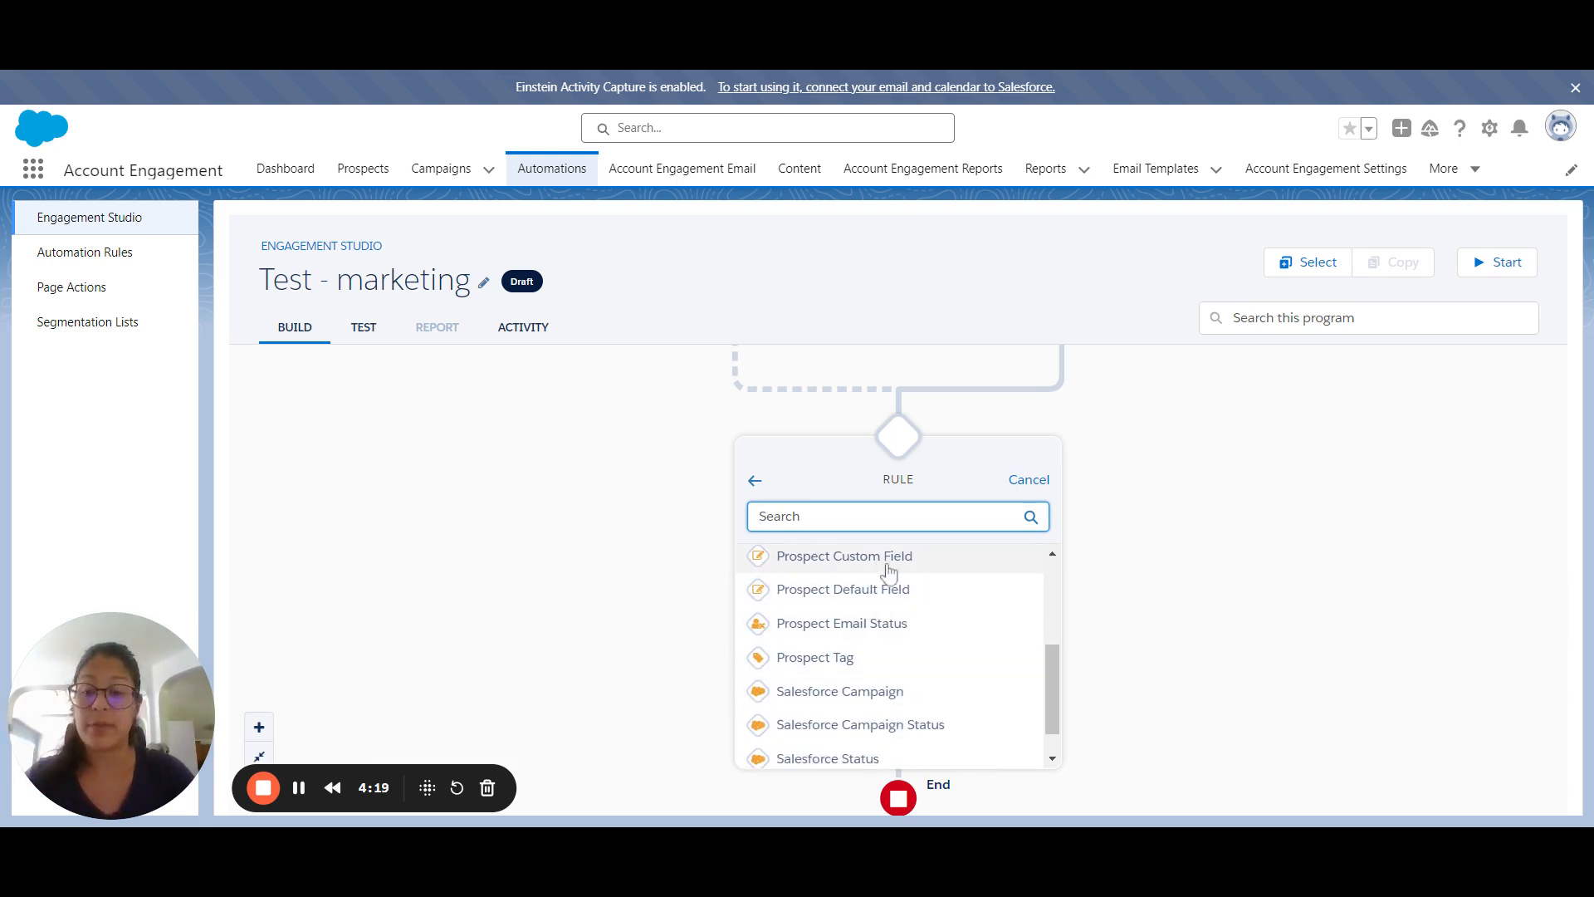
mouse_move(912, 601)
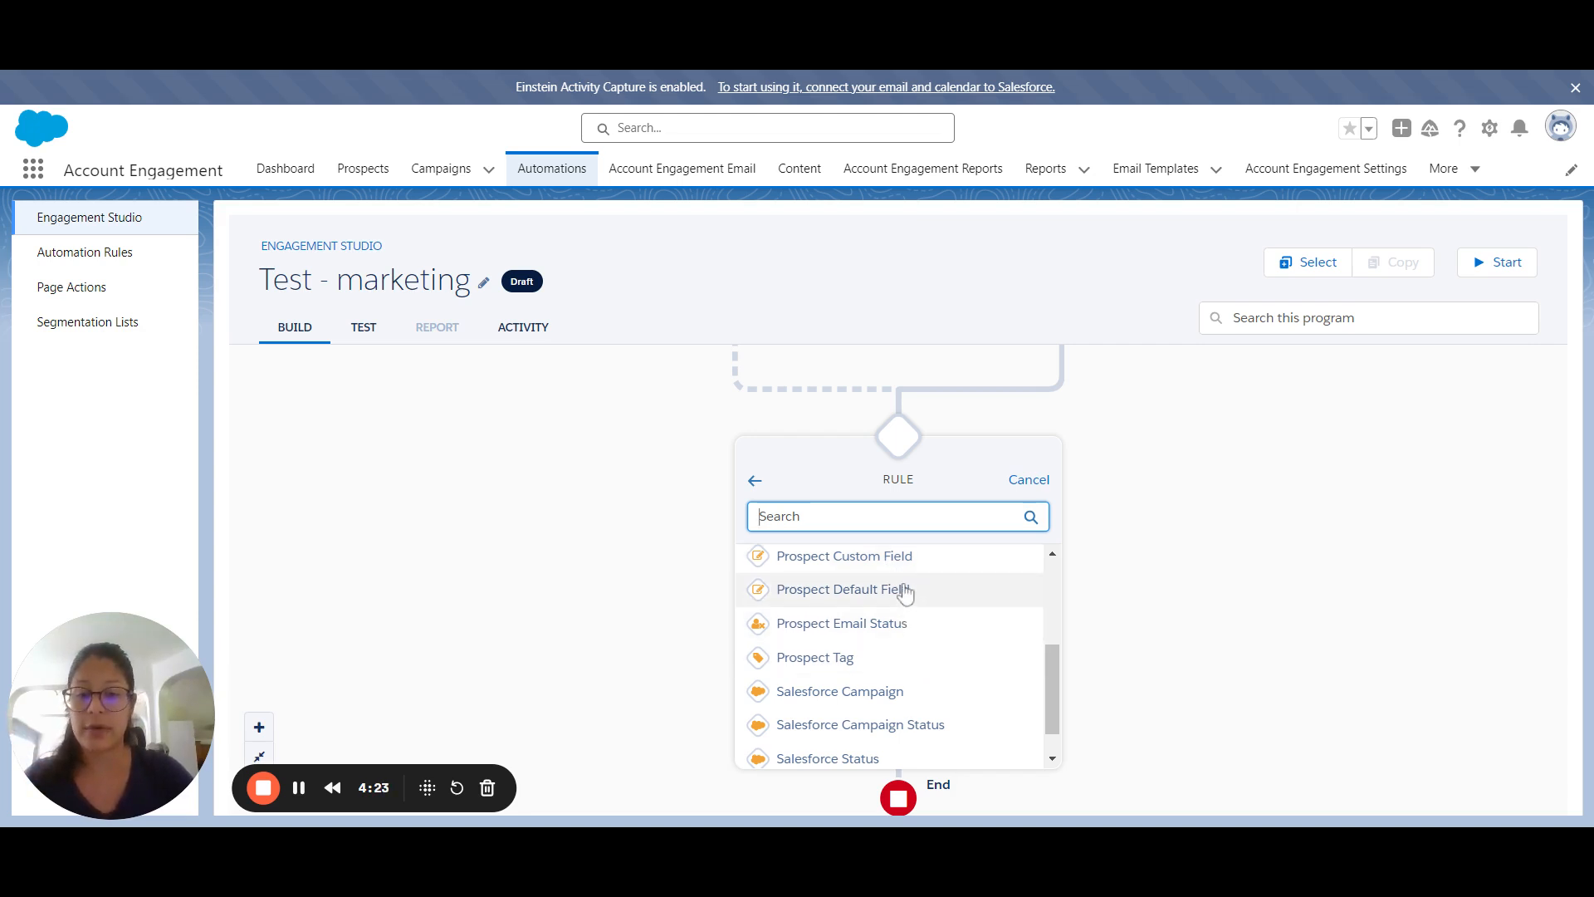
mouse_move(907, 660)
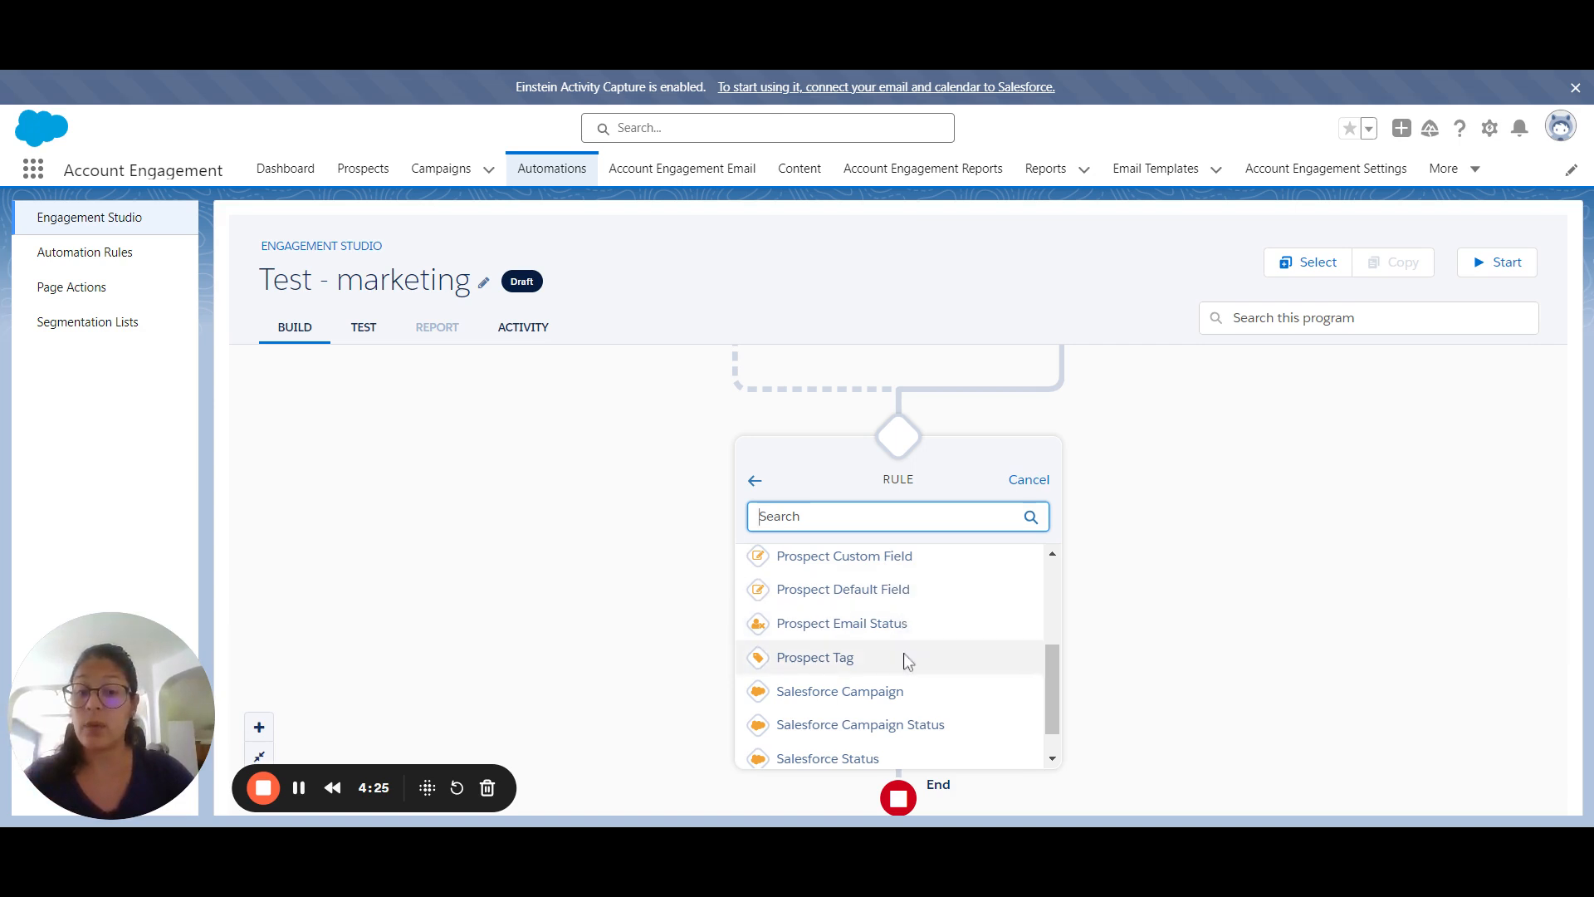
click(842, 588)
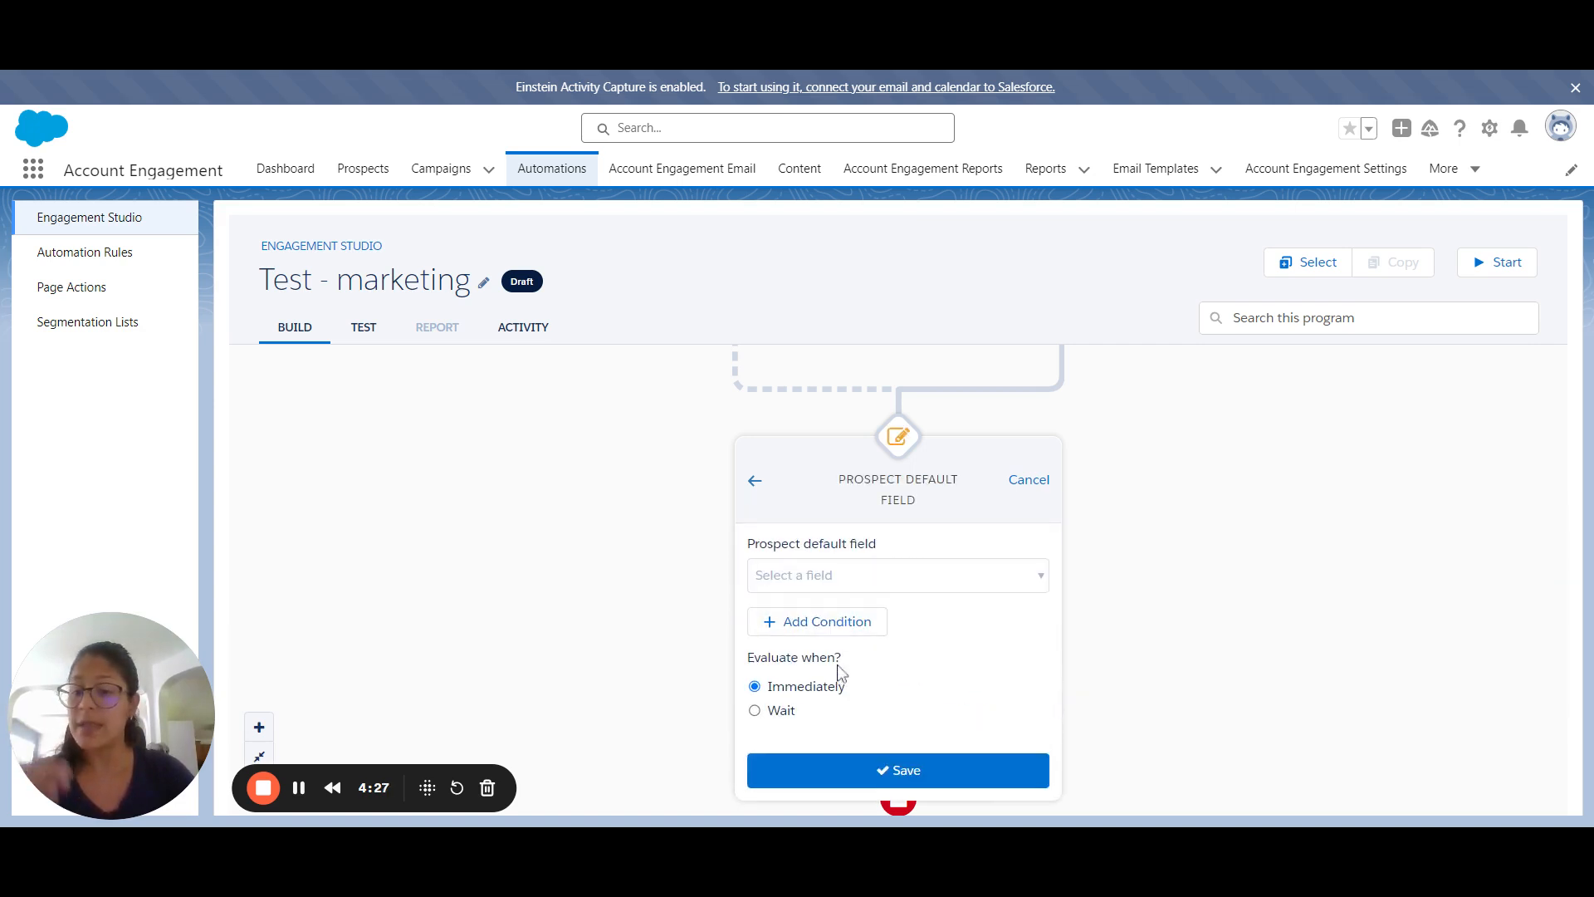
click(897, 574)
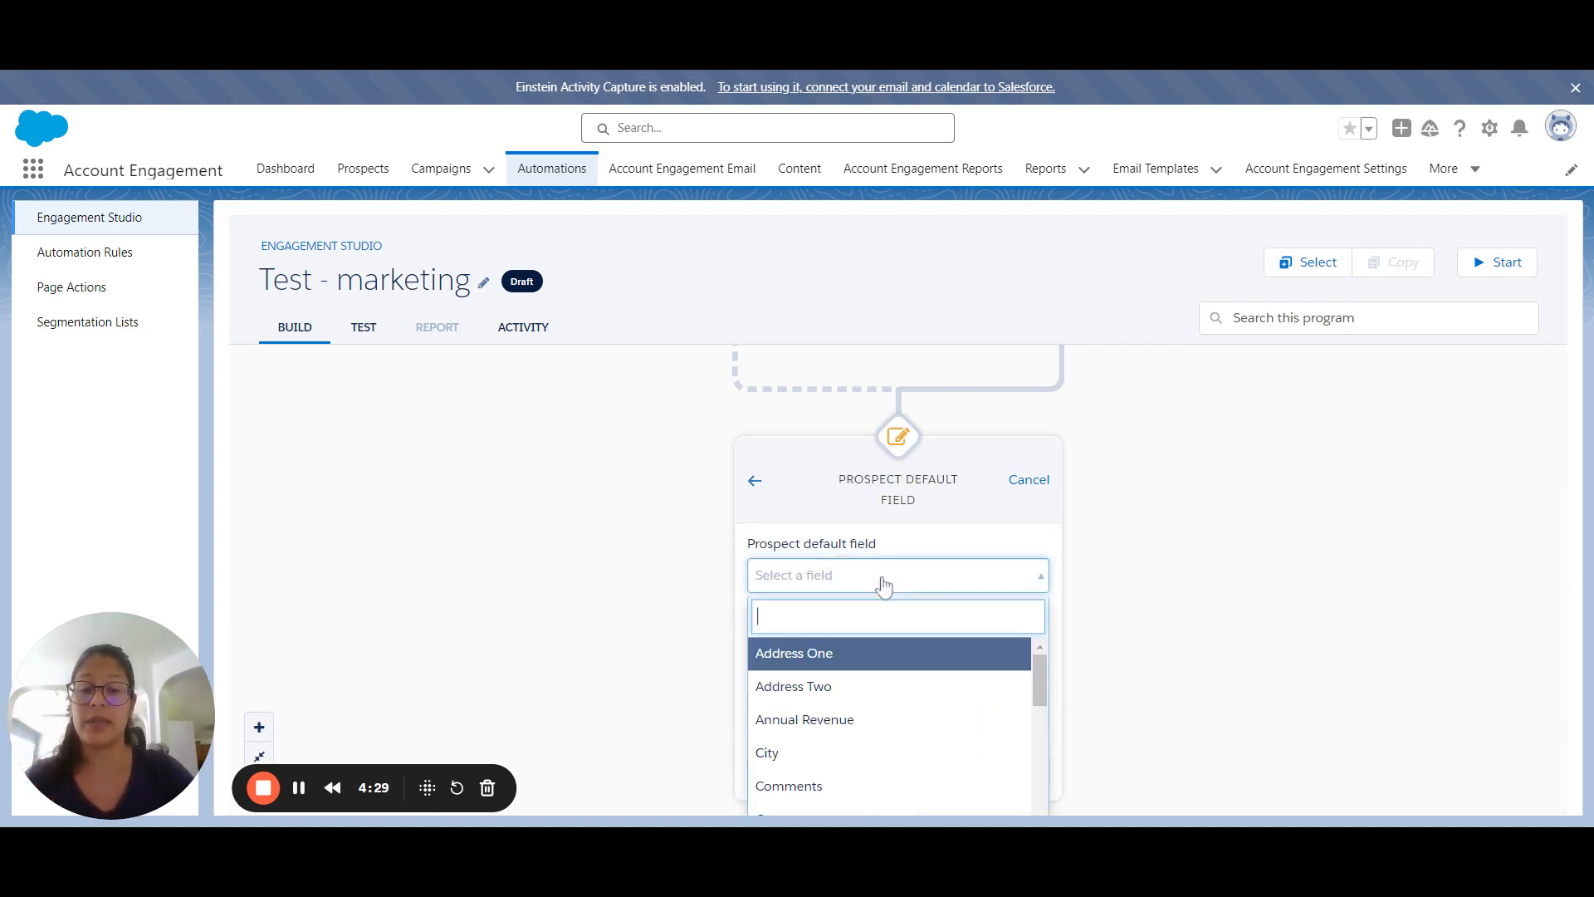
click(794, 652)
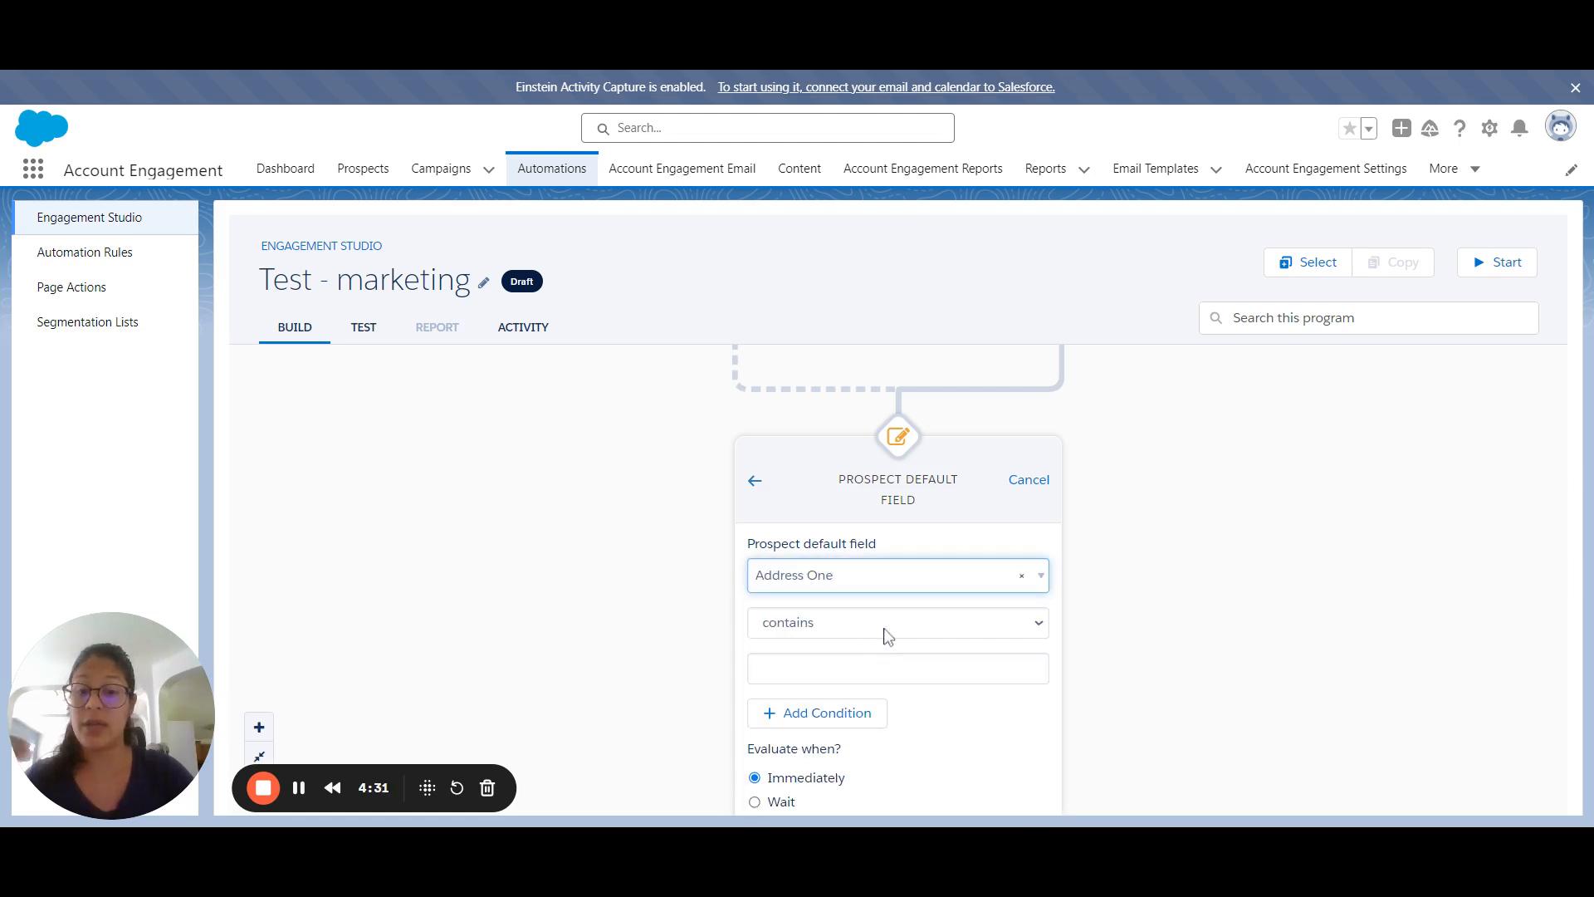
scroll(down, 3)
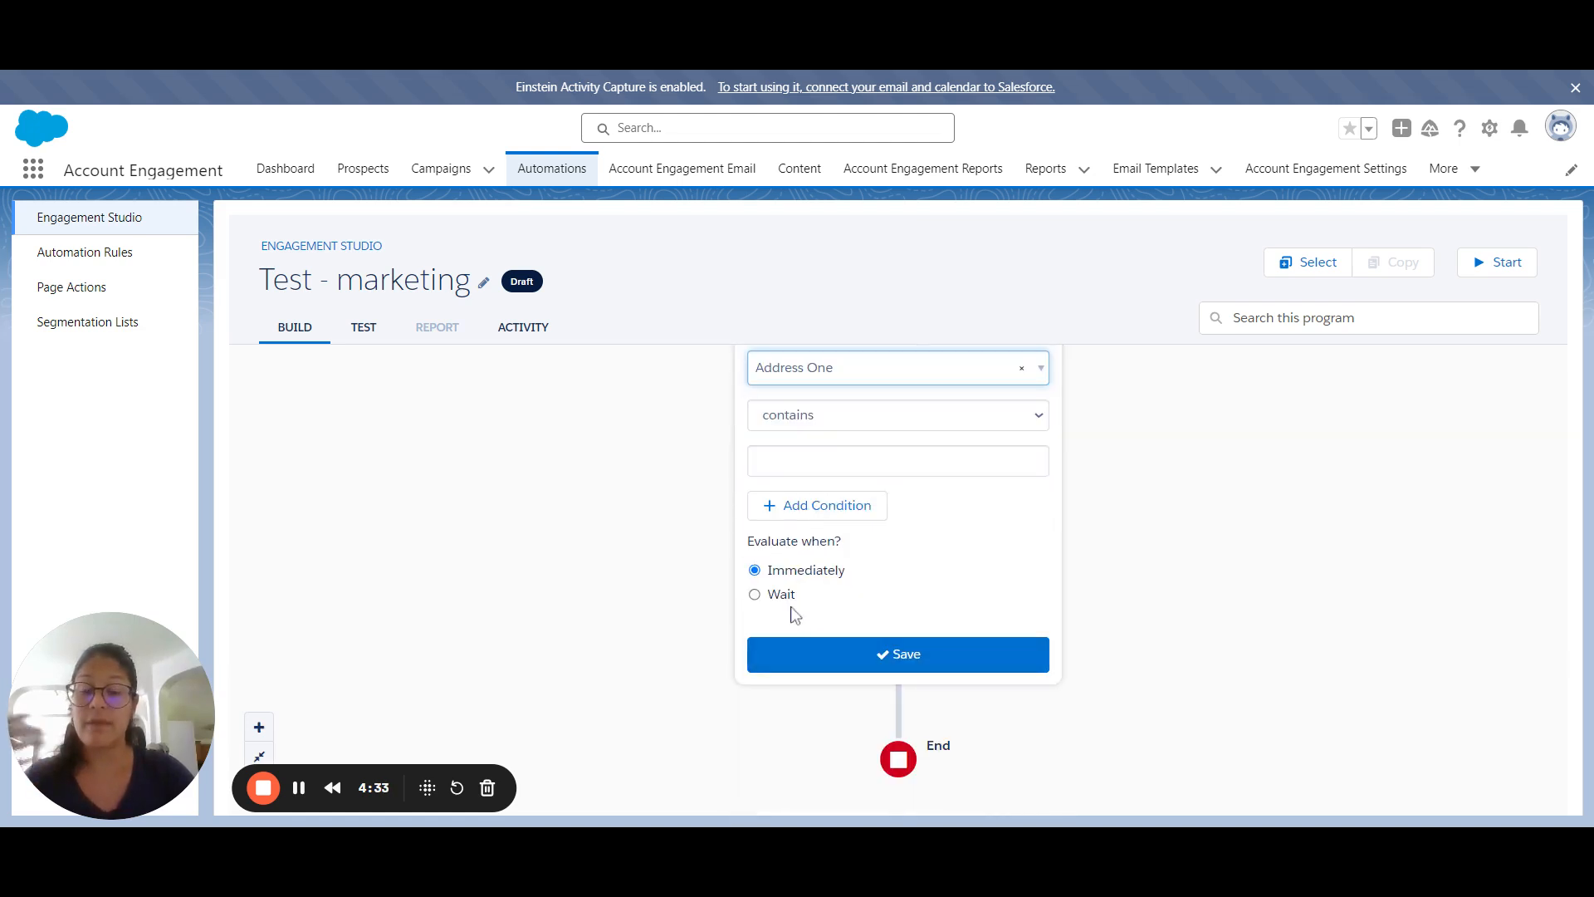
Step: Save the Address One rule so it gets its own yes/no branches
click(896, 653)
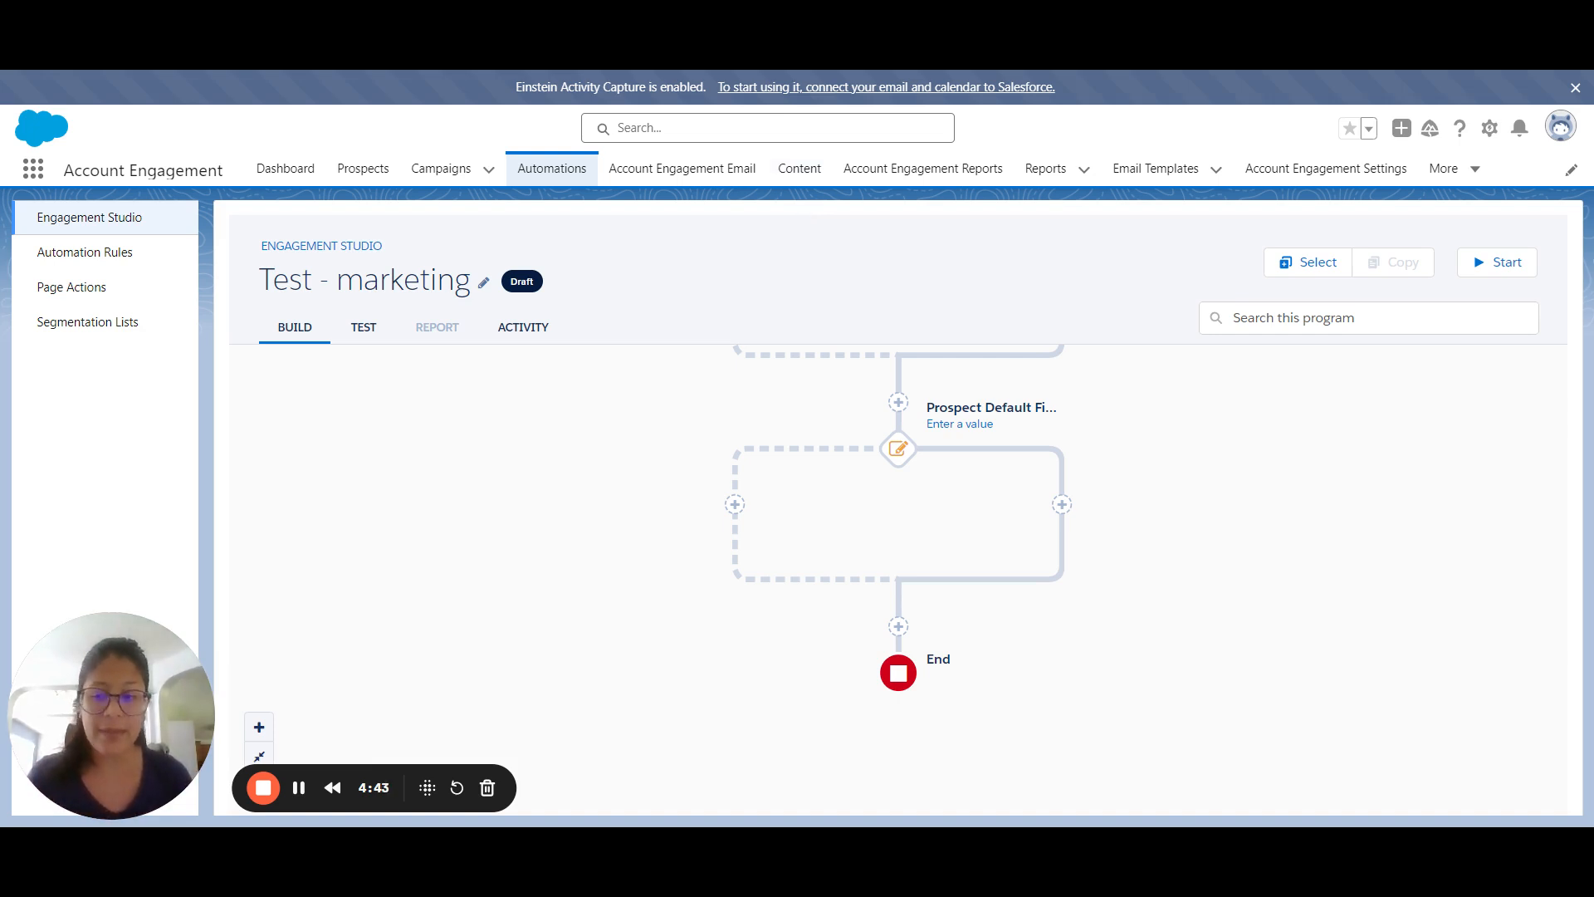
mouse_move(821, 86)
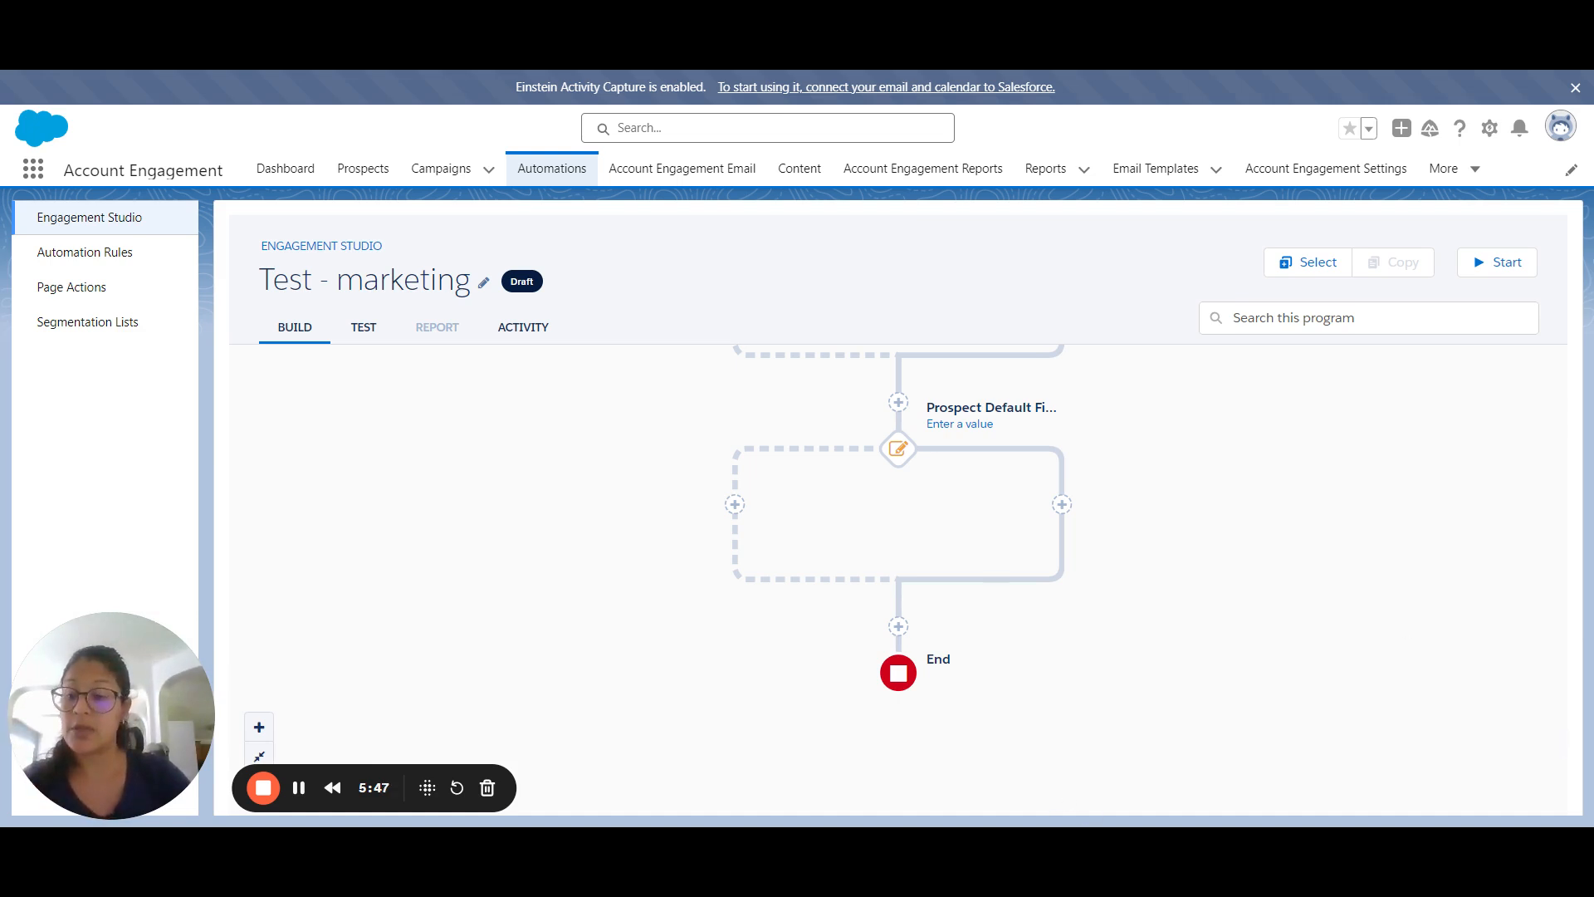
mouse_move(1087, 747)
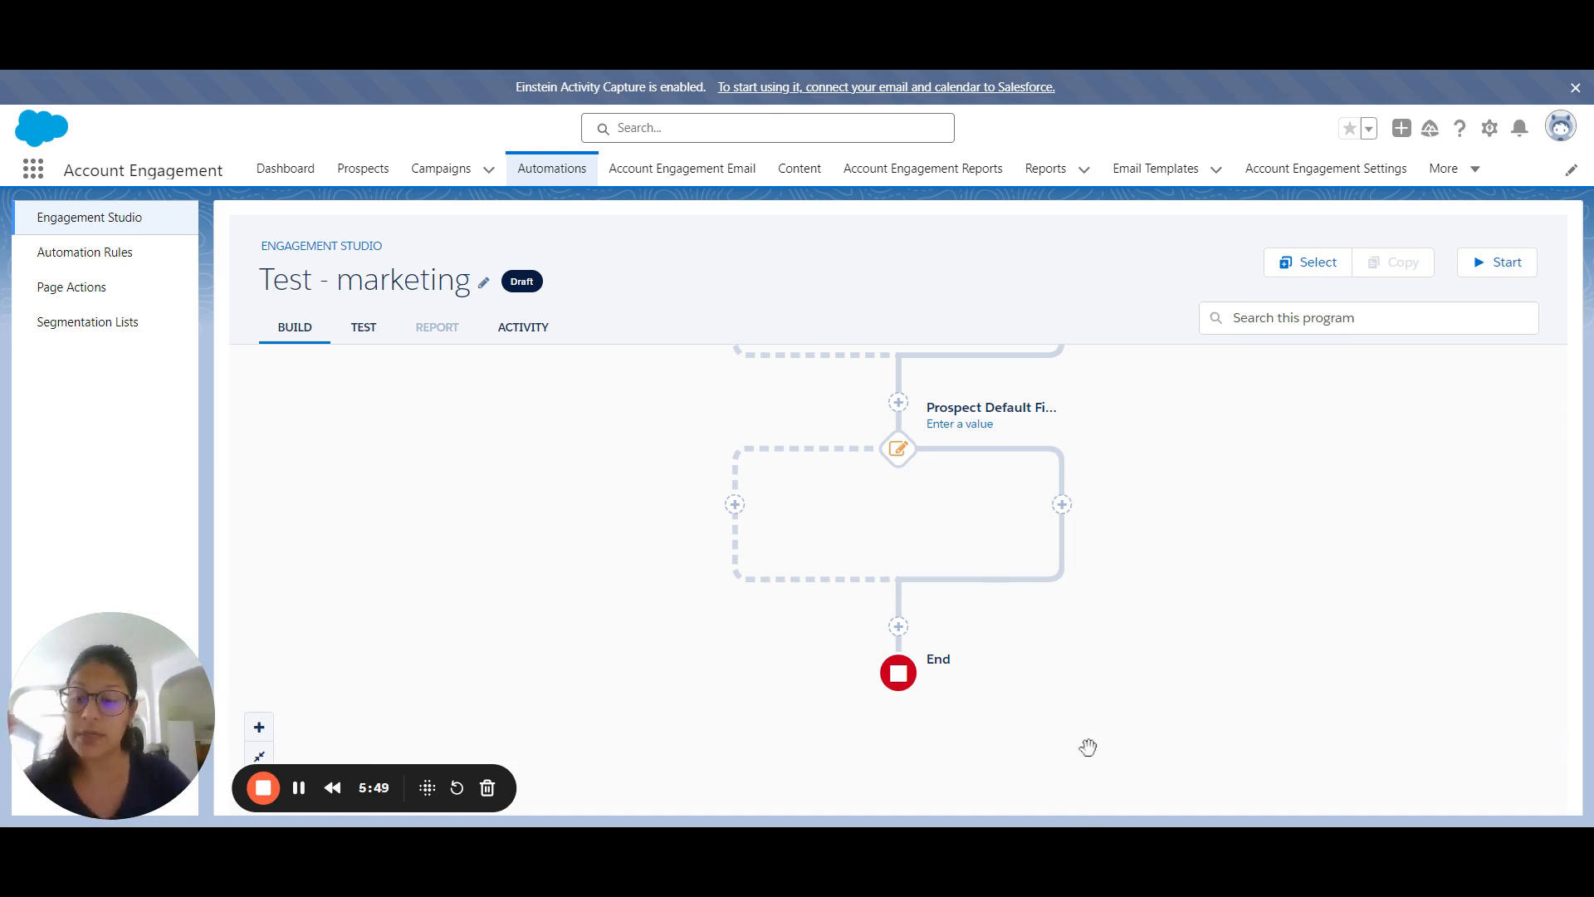
mouse_move(1357, 439)
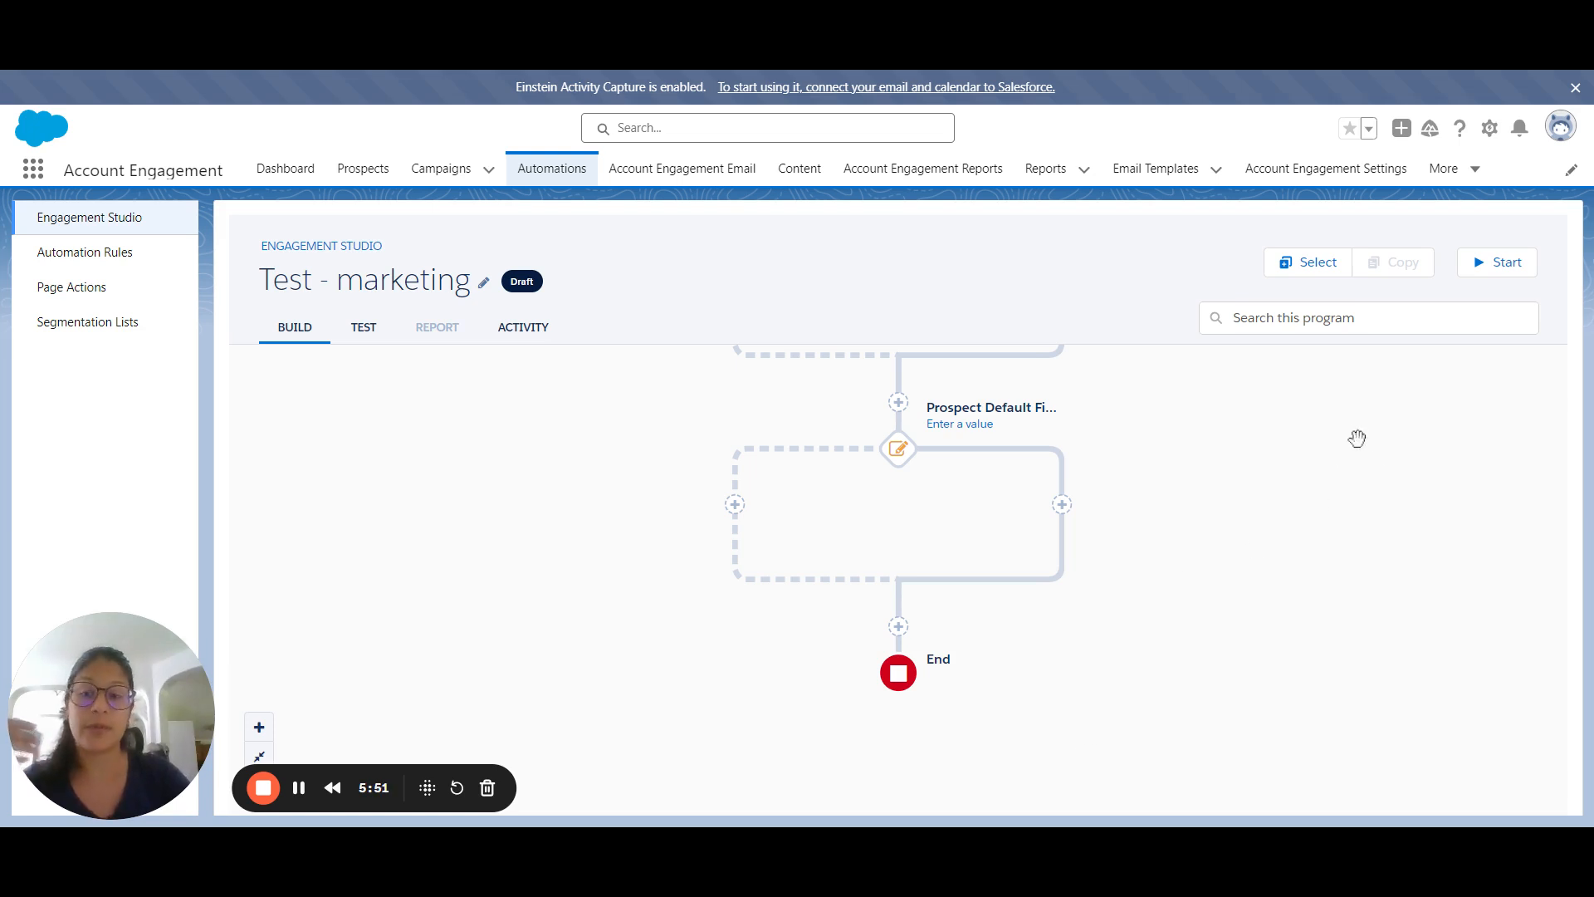
mouse_move(1397, 463)
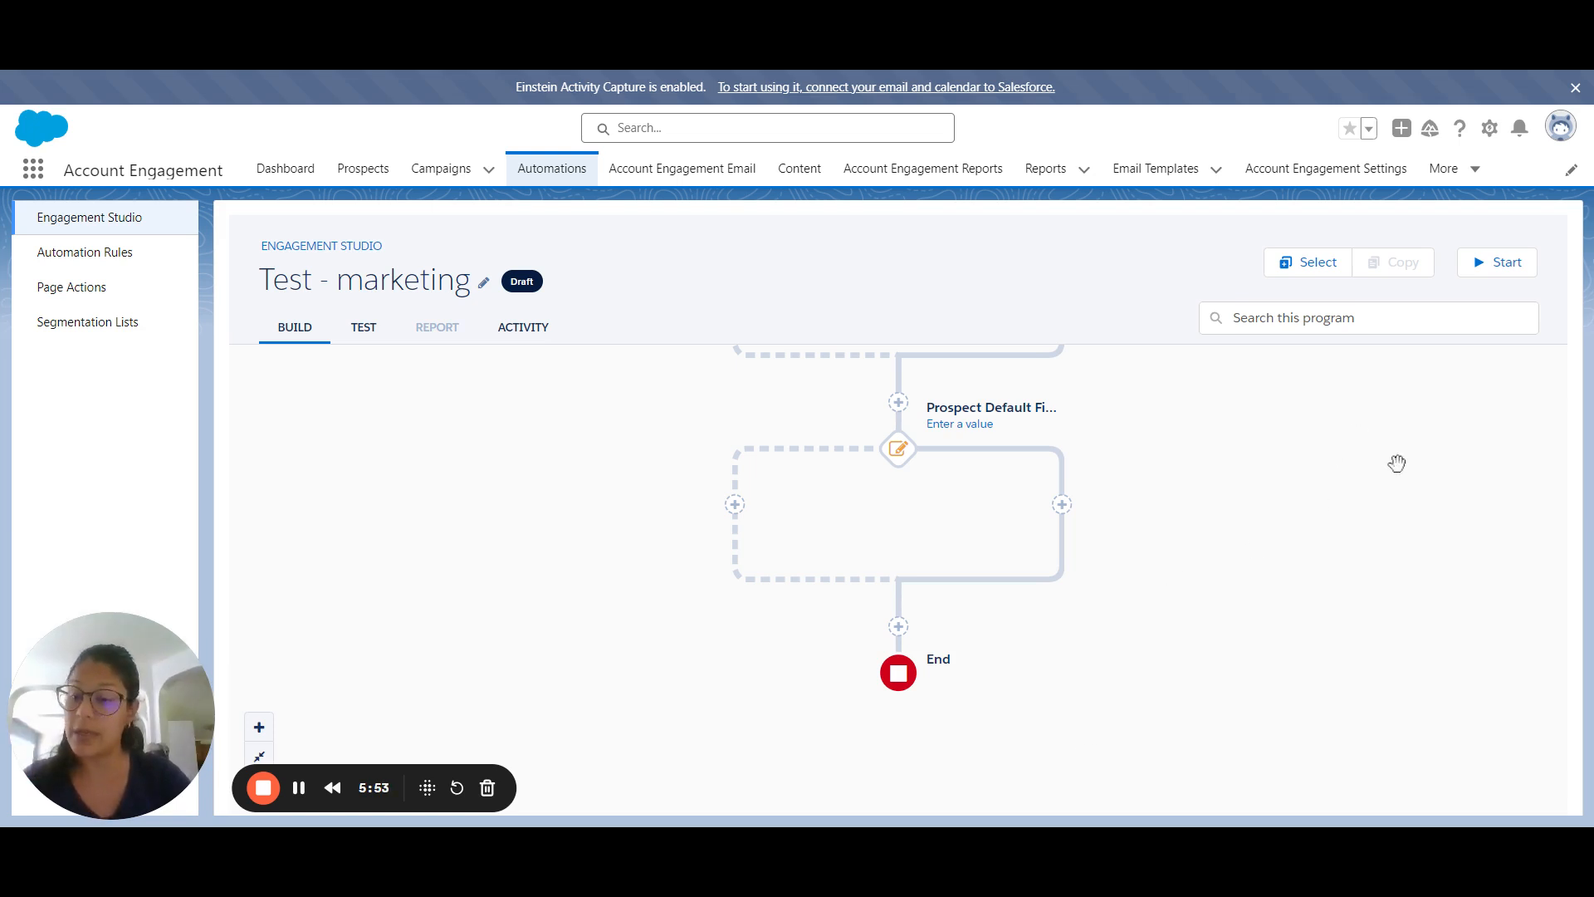
mouse_move(1309, 488)
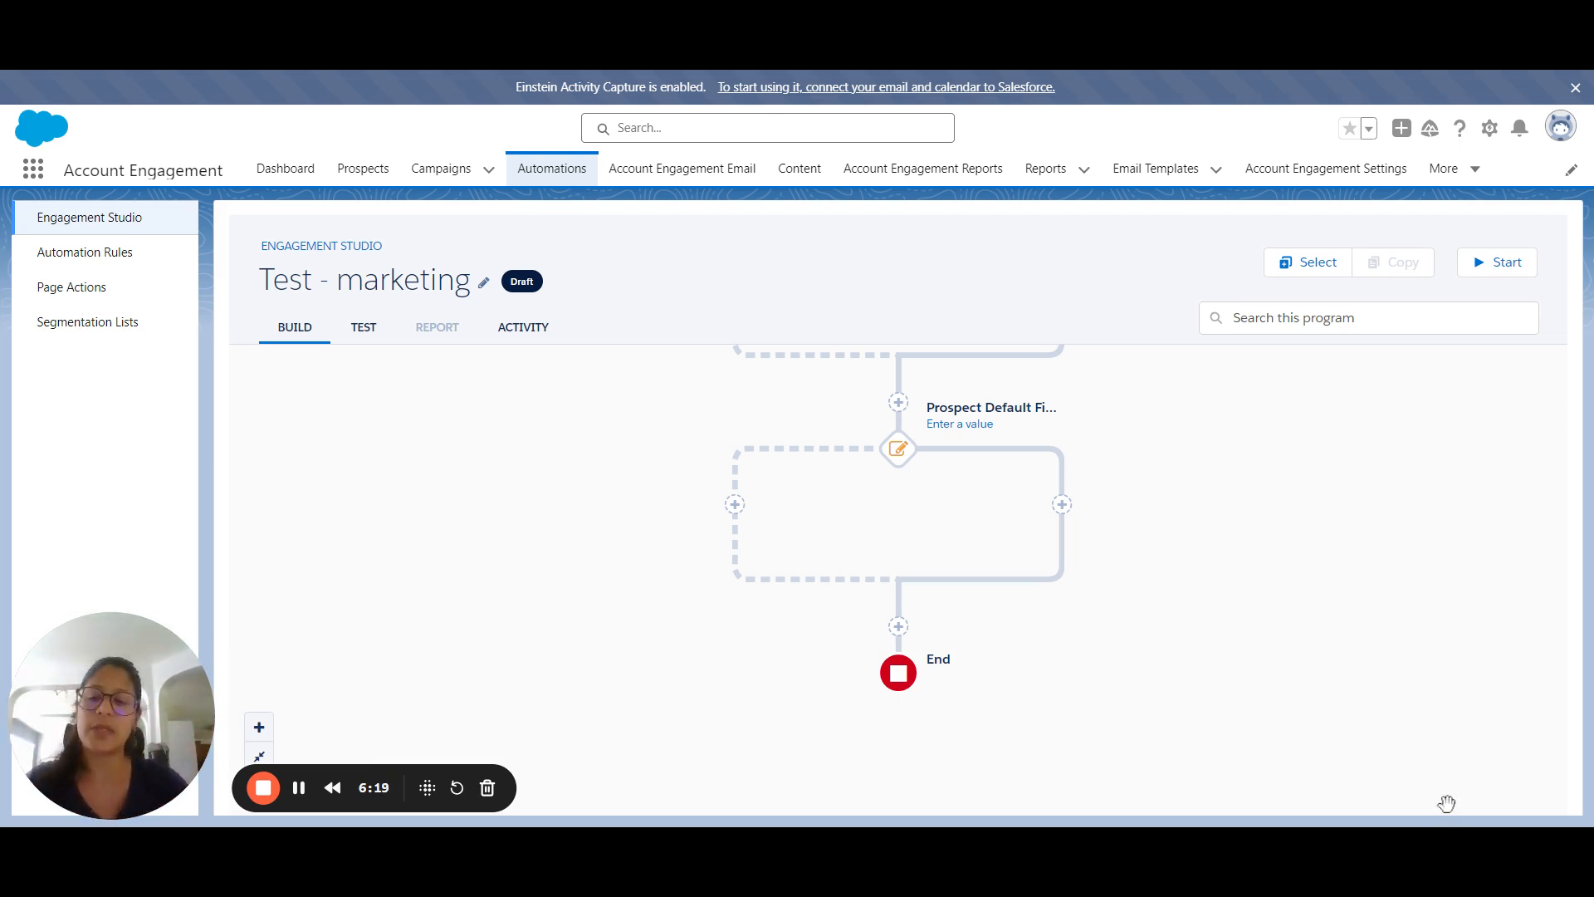
mouse_move(1213, 567)
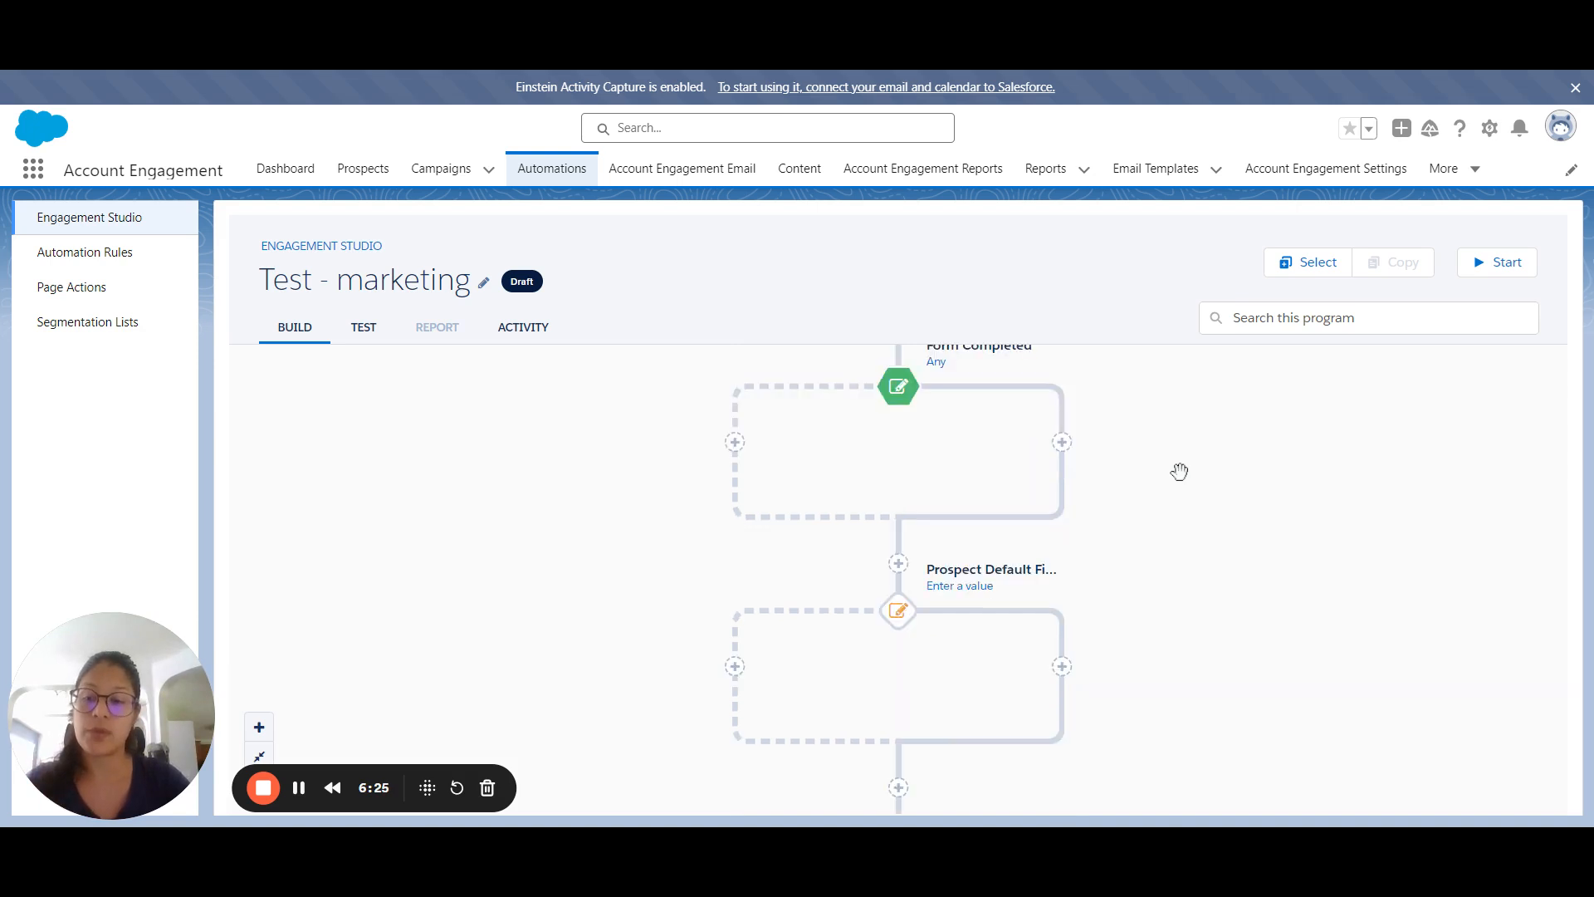
mouse_move(1272, 484)
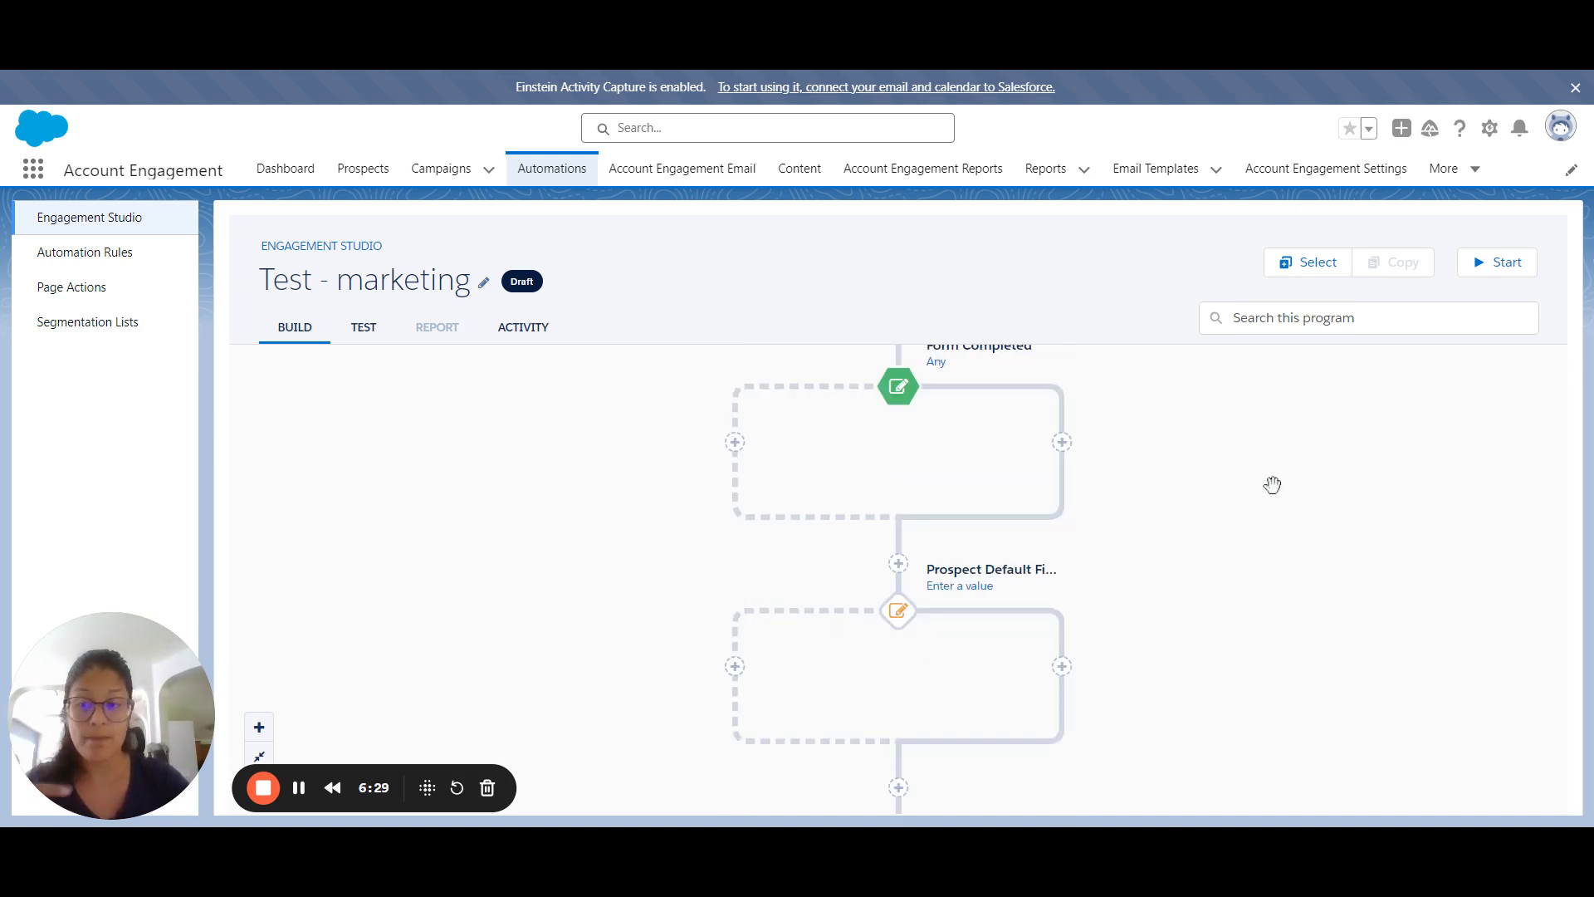
mouse_move(872, 478)
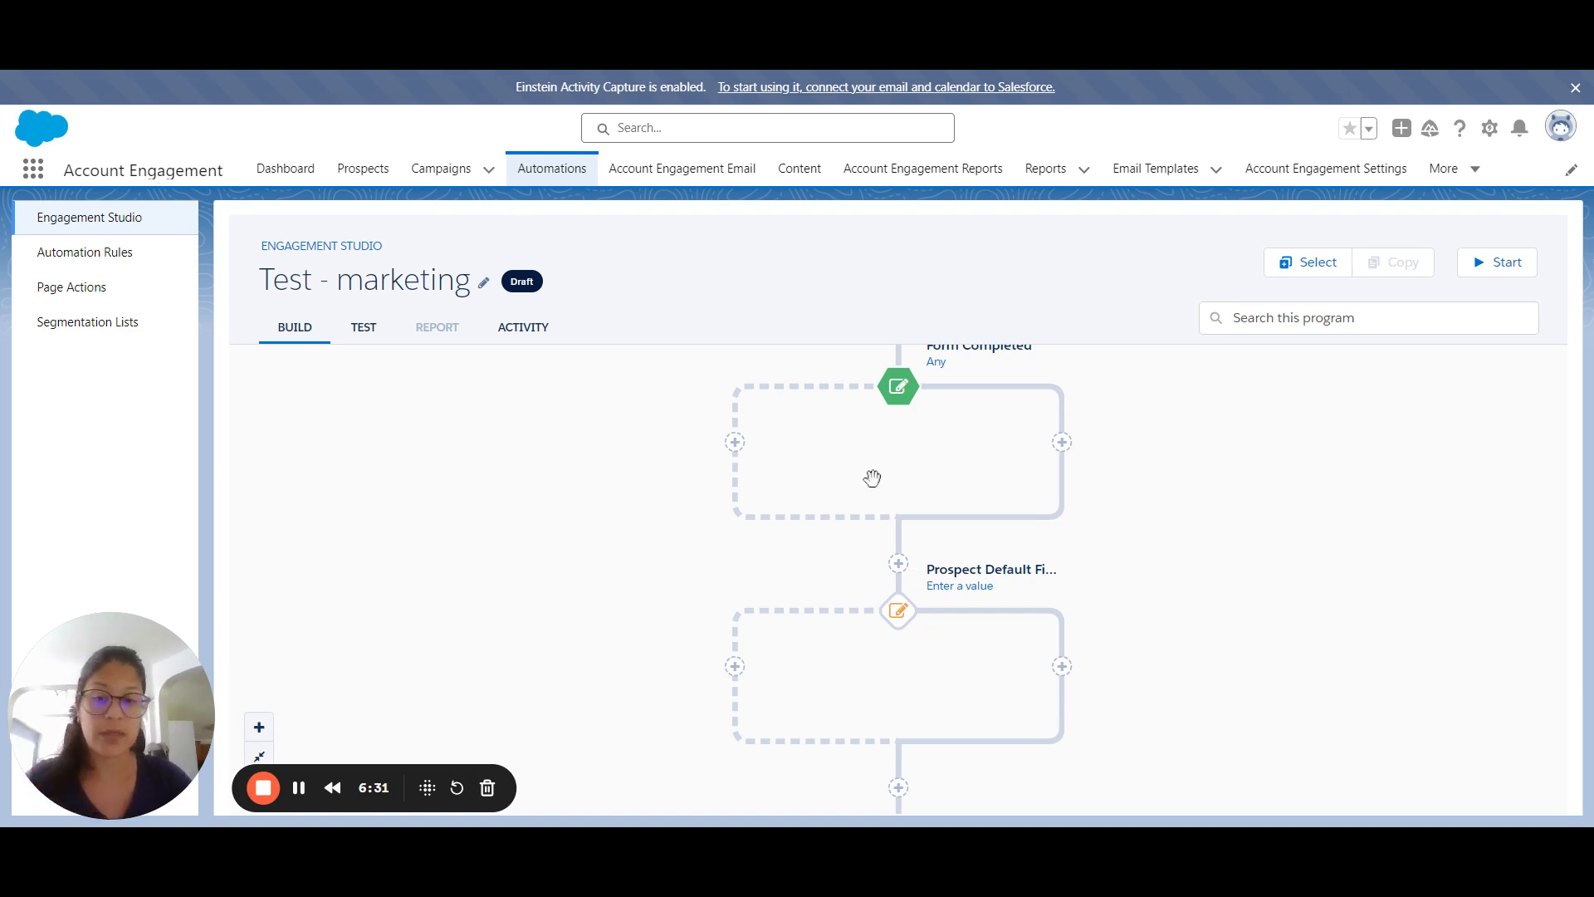
mouse_move(334, 787)
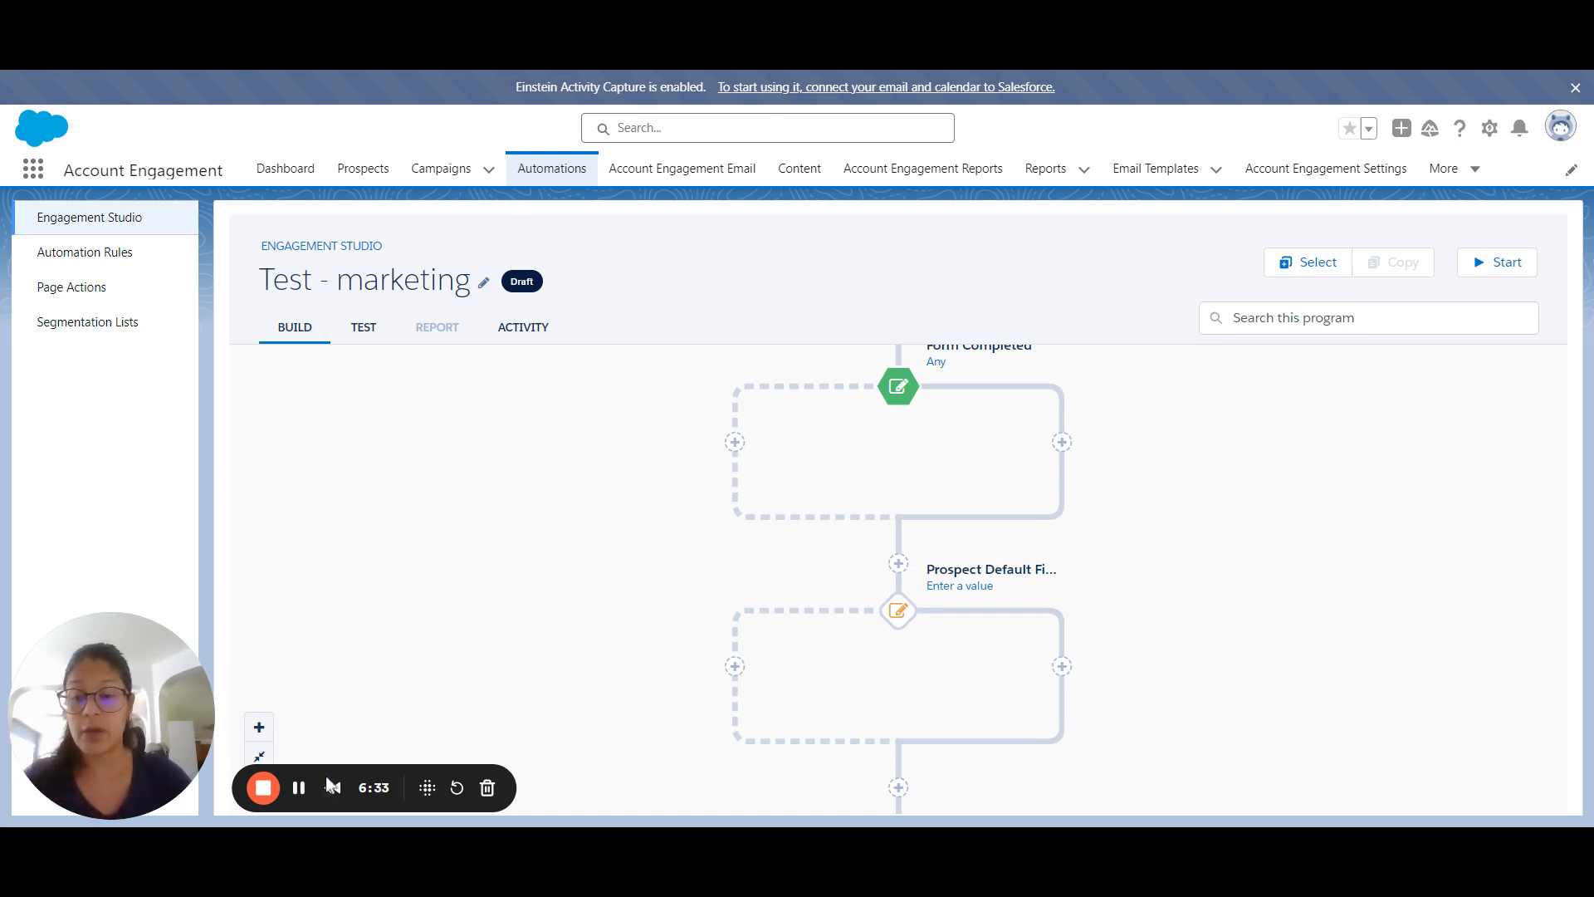
mouse_move(318, 707)
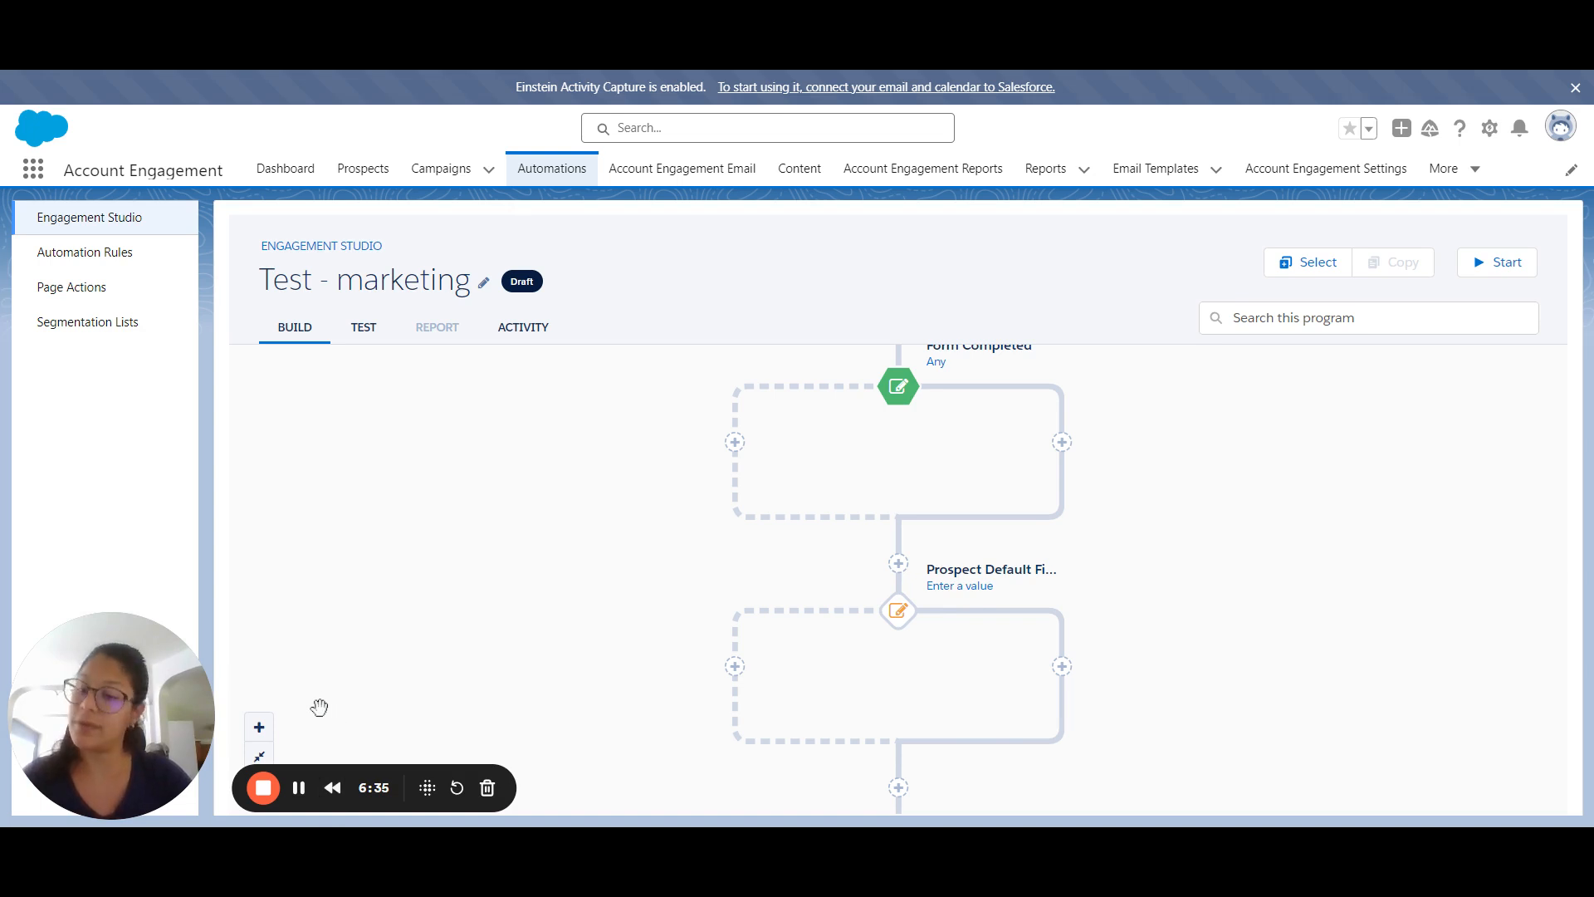
mouse_move(262, 788)
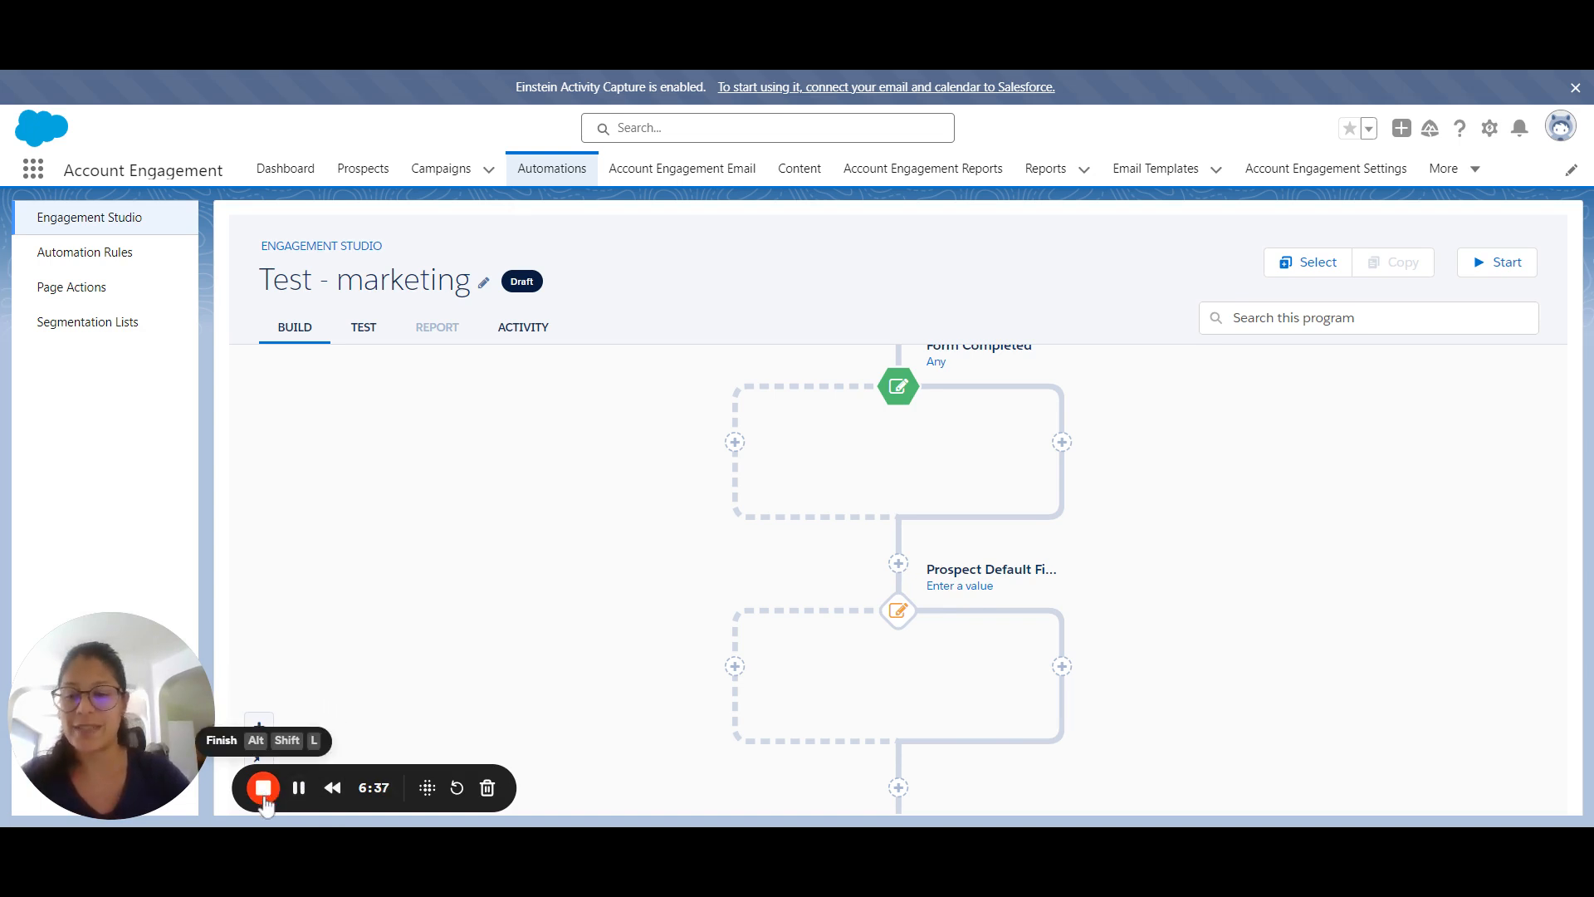